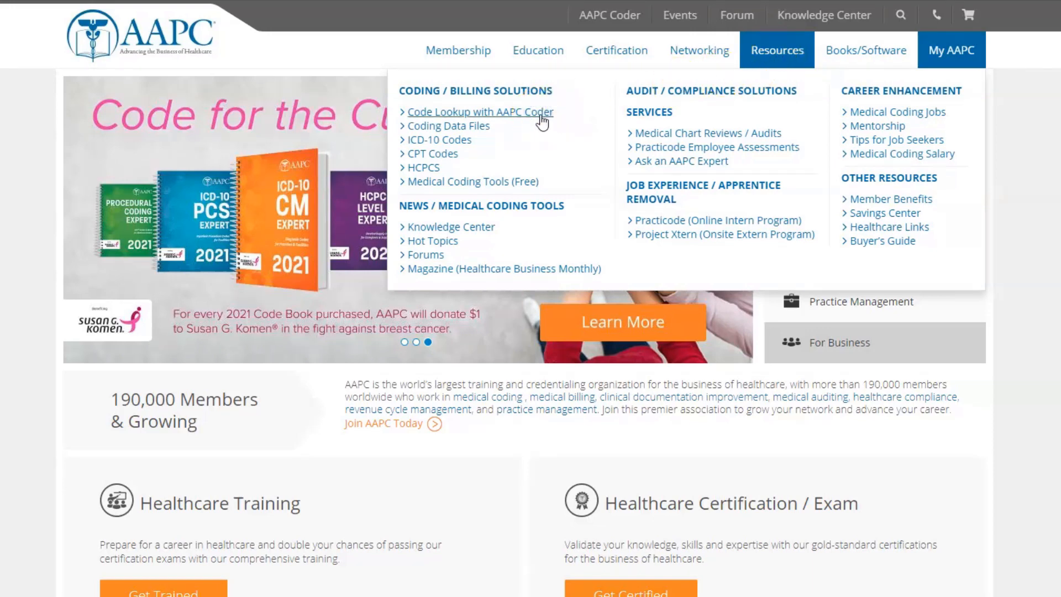
# - Go from Resources' AAPC Coder code lookup page on to Codify
pyautogui.click(479, 112)
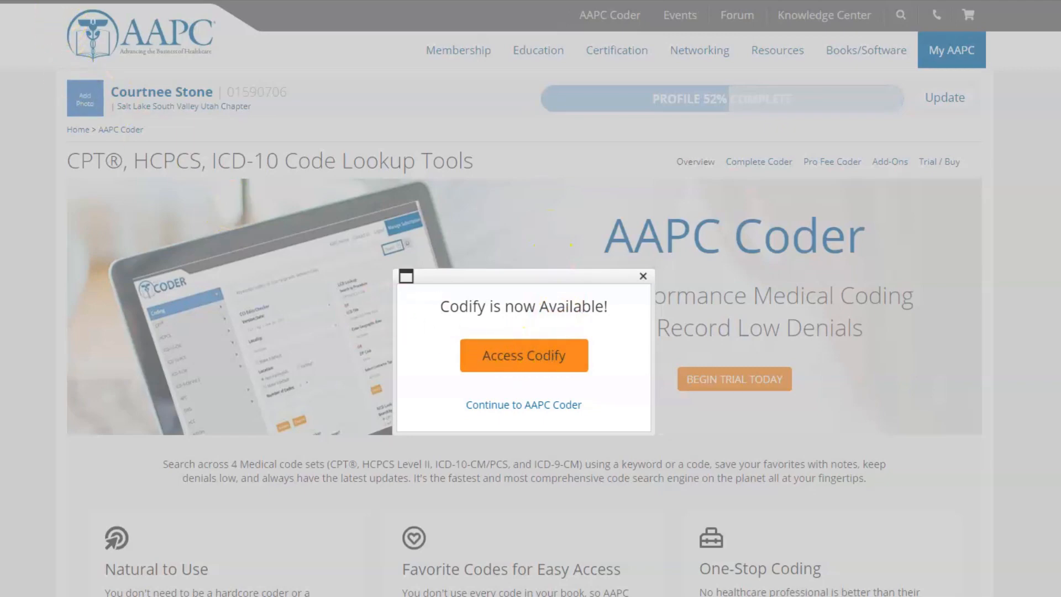
pyautogui.click(523, 355)
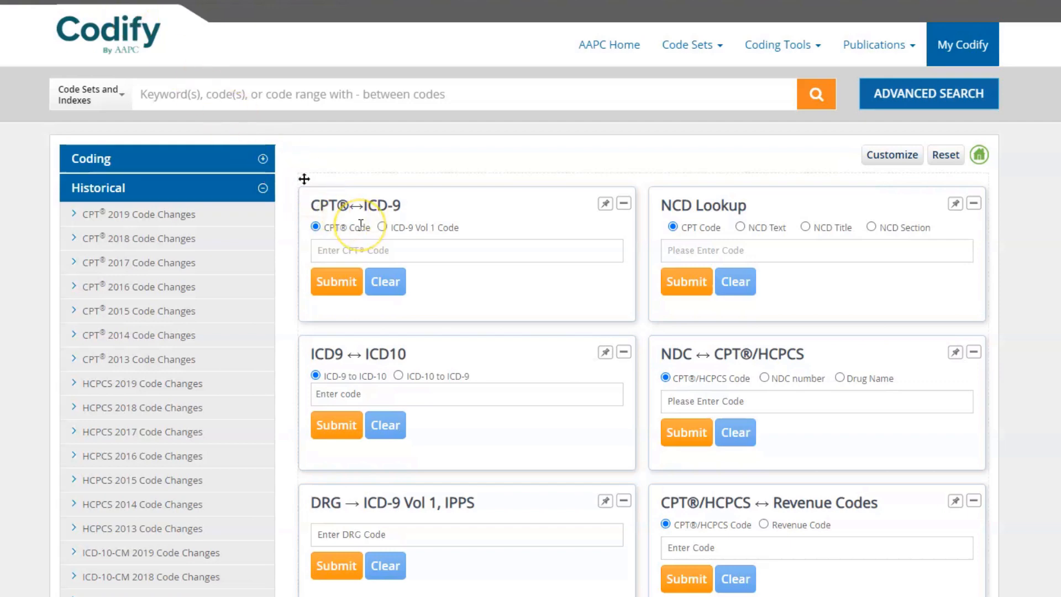
# - Expand the Coding sidebar category to list CPT, HCPCS, ICD-10-CM/PCS, ICD-9-CM, DRG and HCC
pyautogui.scroll(-3)
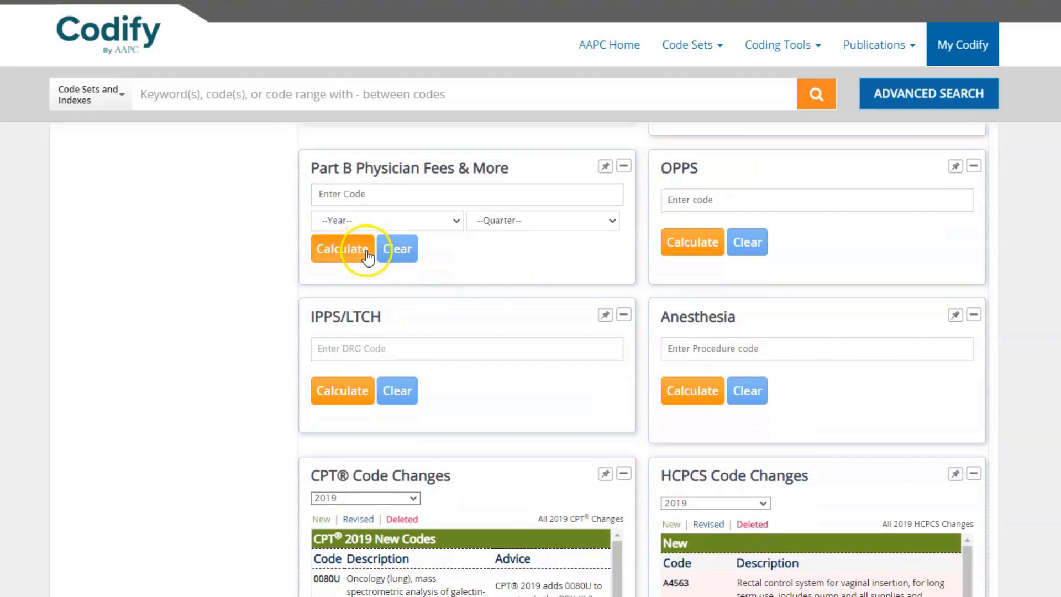
pyautogui.scroll(-3)
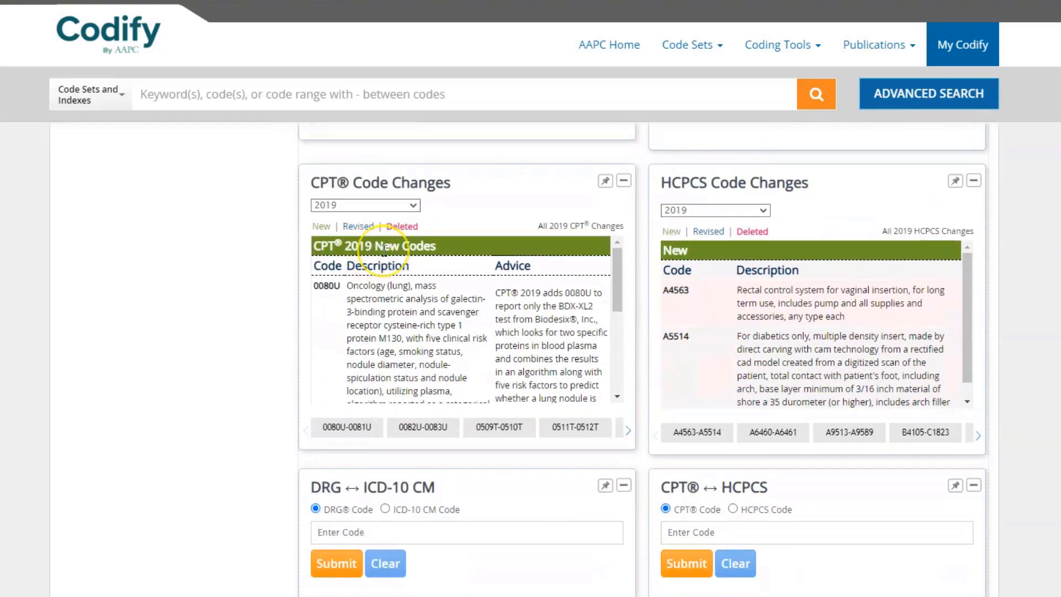
pyautogui.scroll(-3)
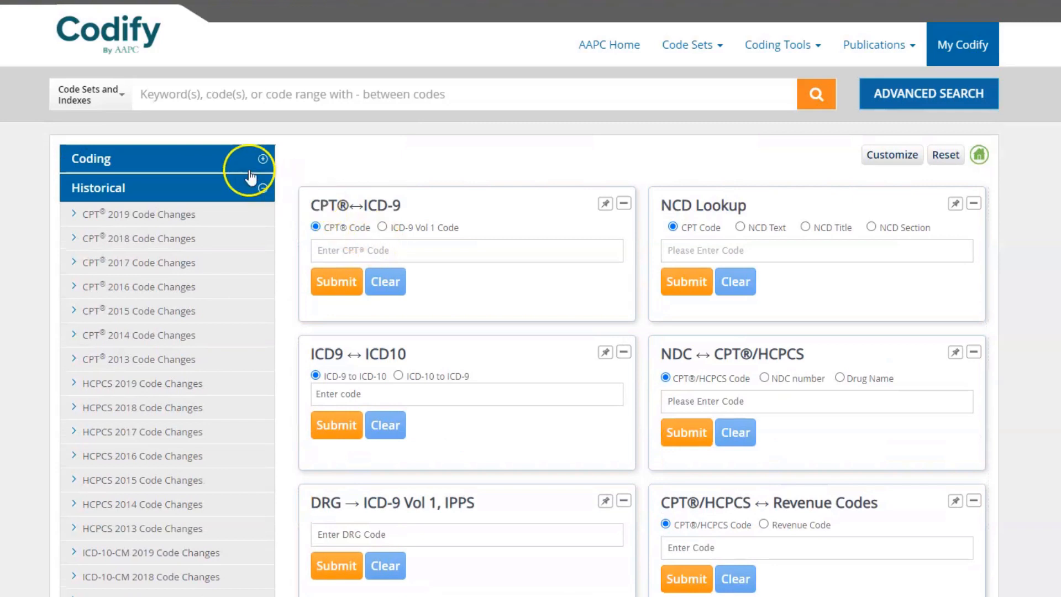
pyautogui.click(263, 158)
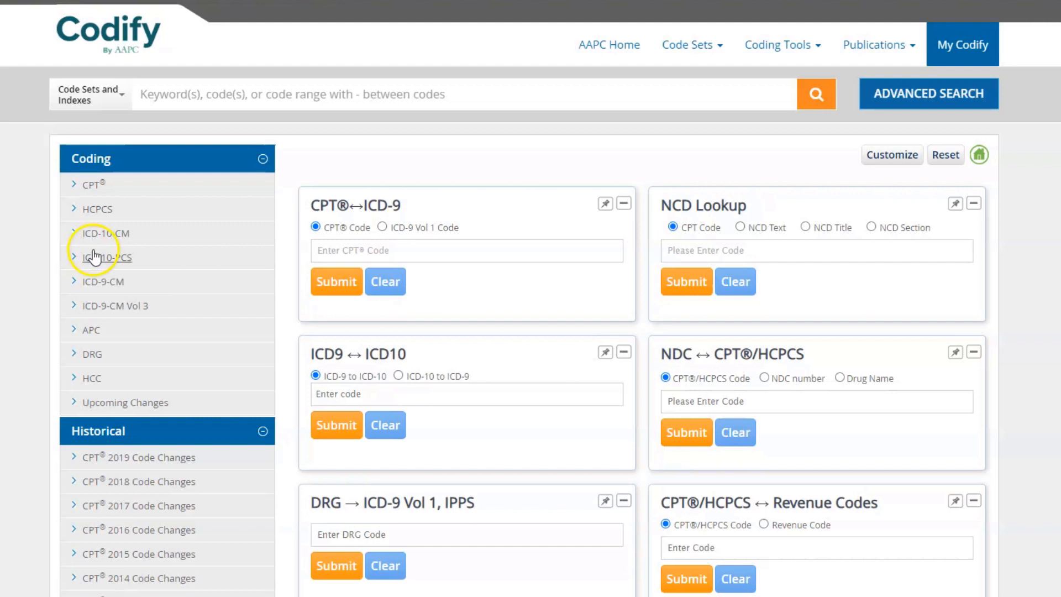
pyautogui.moveTo(95, 358)
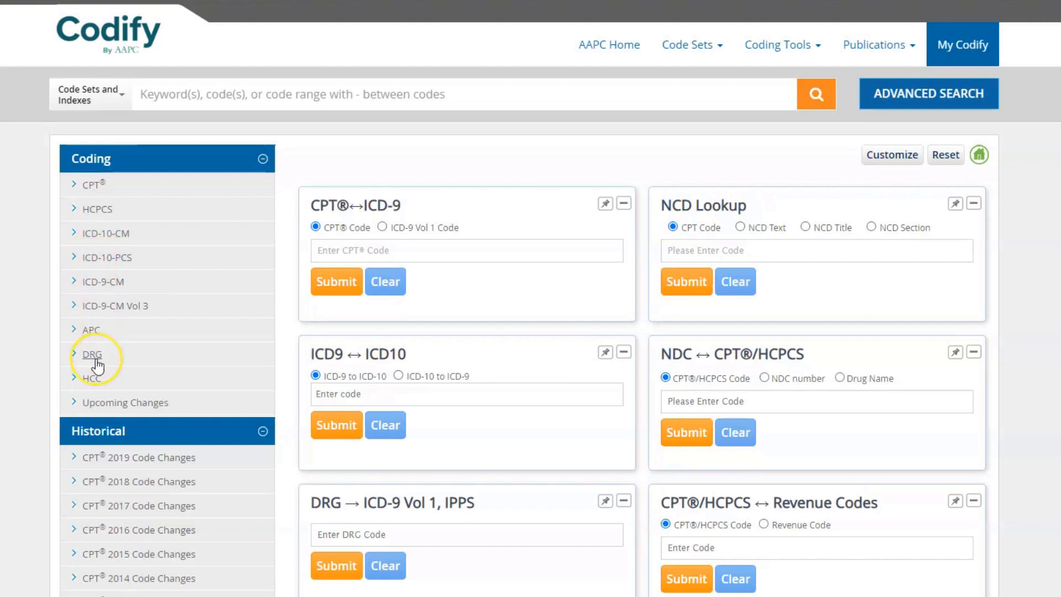
pyautogui.moveTo(95, 389)
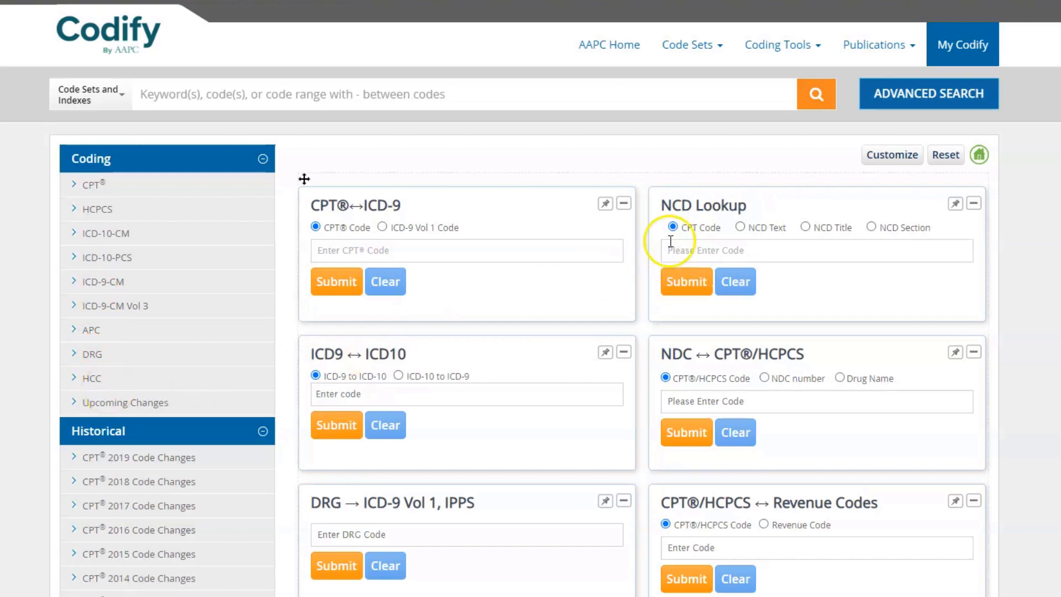
# - Uncheck ICD9 ↔ ICD10 in Customize and save the trimmed homepage tool set
pyautogui.click(890, 155)
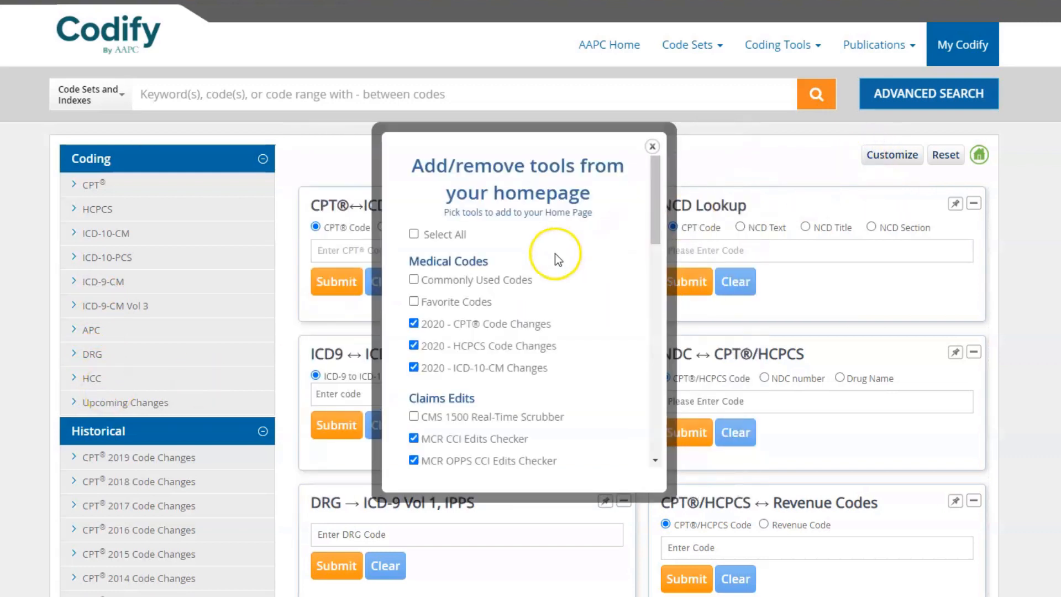
pyautogui.scroll(-3)
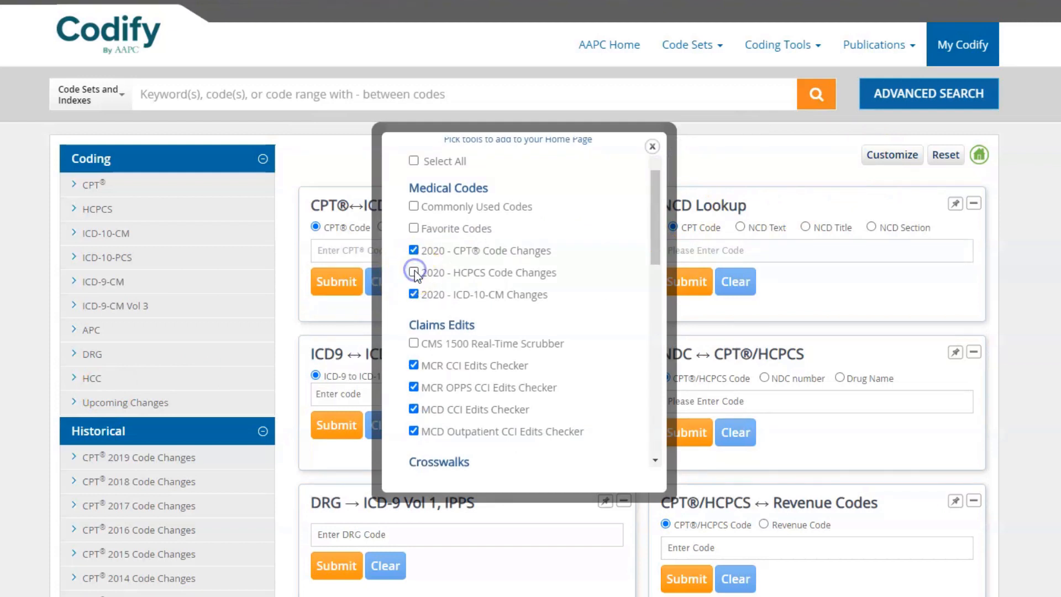
pyautogui.scroll(-3)
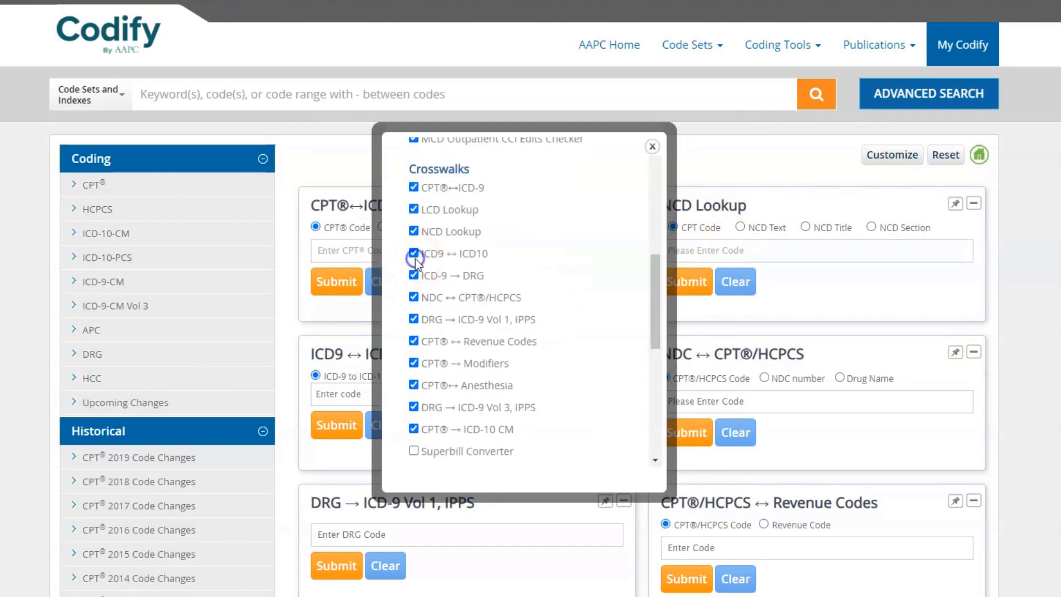
pyautogui.scroll(-3)
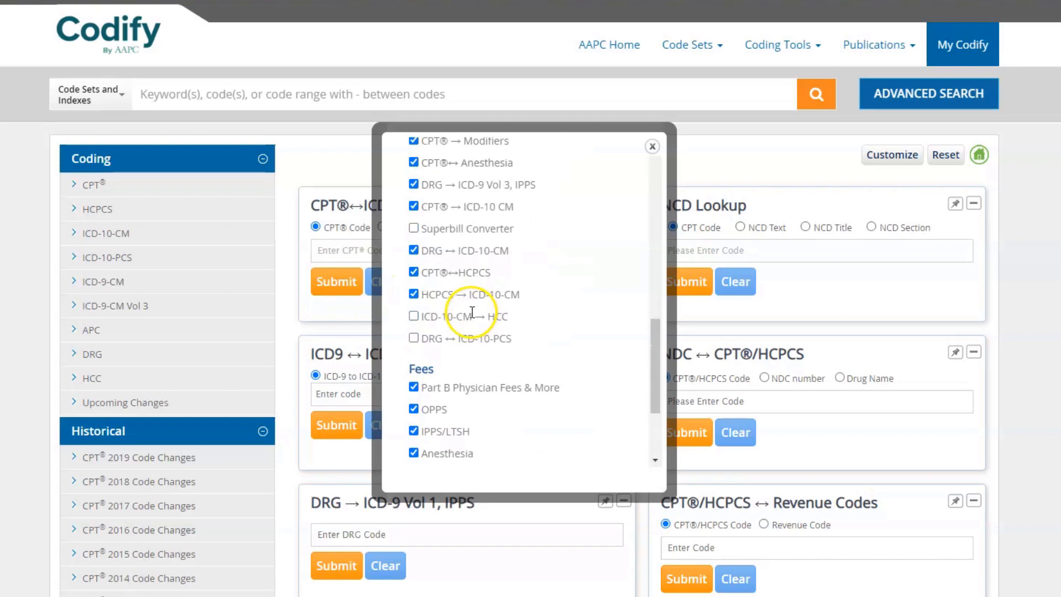
pyautogui.scroll(-3)
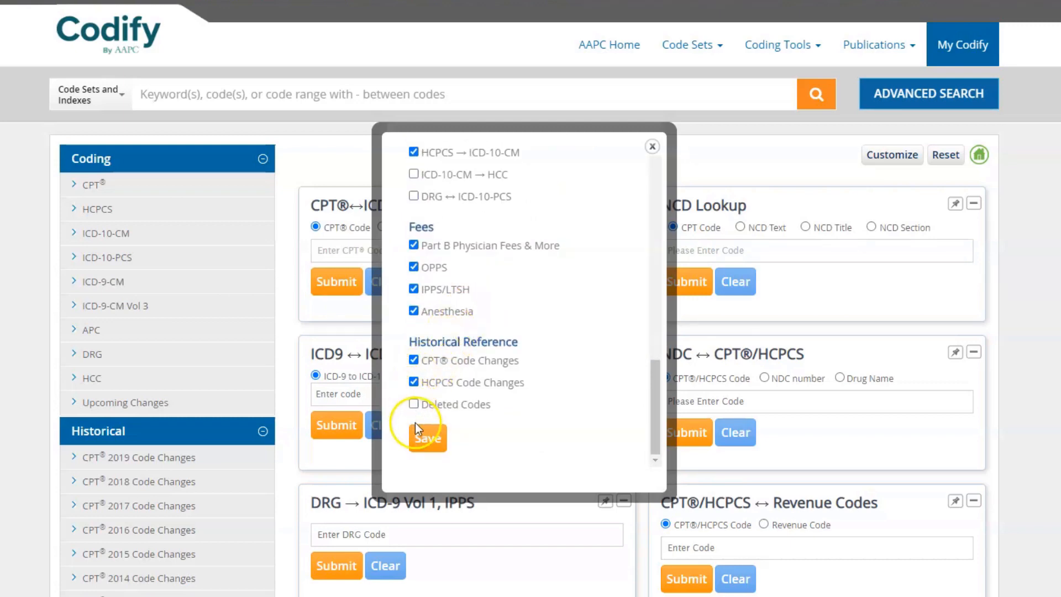
pyautogui.click(426, 438)
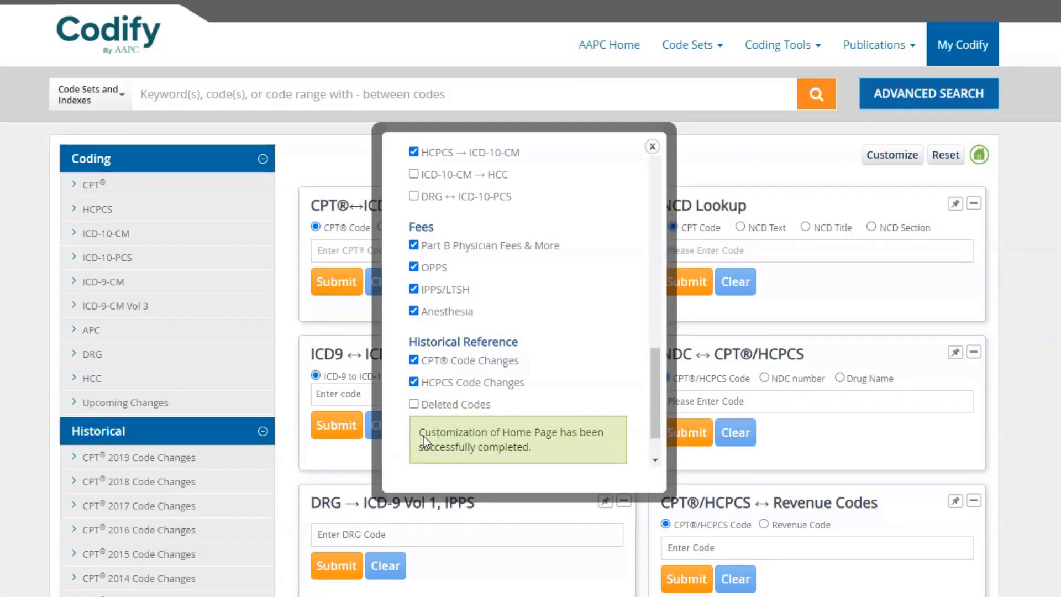
pyautogui.click(652, 147)
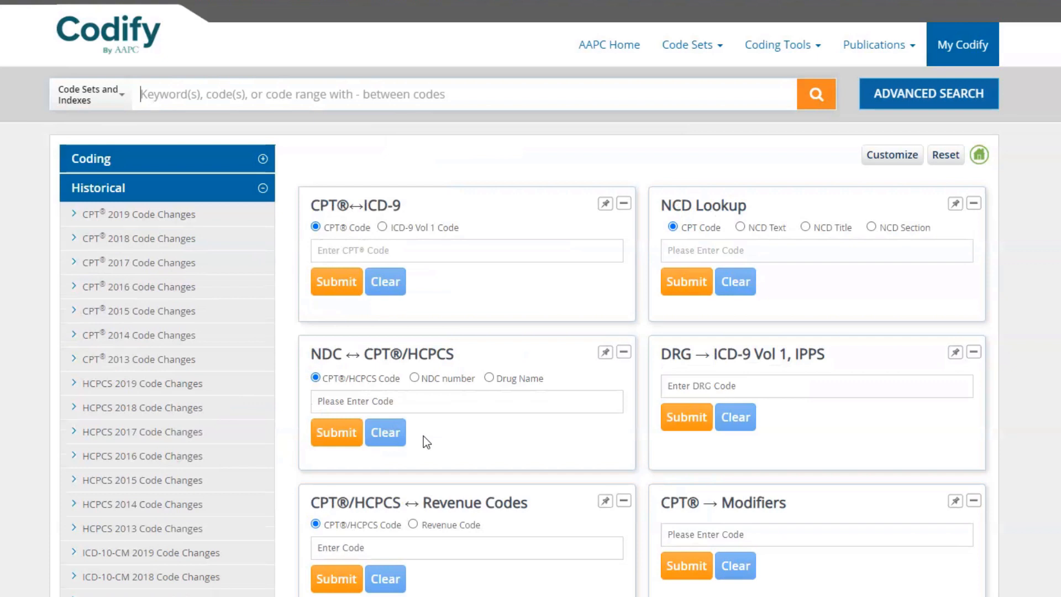
pyautogui.moveTo(424, 436)
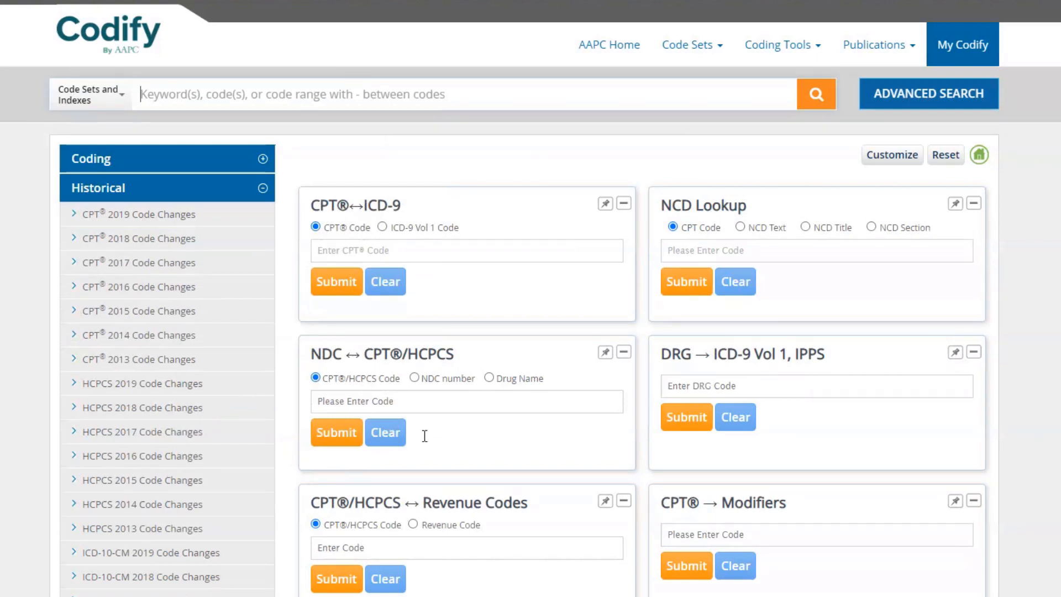
pyautogui.moveTo(917, 177)
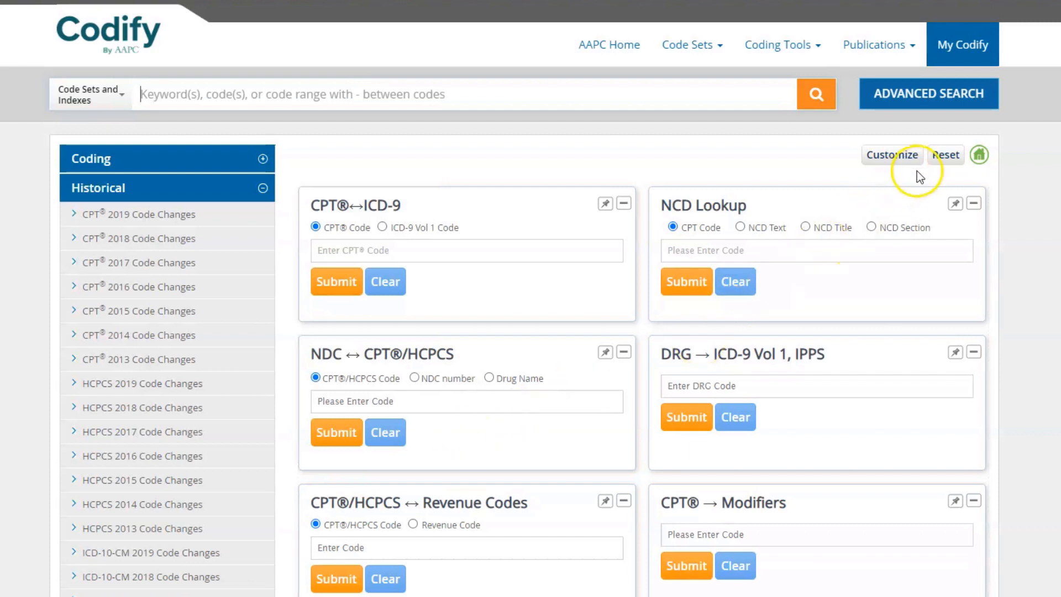
# - Reset the homepage to defaults, confirming Yes, so ICD9 ↔ ICD10 returns
pyautogui.click(945, 154)
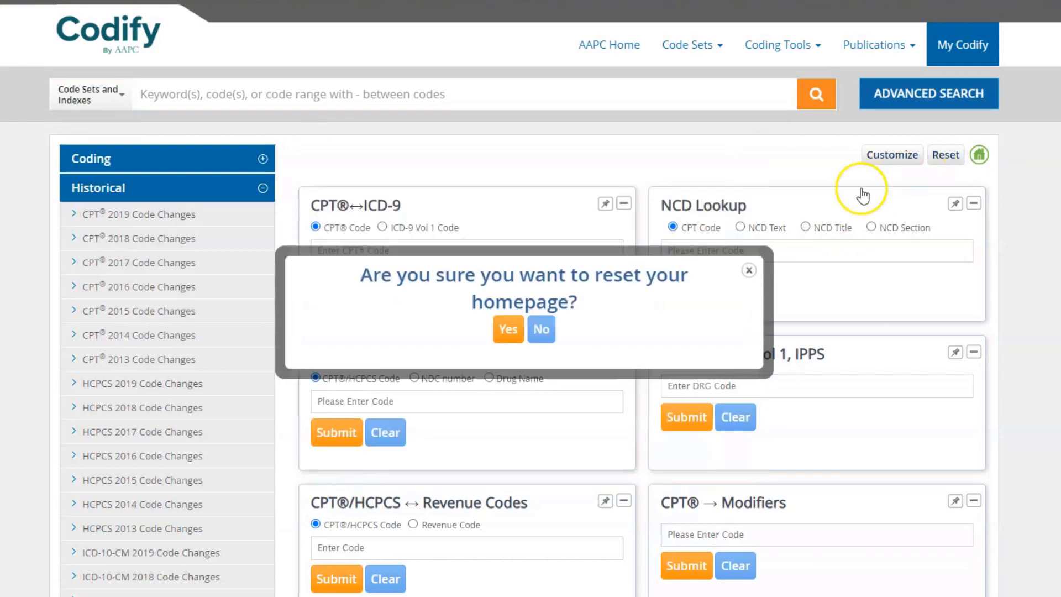
pyautogui.click(507, 329)
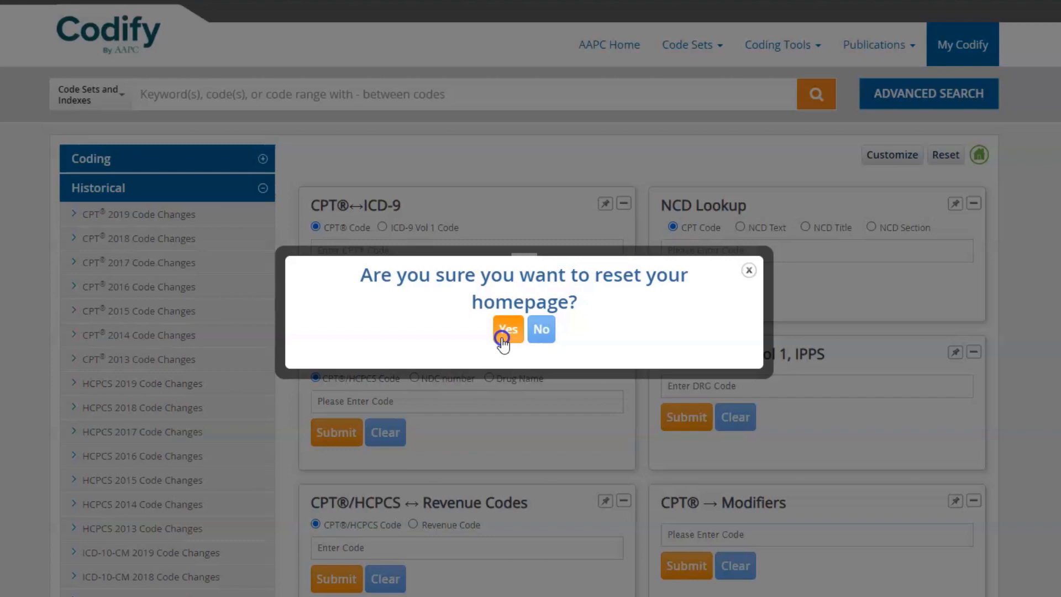
pyautogui.click(507, 330)
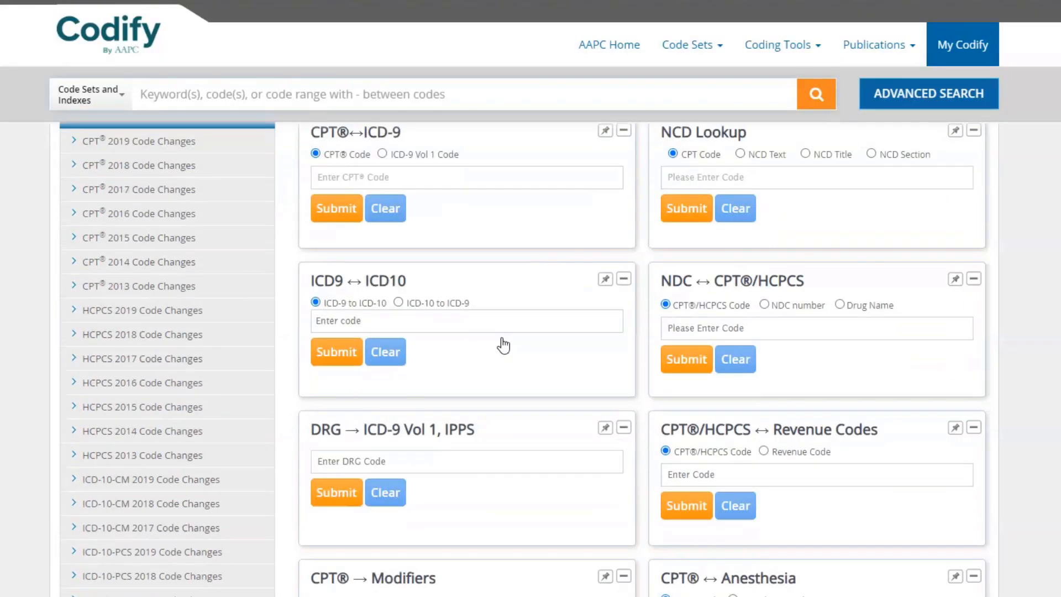
pyautogui.scroll(-3)
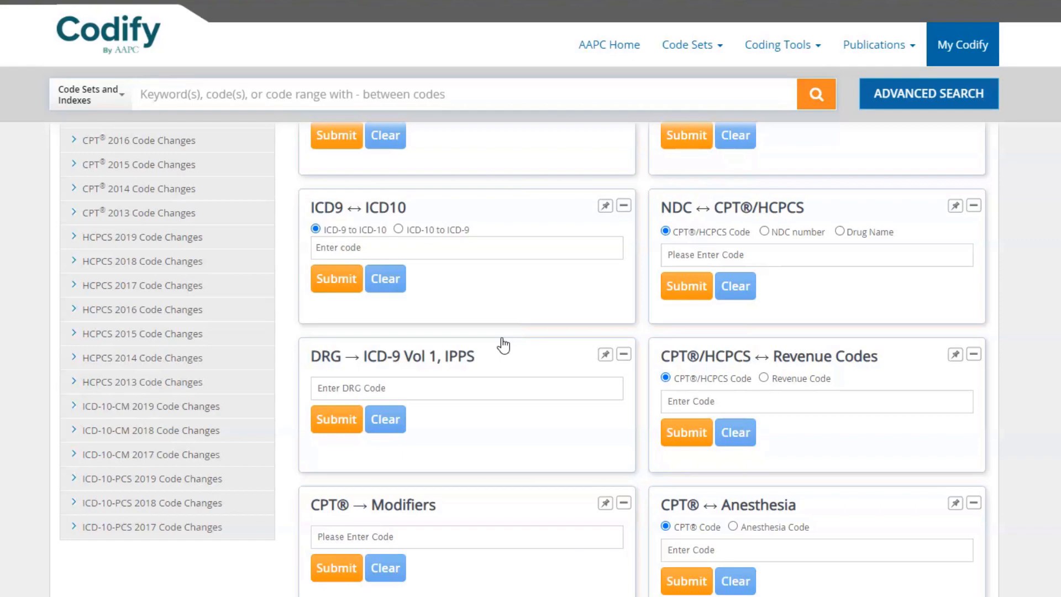
pyautogui.scroll(-3)
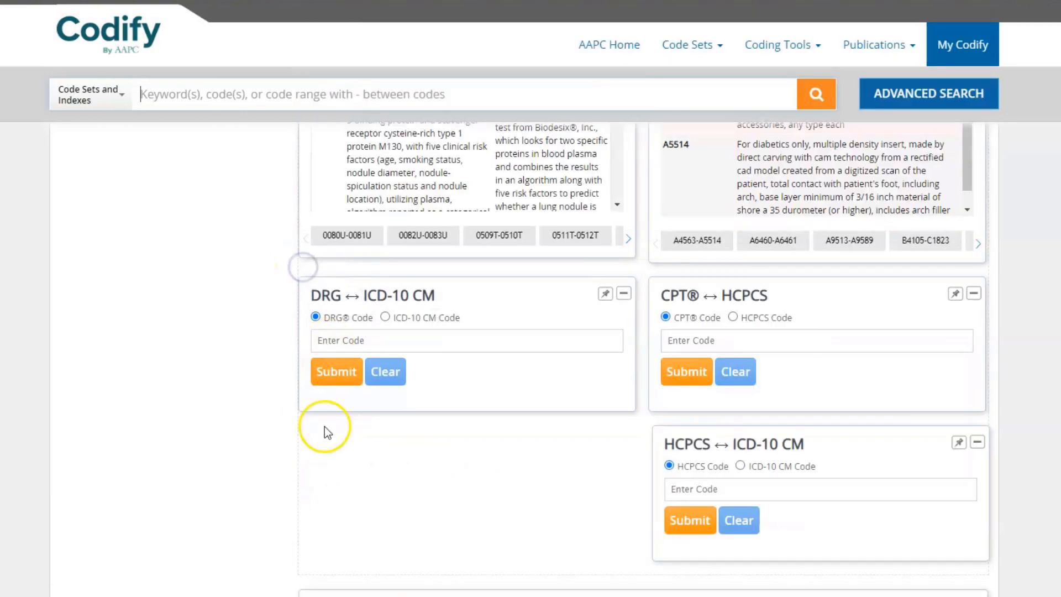
# - Drag the MCR CCI Edits Checker up below the MCR OPPS checker and collapse it
pyautogui.click(315, 440)
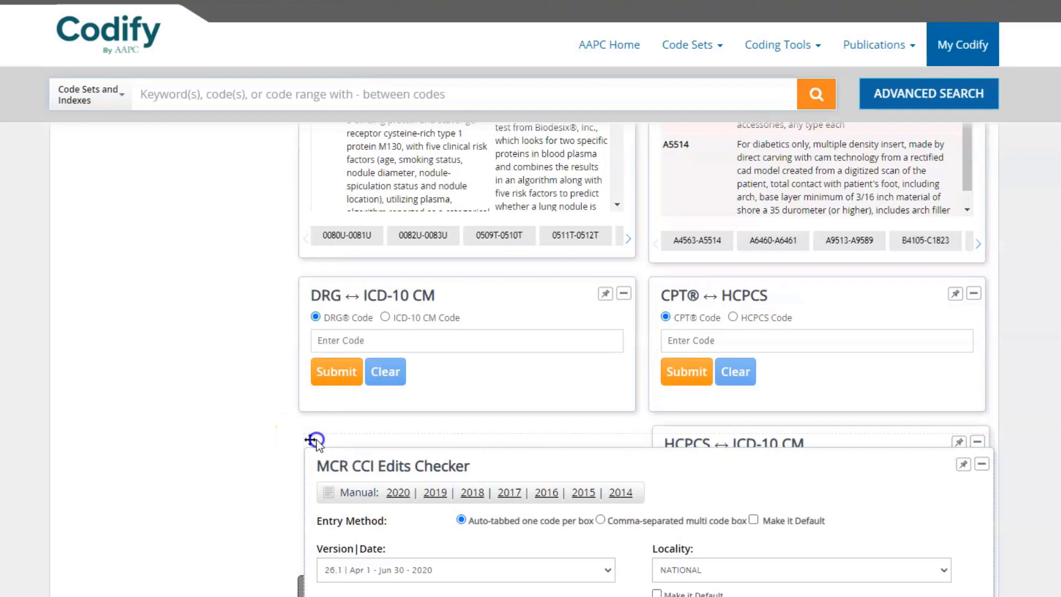
pyautogui.scroll(-3)
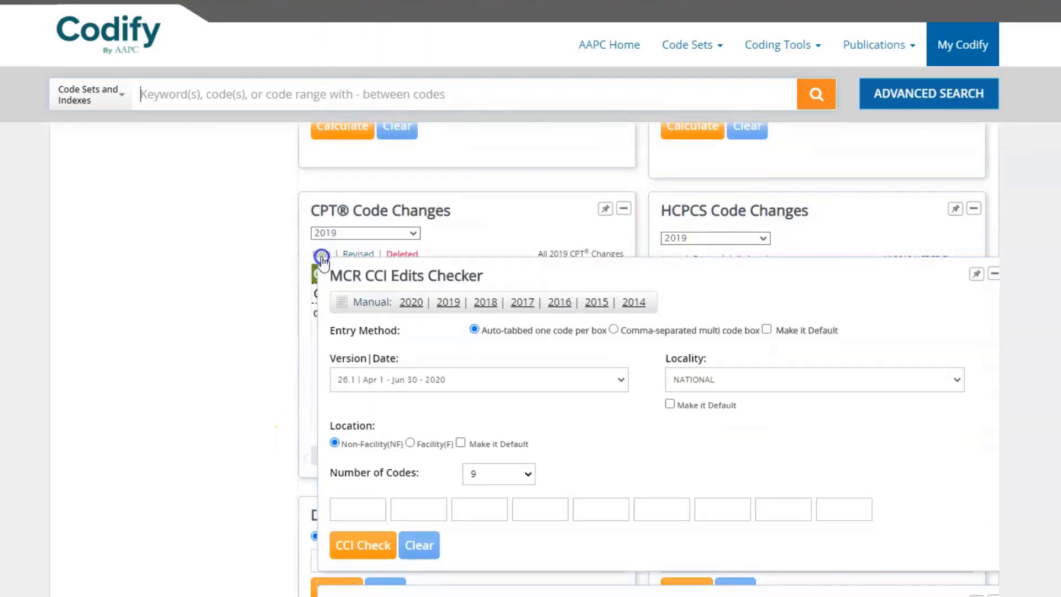
pyautogui.scroll(-3)
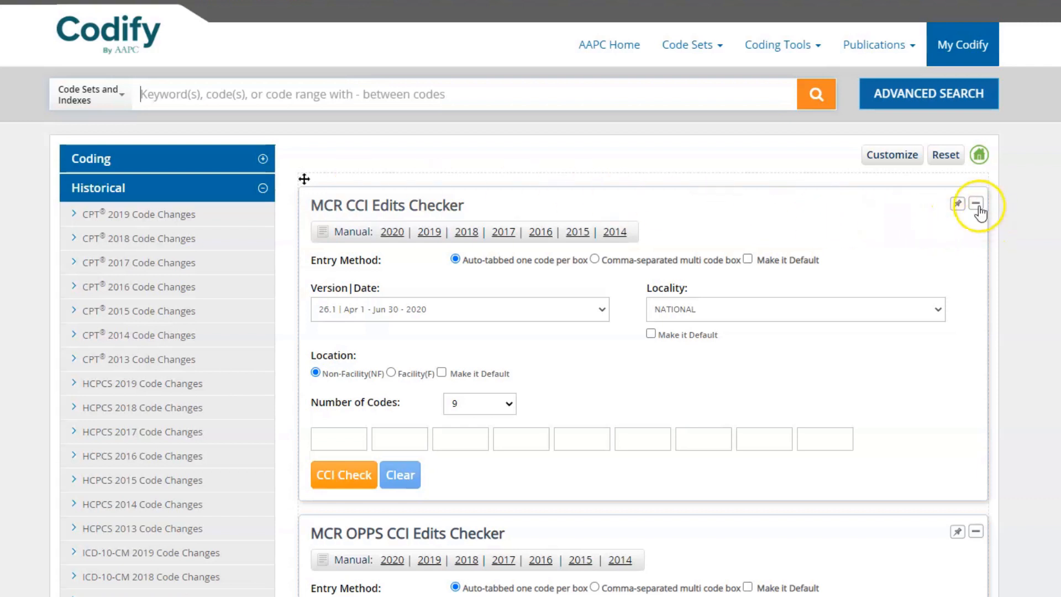
pyautogui.click(975, 203)
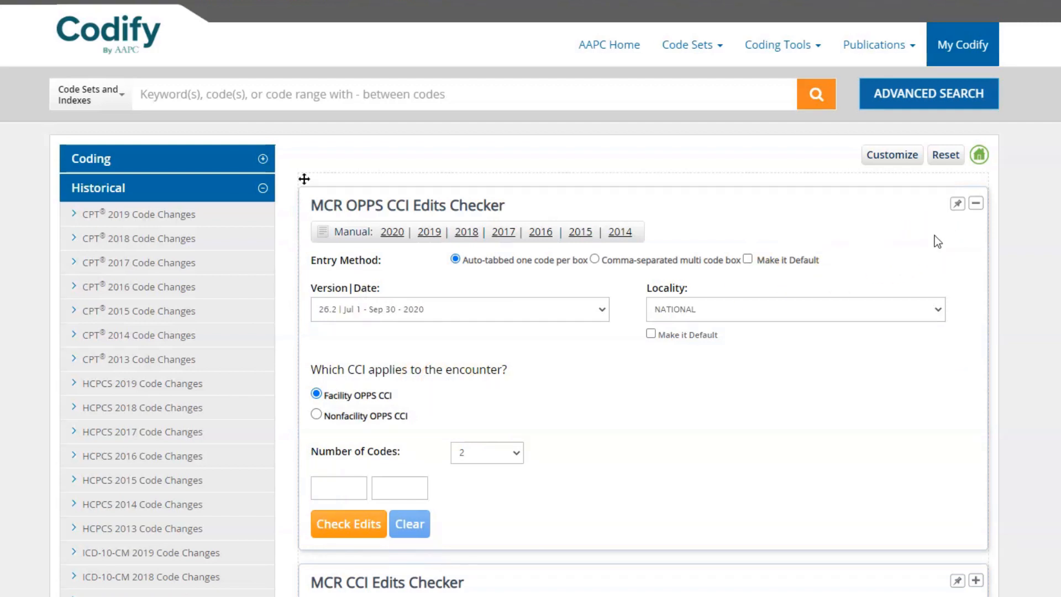
pyautogui.click(875, 45)
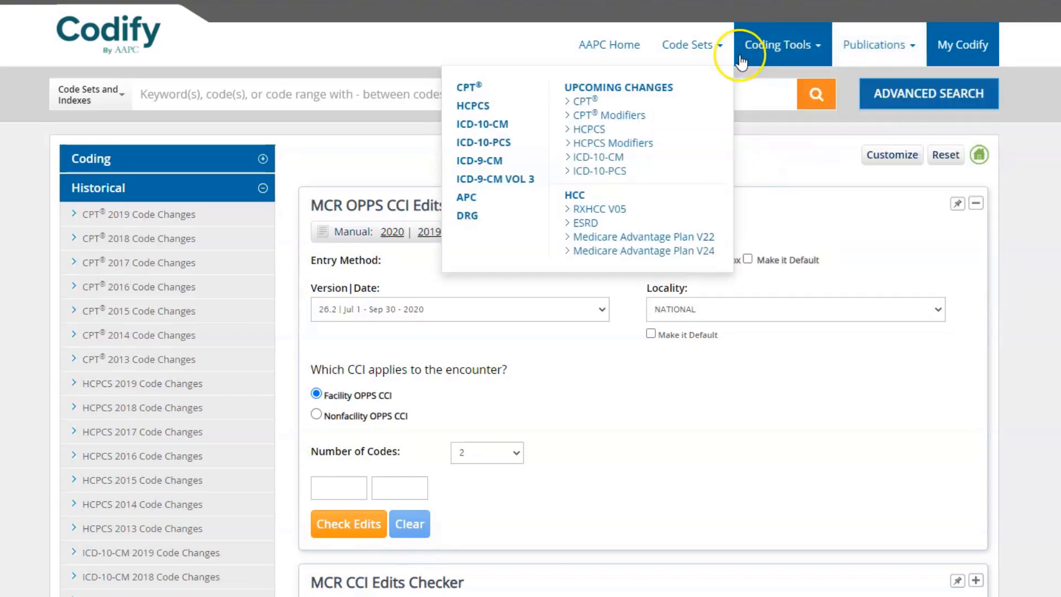
pyautogui.moveTo(692, 44)
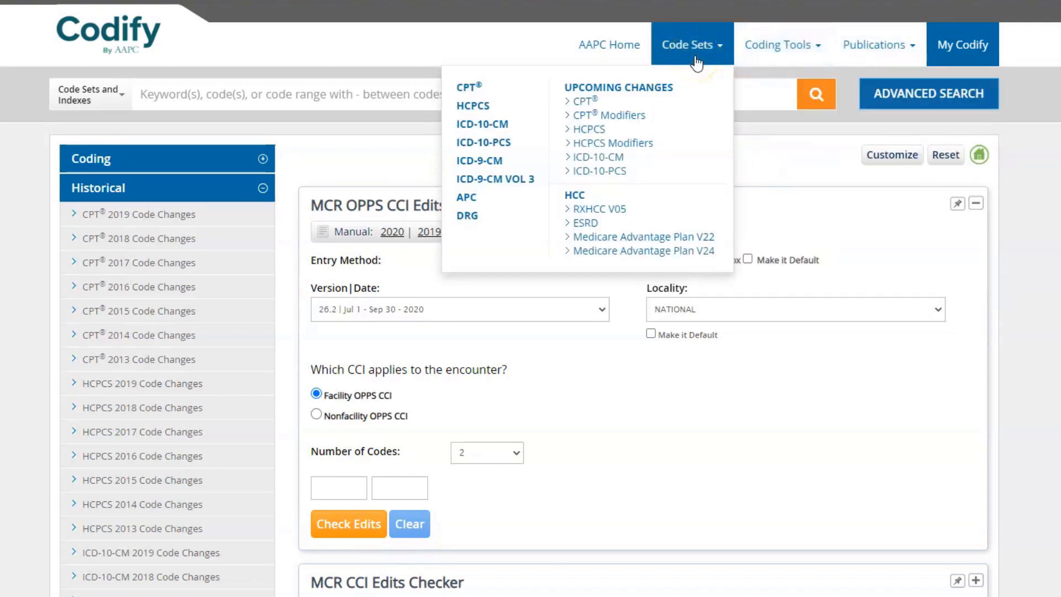
# - Review Coding Tools, then reach Code Connect via Publications > AMA CPT Assistant
pyautogui.click(777, 44)
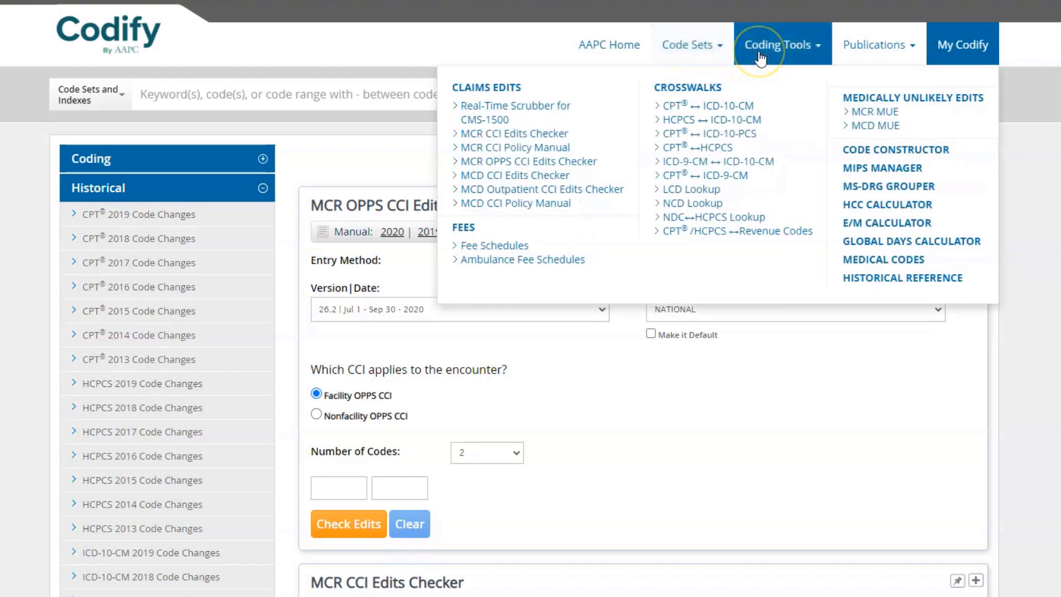
pyautogui.moveTo(539, 134)
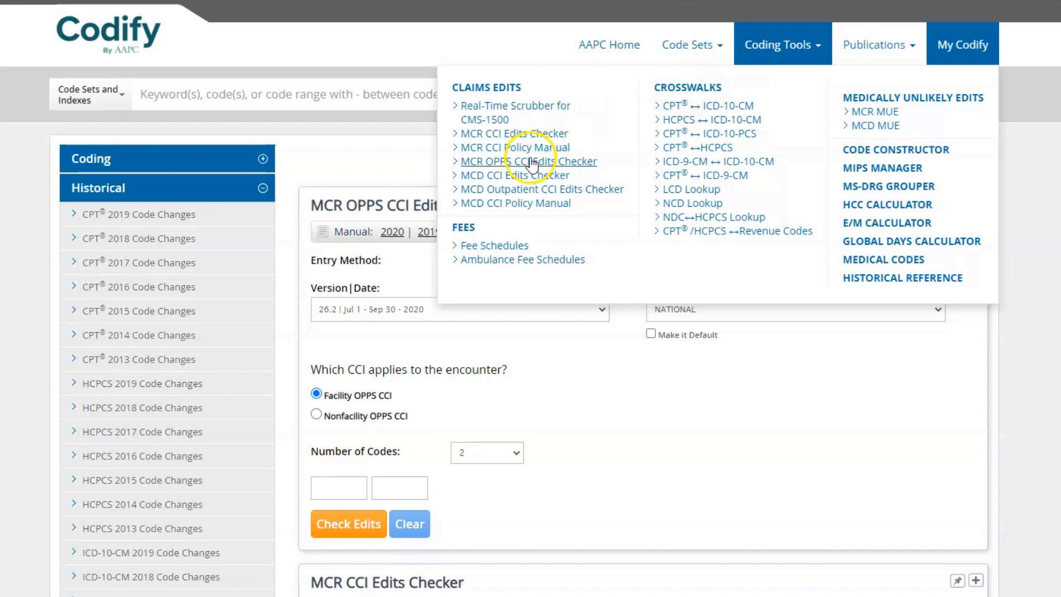
pyautogui.moveTo(532, 209)
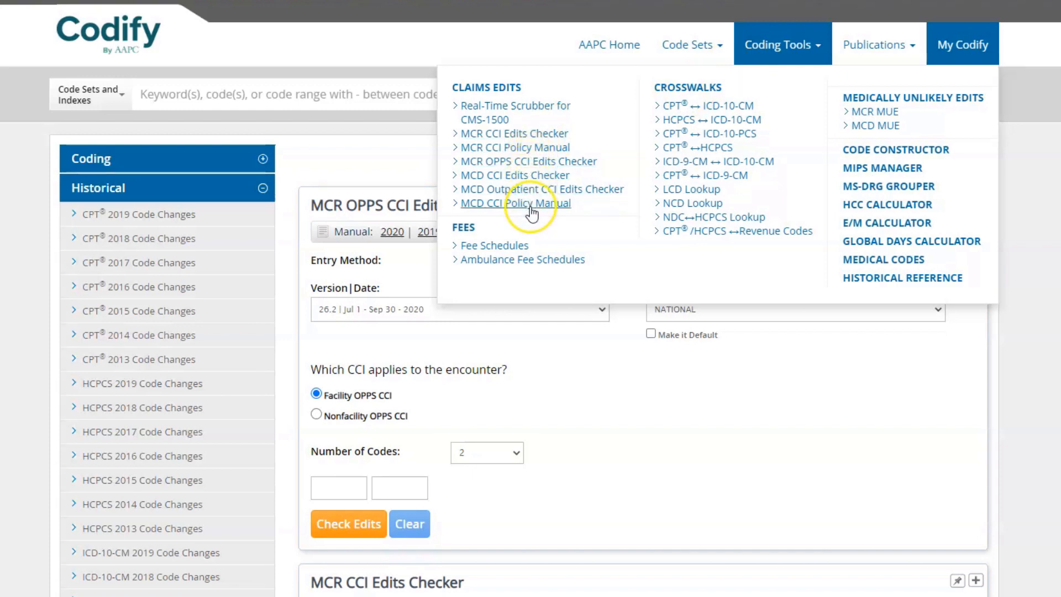
pyautogui.moveTo(506, 255)
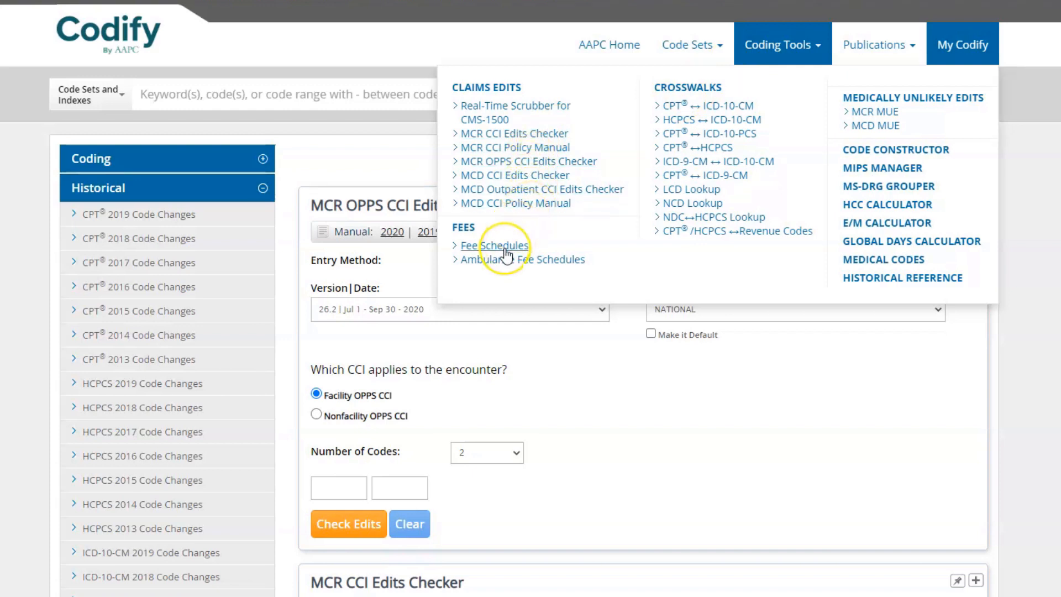
pyautogui.moveTo(711, 127)
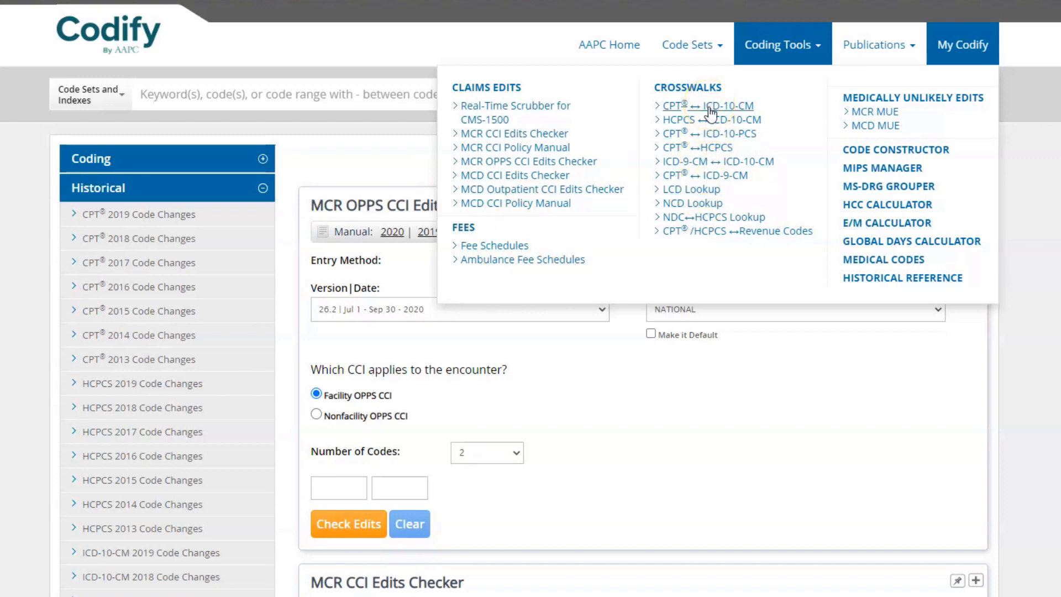
pyautogui.moveTo(764, 107)
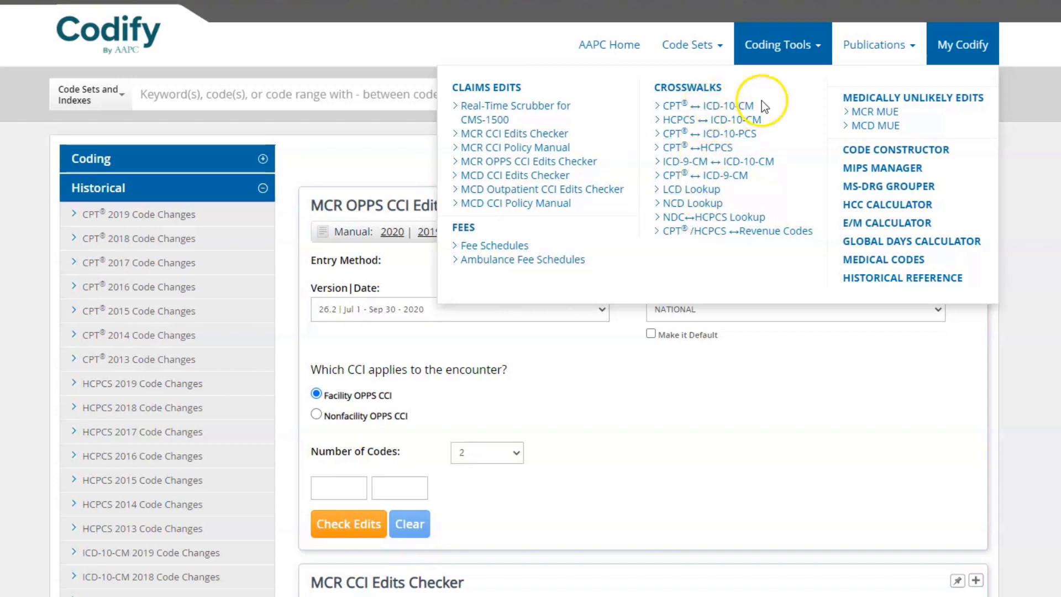
pyautogui.click(877, 44)
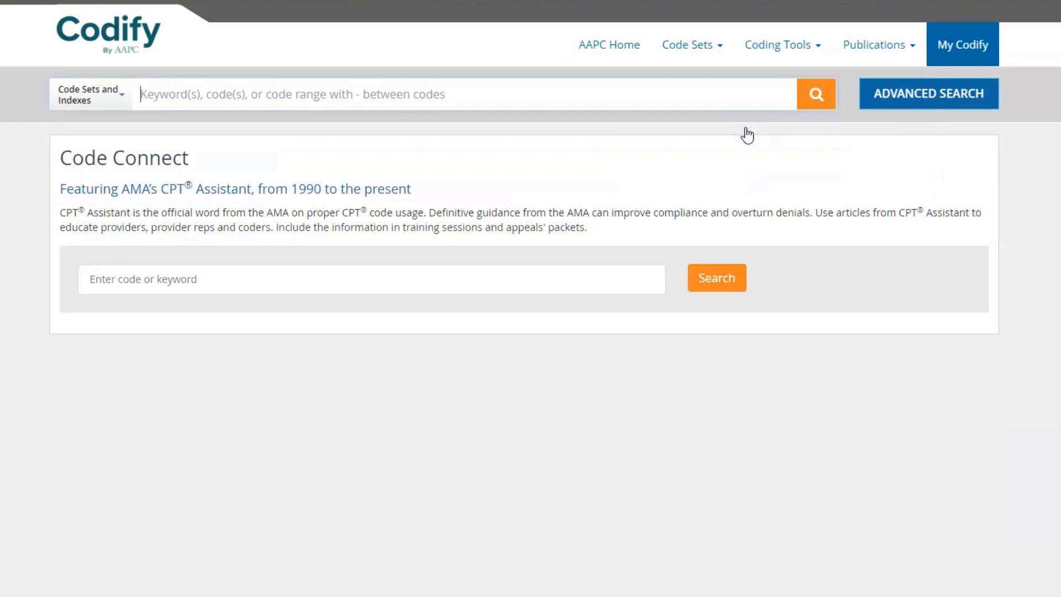
# - Go back to My Codify dashboard with the Coding code sets expanded
pyautogui.click(874, 44)
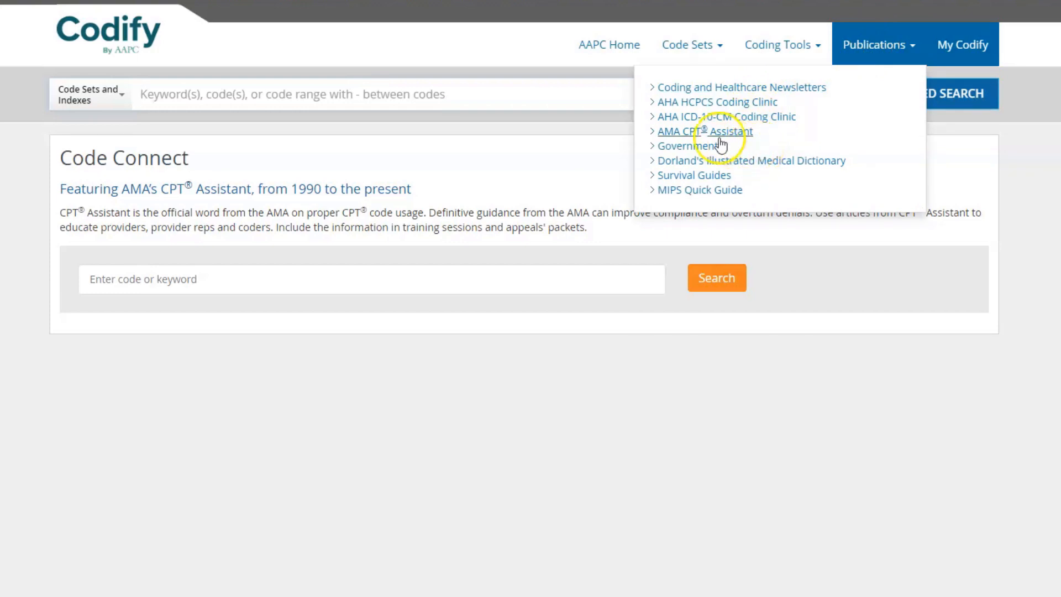
pyautogui.click(704, 131)
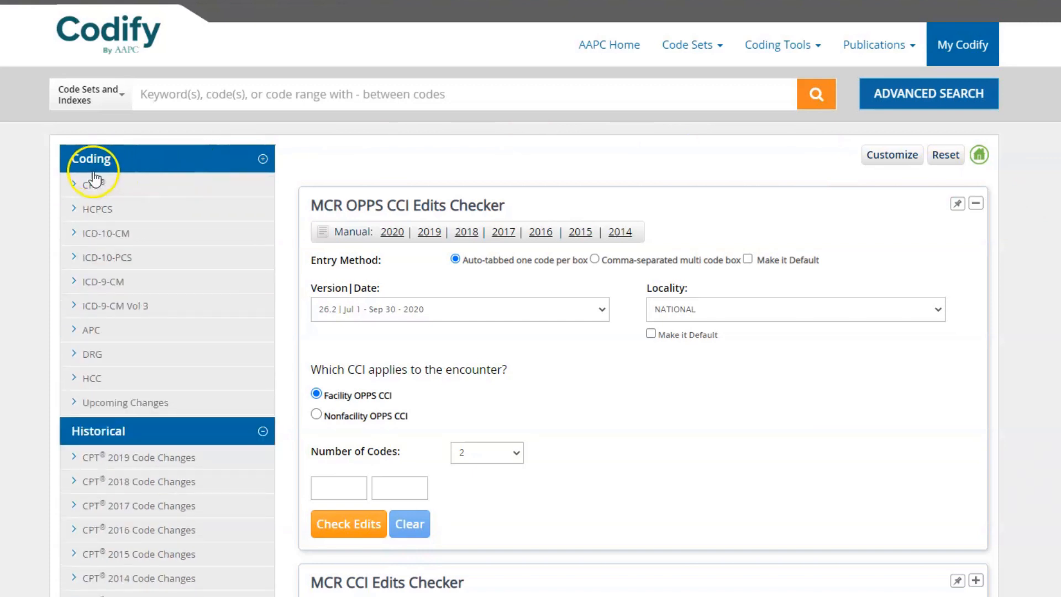
# - Expand the CPT code set in the sidebar and open its Index
pyautogui.click(93, 185)
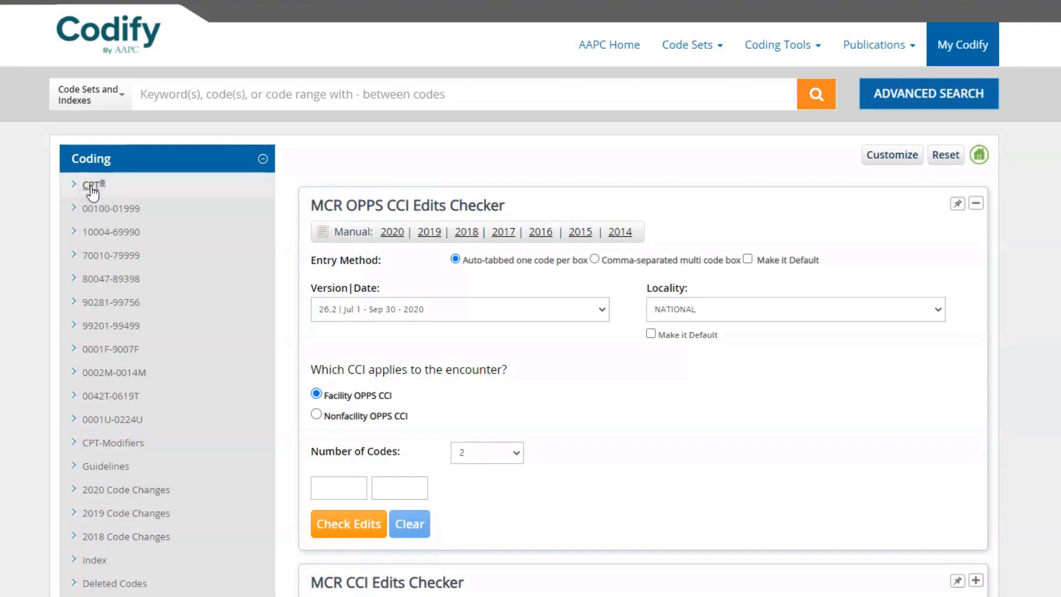
pyautogui.moveTo(100, 201)
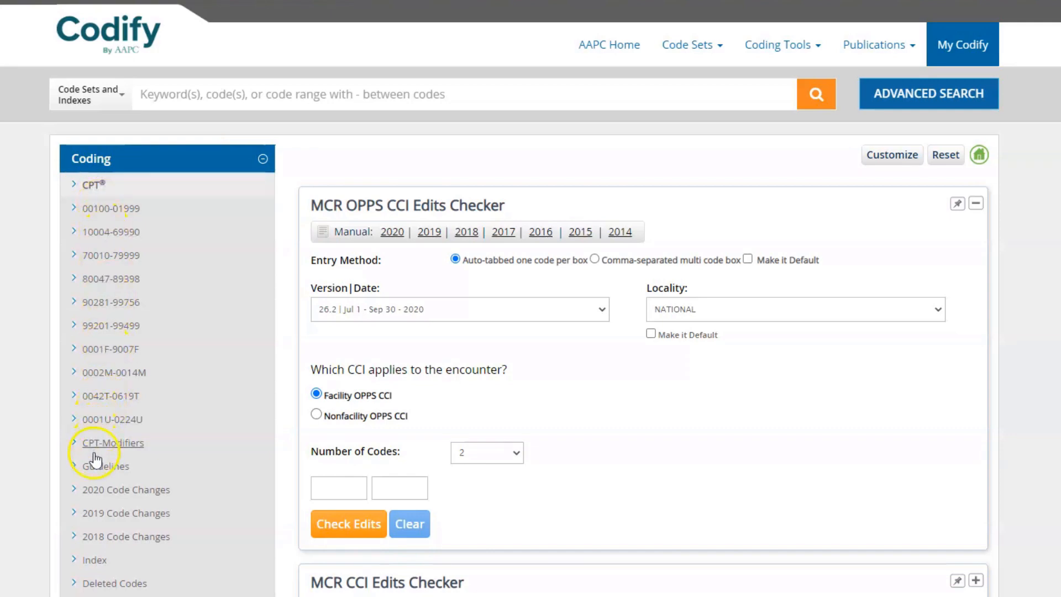
pyautogui.moveTo(92, 553)
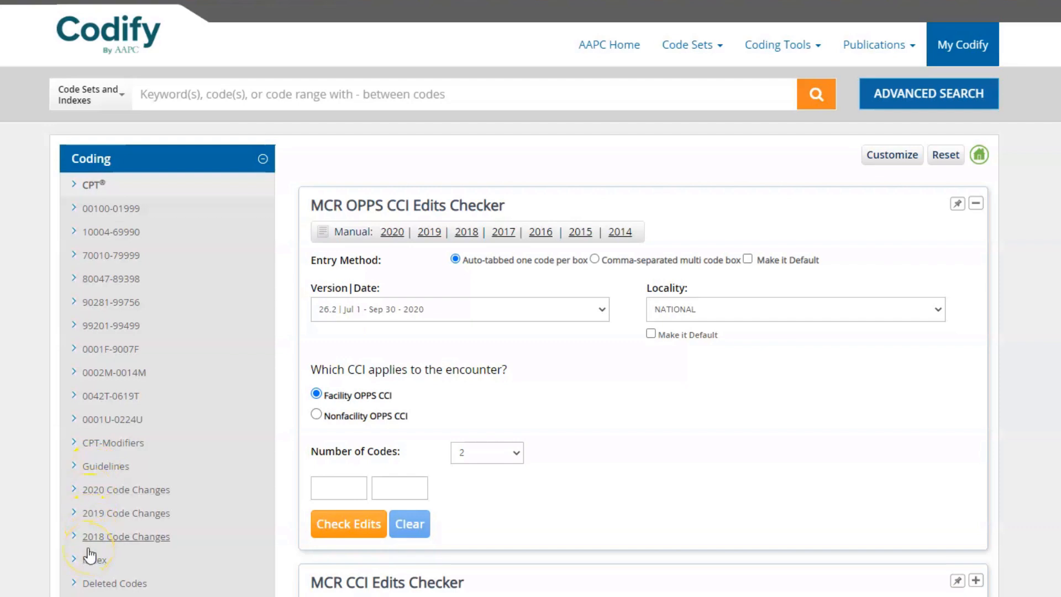
pyautogui.click(95, 559)
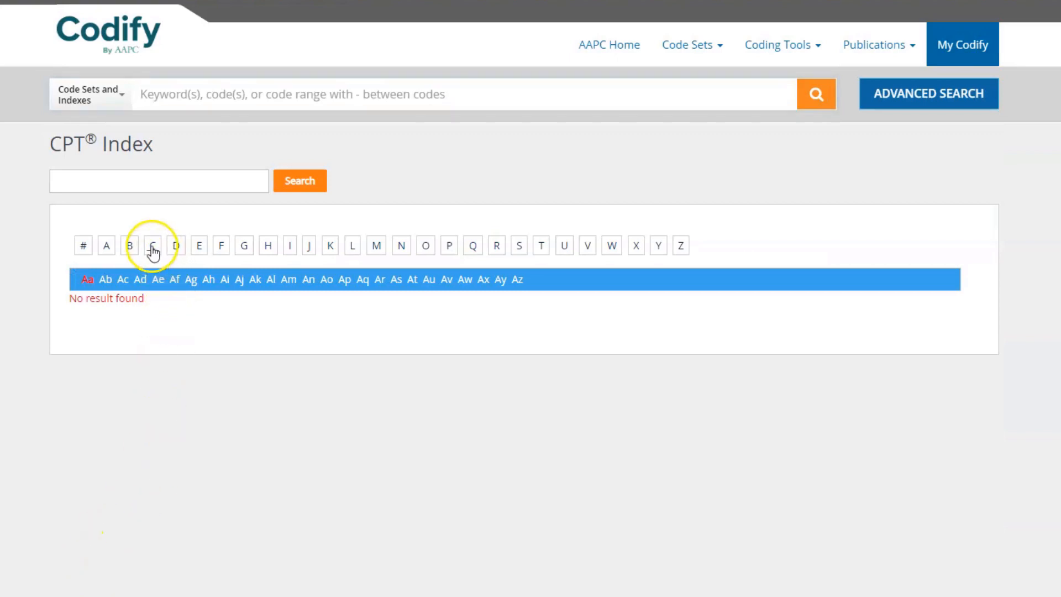
# - List CPT Index terms under letter C, such as Calcitonin, Campylobacter and Canthoplasty
pyautogui.click(153, 245)
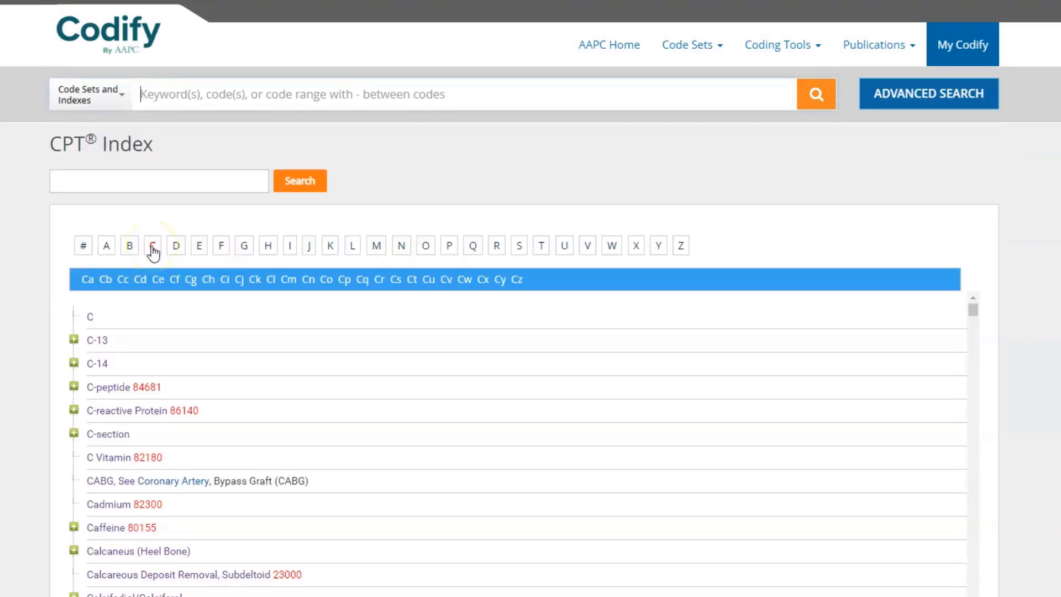
pyautogui.click(153, 246)
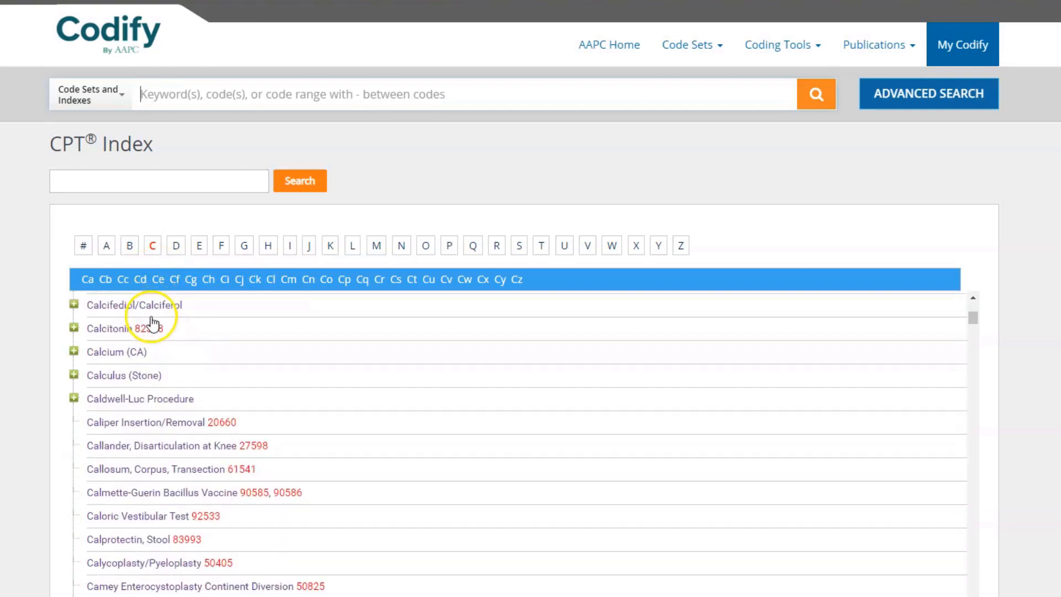
pyautogui.scroll(-3)
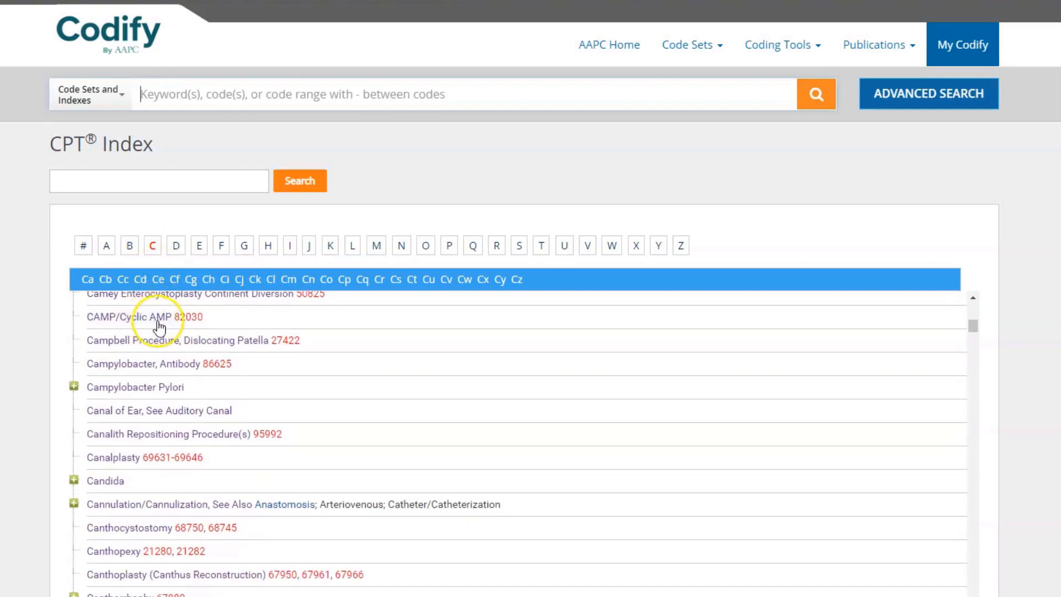
pyautogui.moveTo(211, 92)
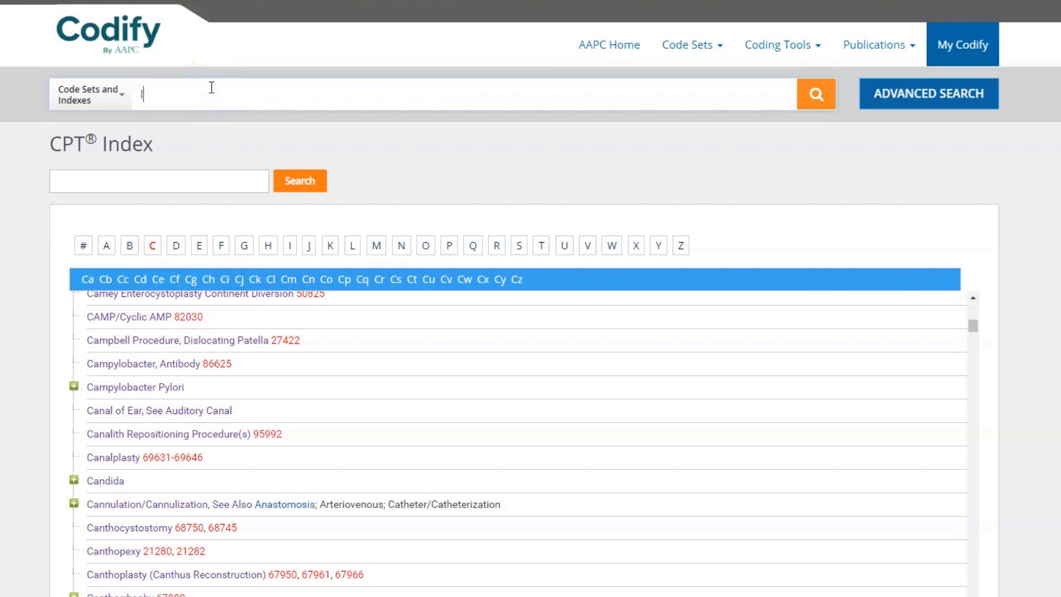
# - Search all code sets for 'Intubation', surfacing Endotracheal Tube 31500
pyautogui.write('Intubation')
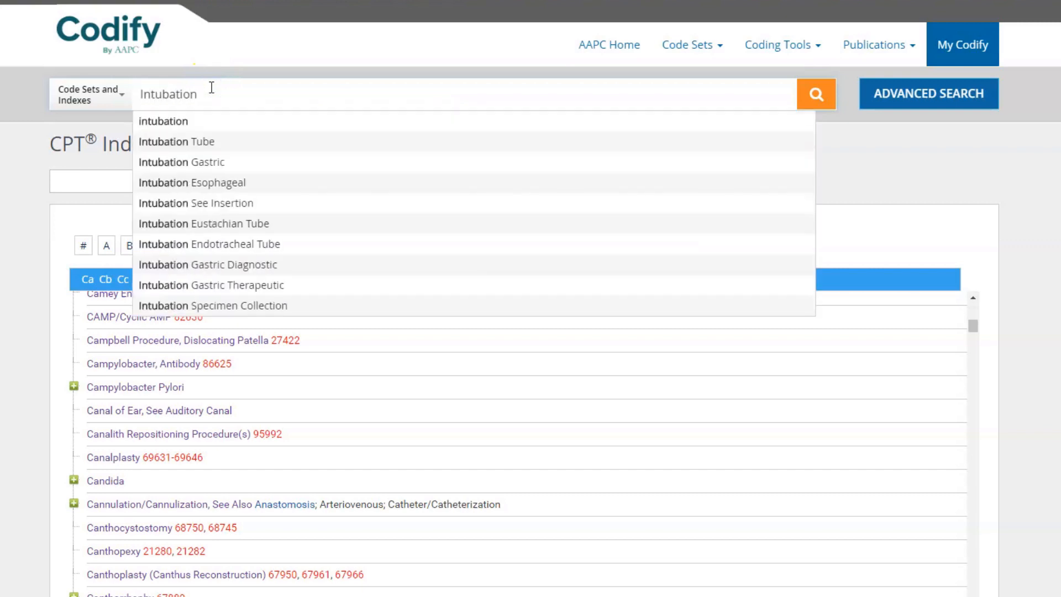
pyautogui.click(814, 93)
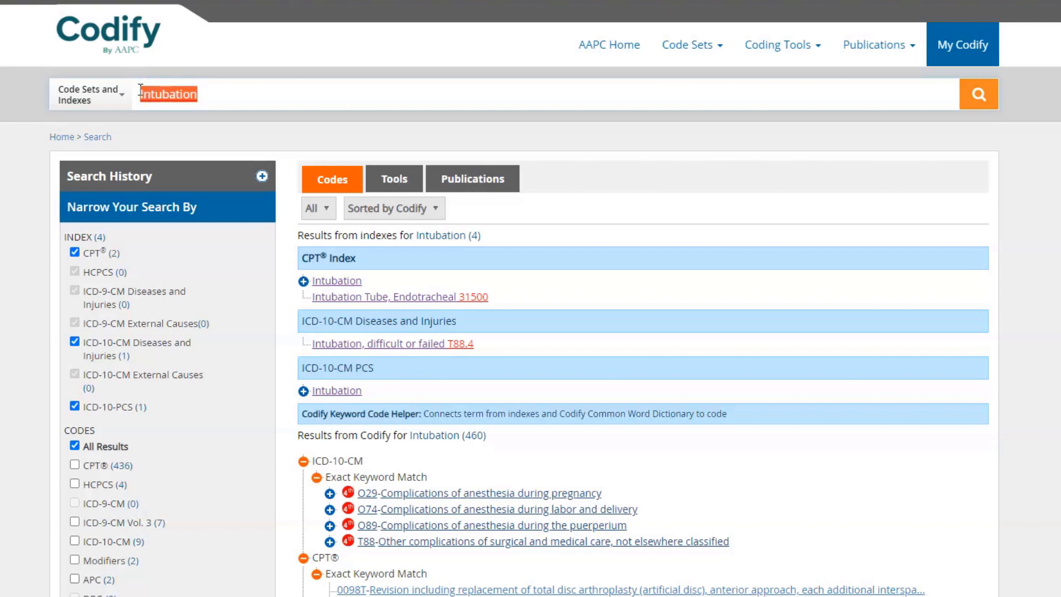
# - Search 31500, 99213, 64483, J98.01 and I10 together as one comma-separated lookup
pyautogui.write('31500, 99213, 64483,')
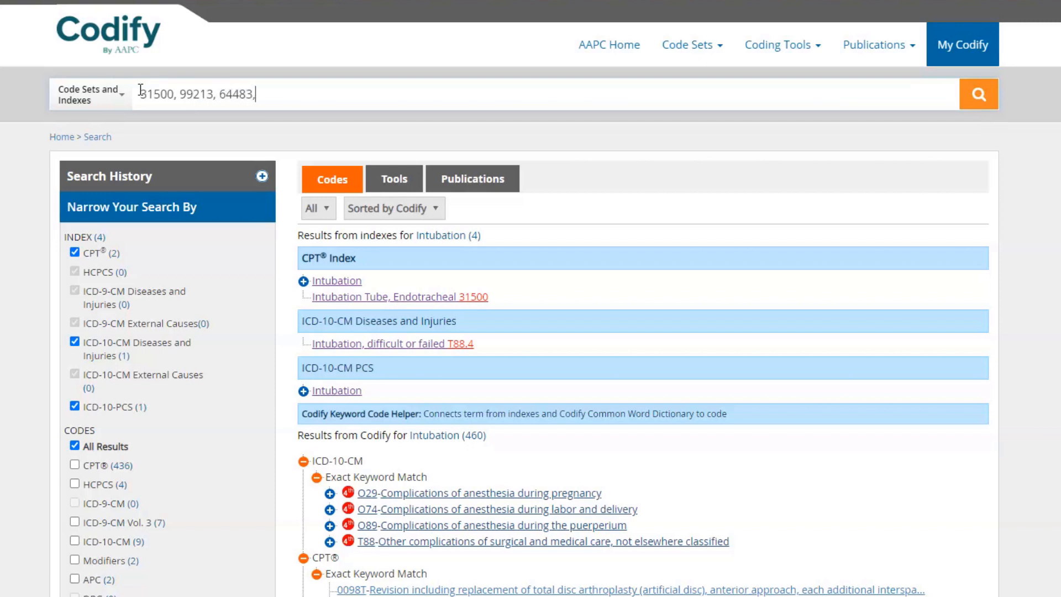
pyautogui.write('J98')
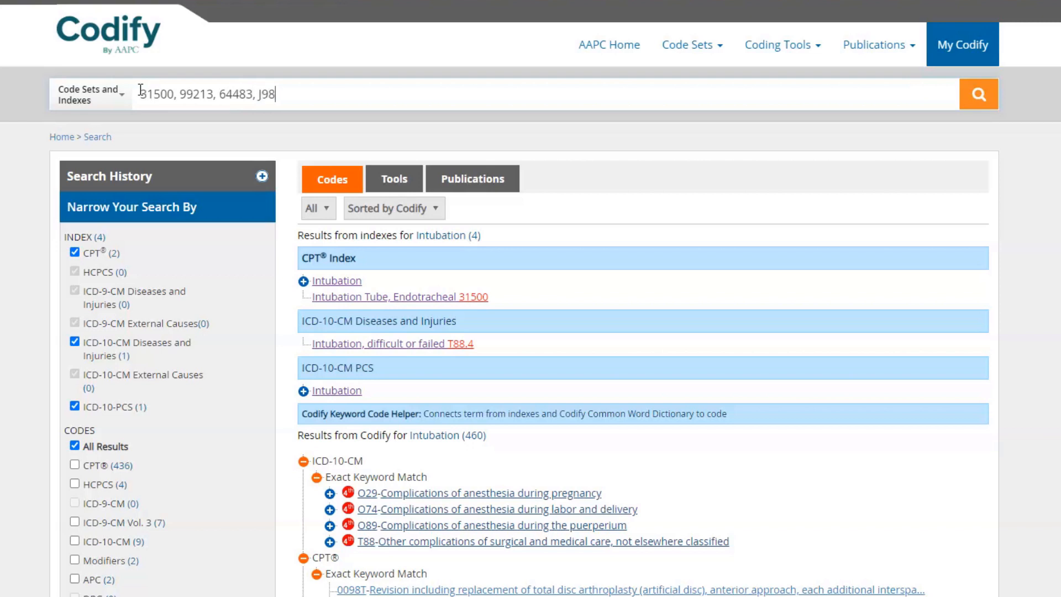
pyautogui.write('01,')
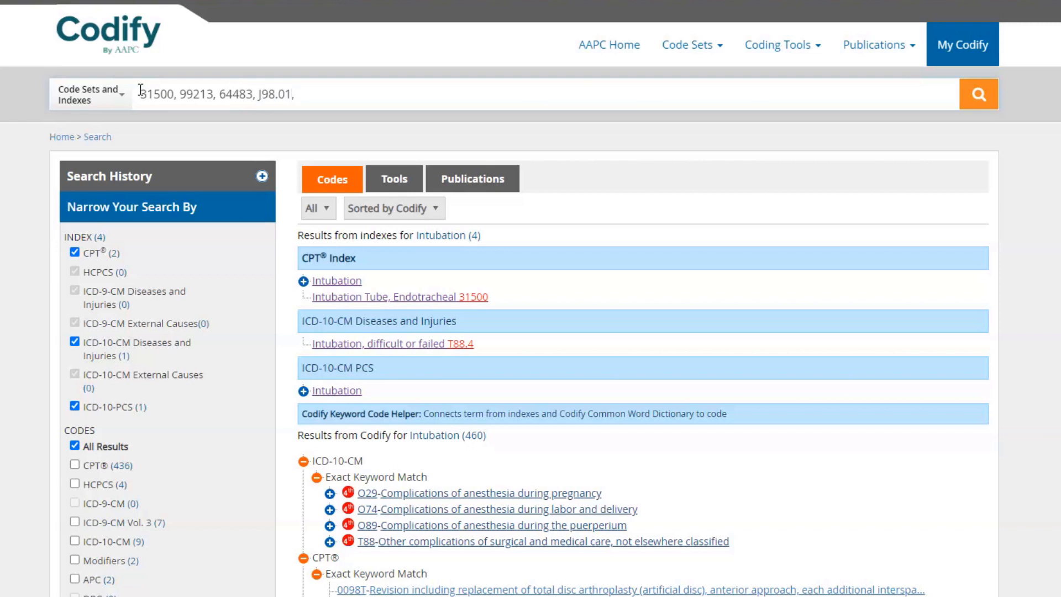
pyautogui.write('I10')
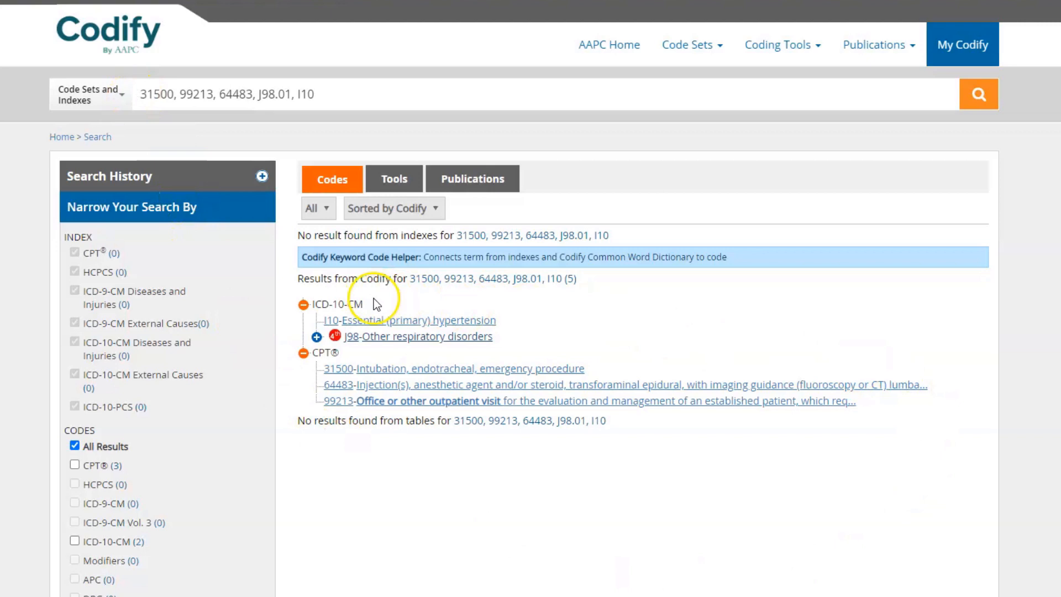
# - Expand the J98 respiratory disorders entry and its J98.0 bronchus diseases child
pyautogui.click(315, 336)
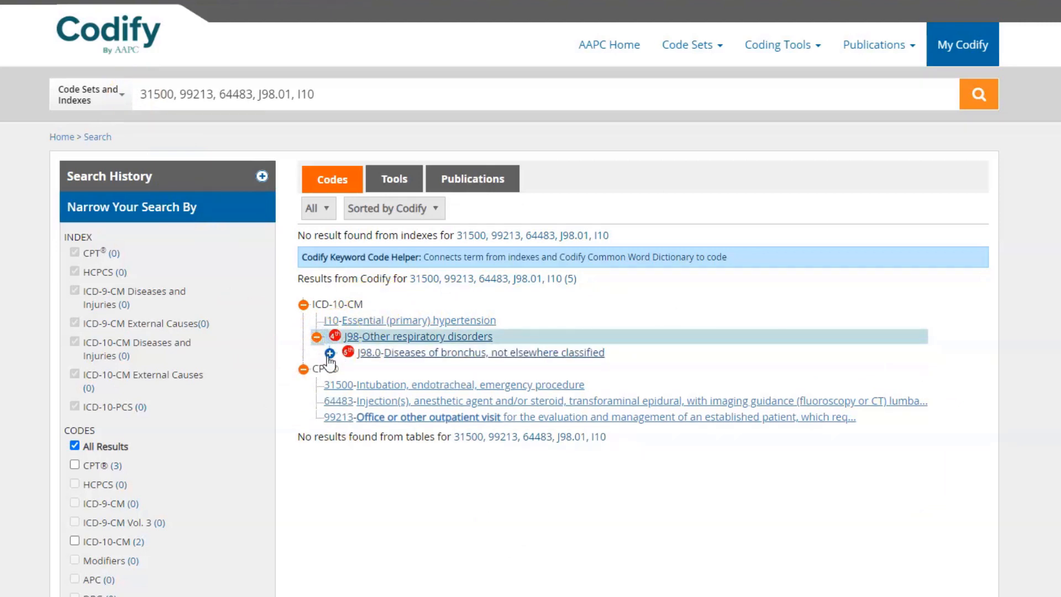
pyautogui.click(330, 352)
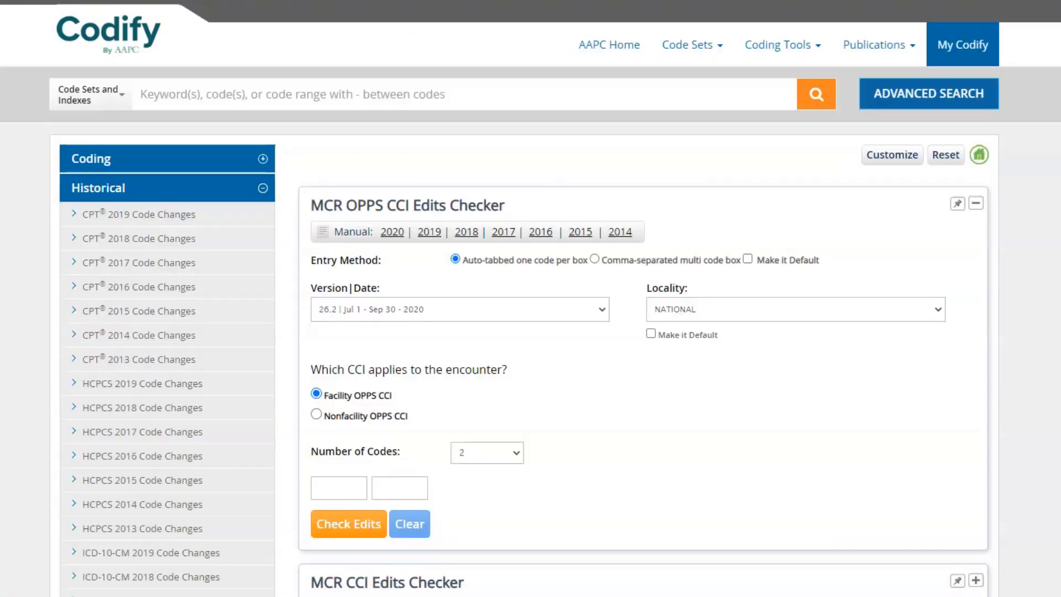
# - Look up CPT 31500, emergency endotracheal intubation, and show its lay-term description
pyautogui.write('3')
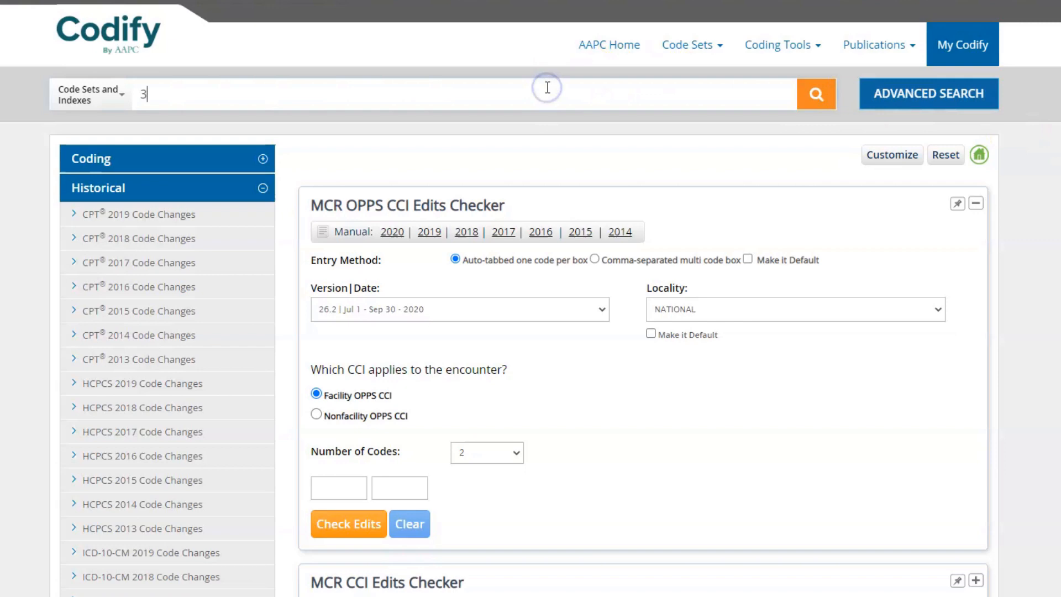
pyautogui.write('1500')
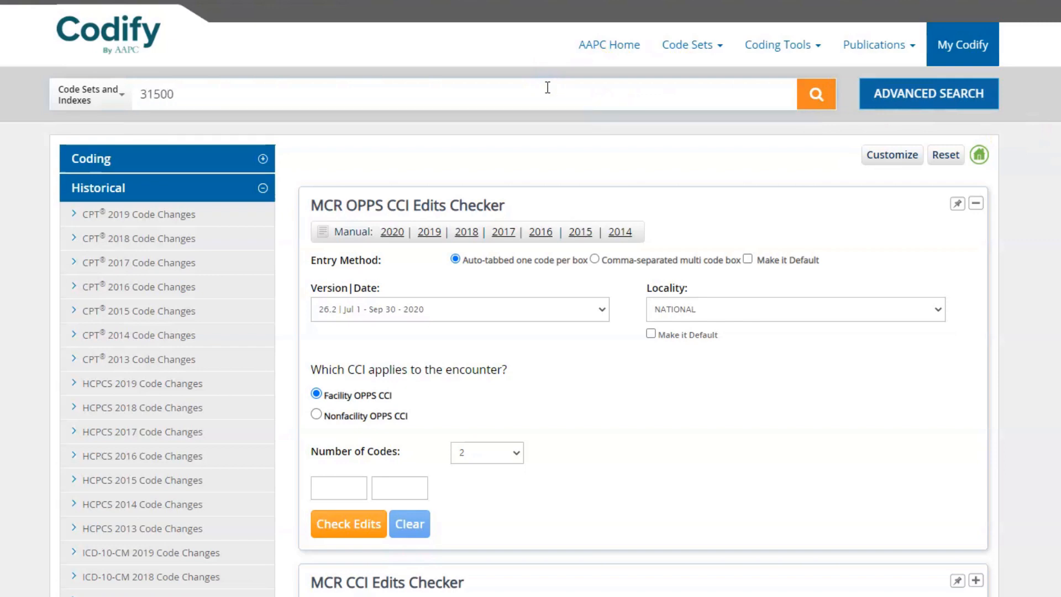
pyautogui.click(816, 92)
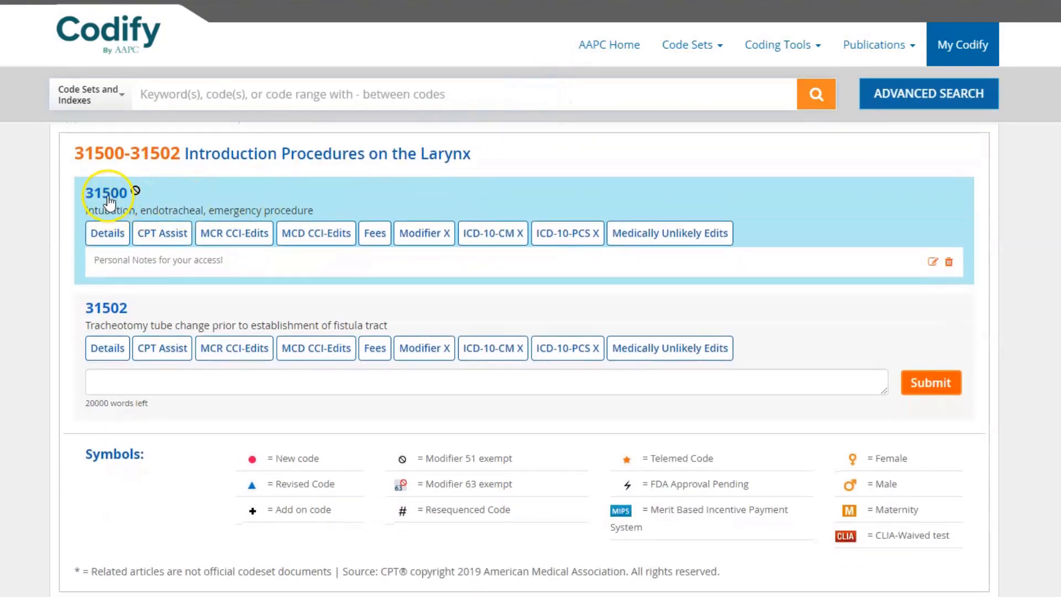
pyautogui.click(110, 192)
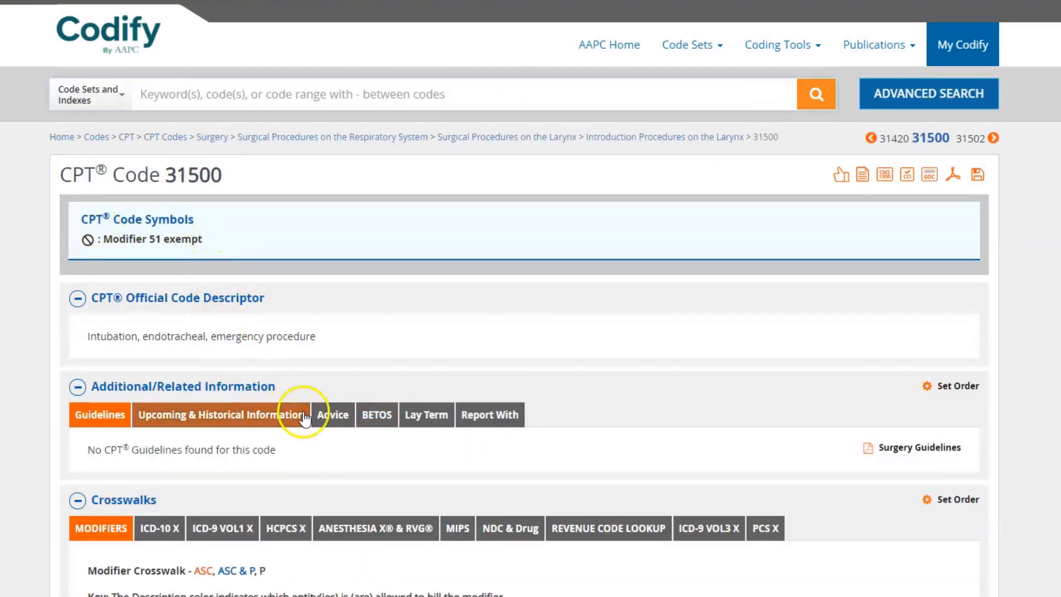
pyautogui.click(425, 414)
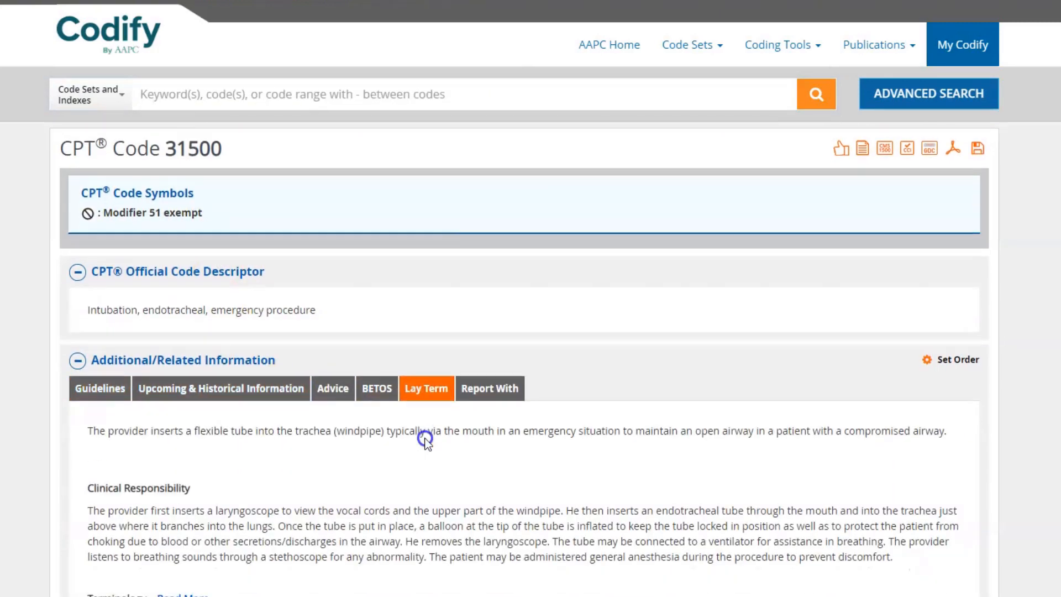
pyautogui.scroll(-3)
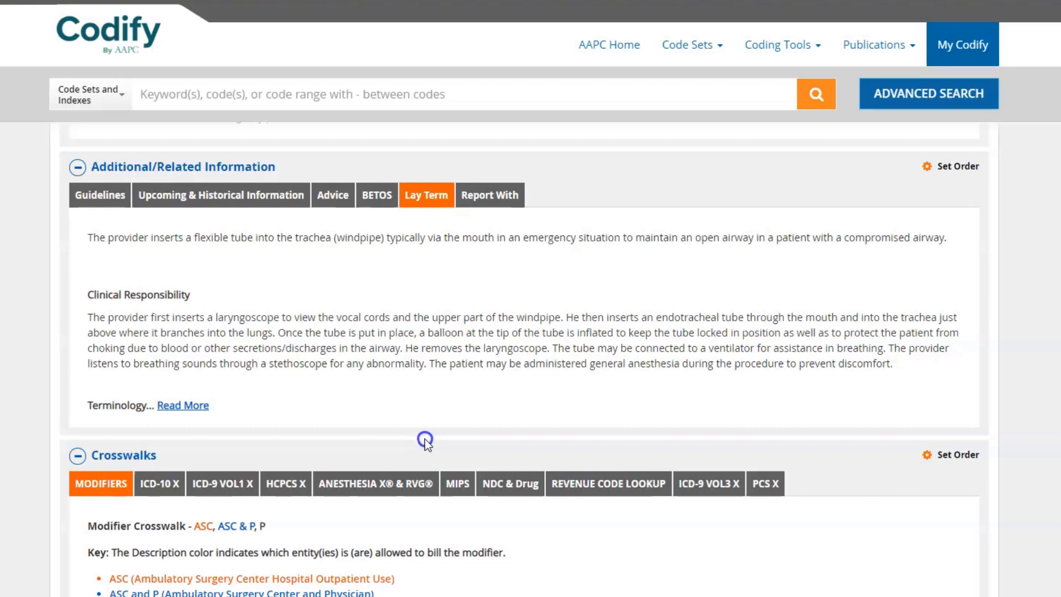
pyautogui.moveTo(432, 443)
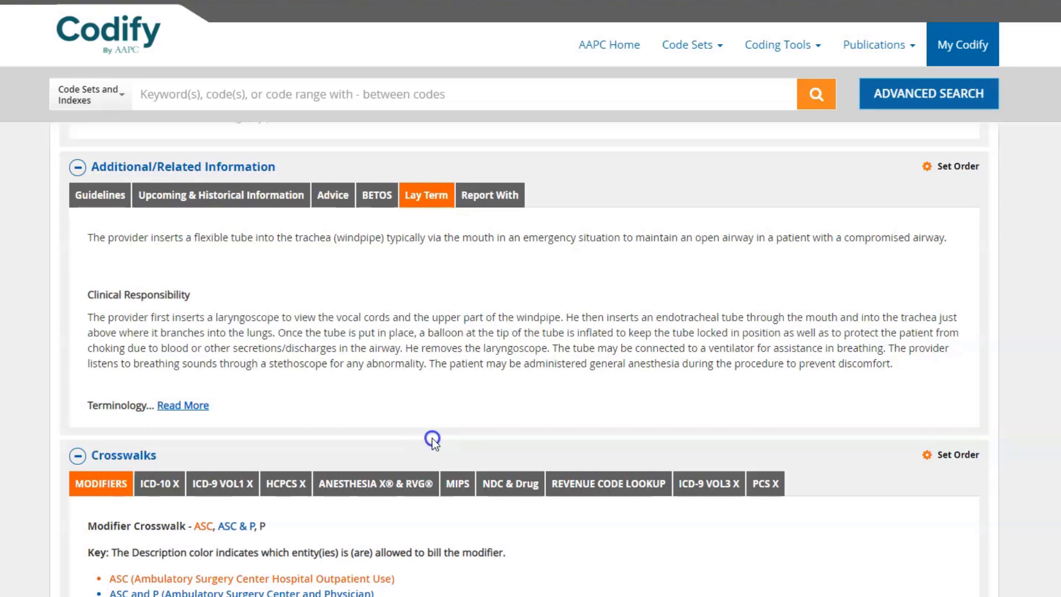
pyautogui.moveTo(863, 226)
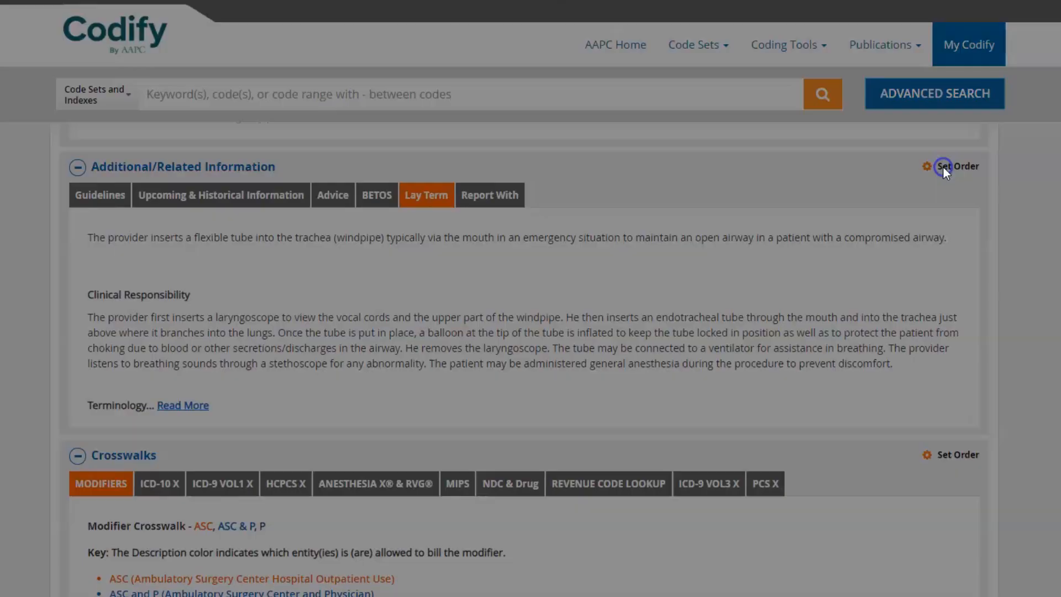
# - In Set Order, hide the BETOS related-information section
pyautogui.click(956, 166)
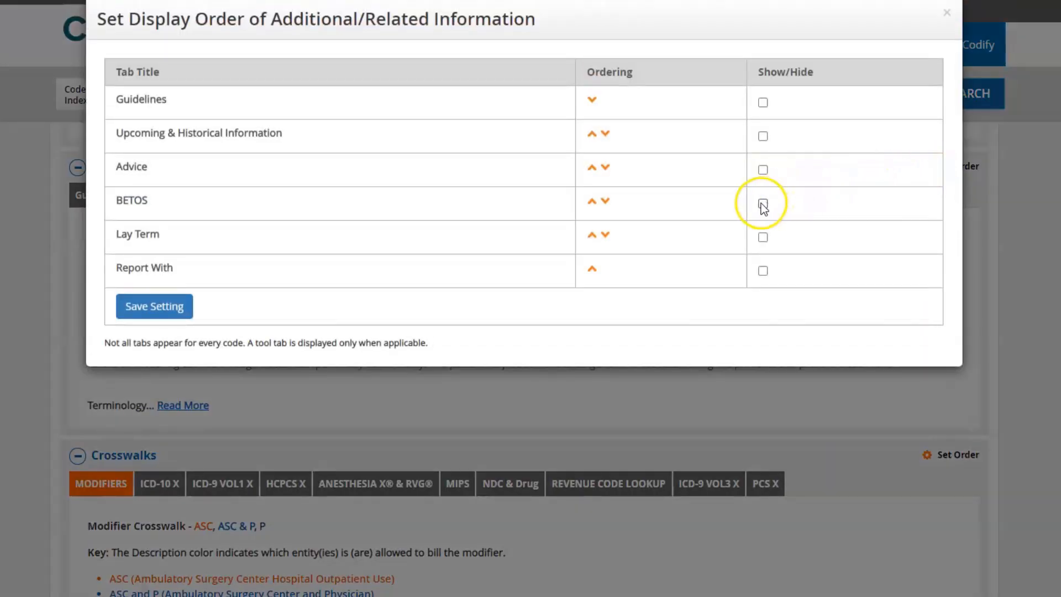
pyautogui.click(762, 204)
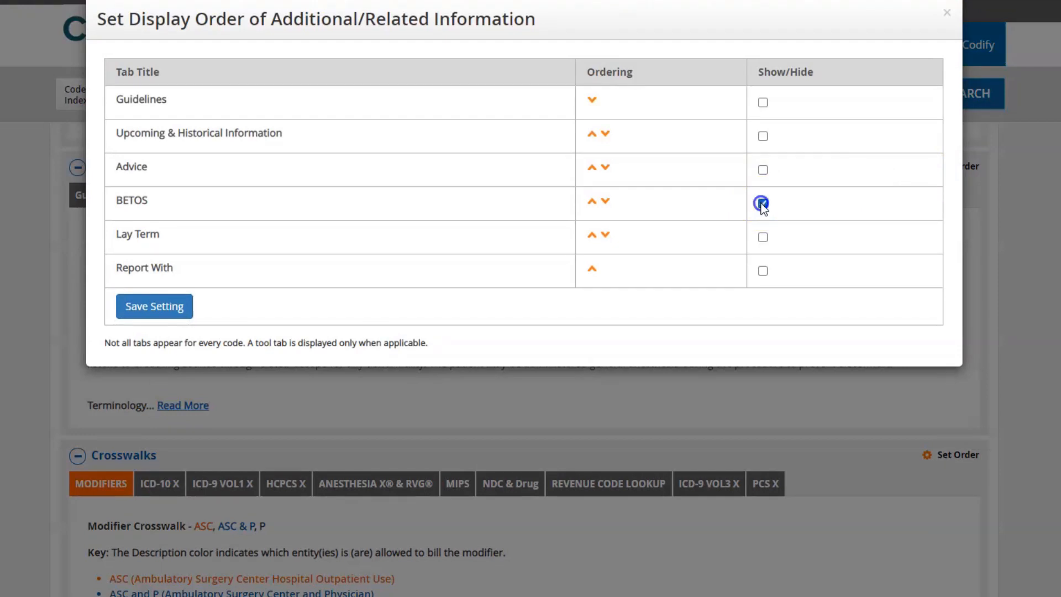
pyautogui.click(763, 203)
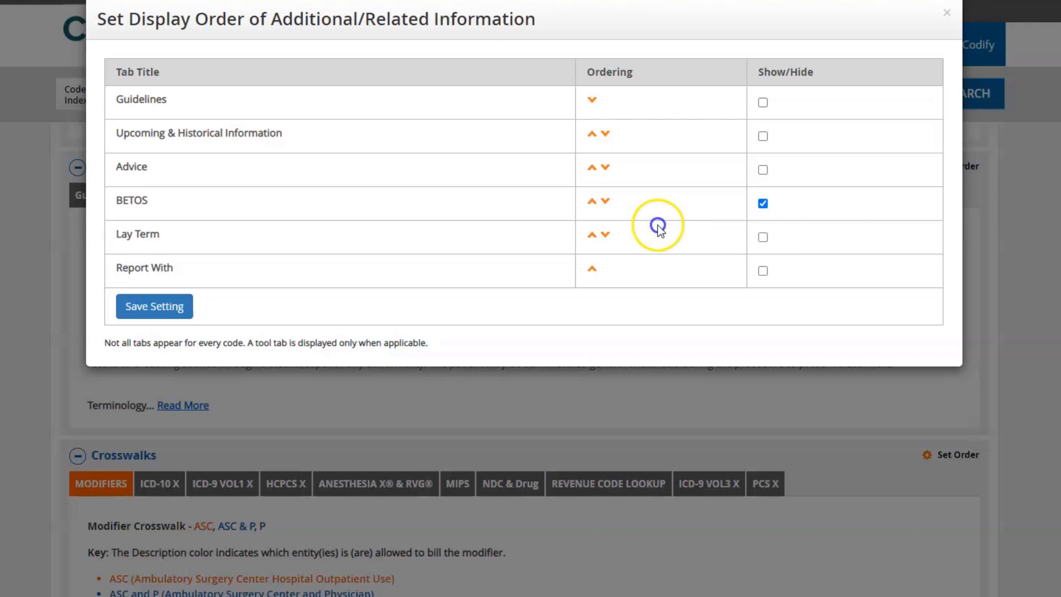
# - Move Lay Term above Advice, put Upcoming & Historical Information first, and save the order
pyautogui.click(590, 203)
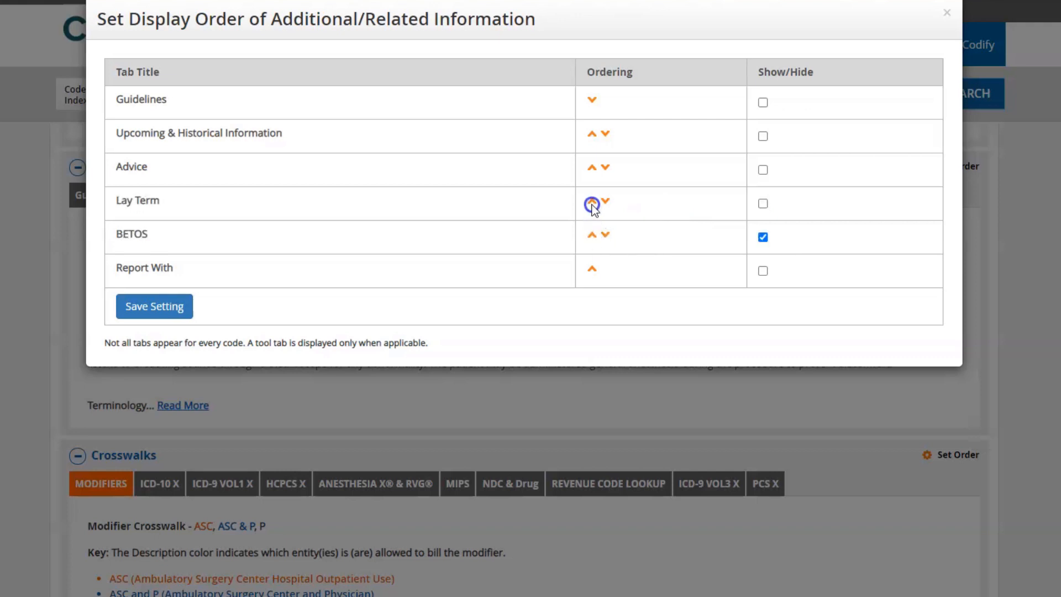
pyautogui.click(590, 204)
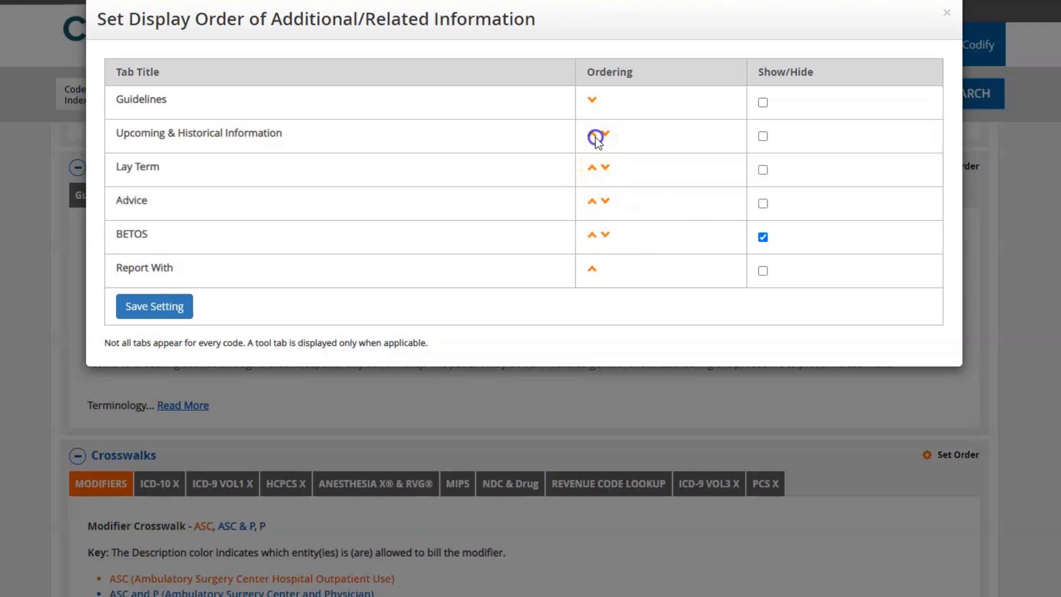
pyautogui.click(592, 136)
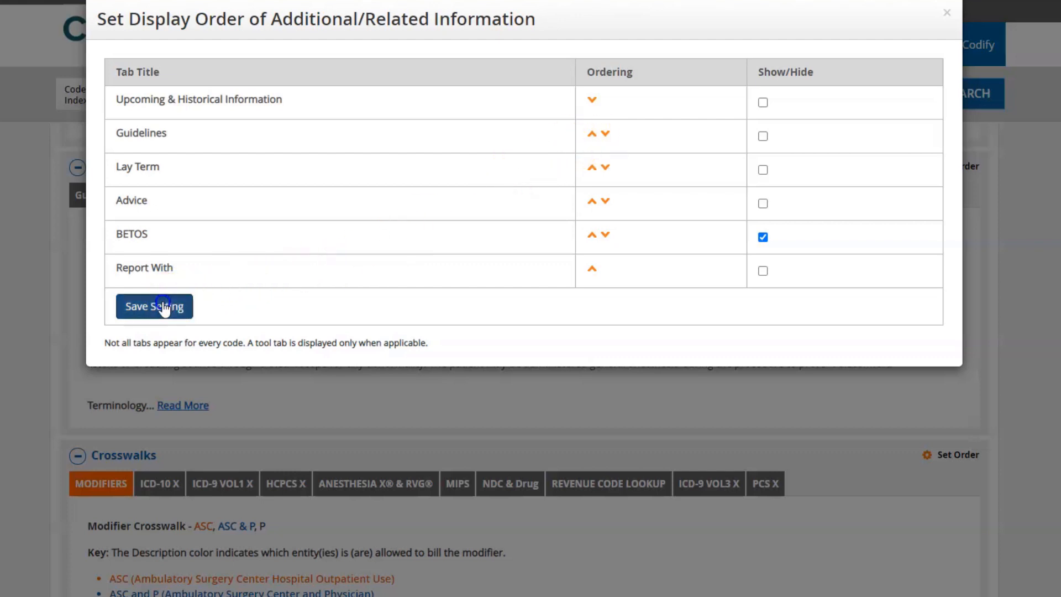
pyautogui.click(154, 306)
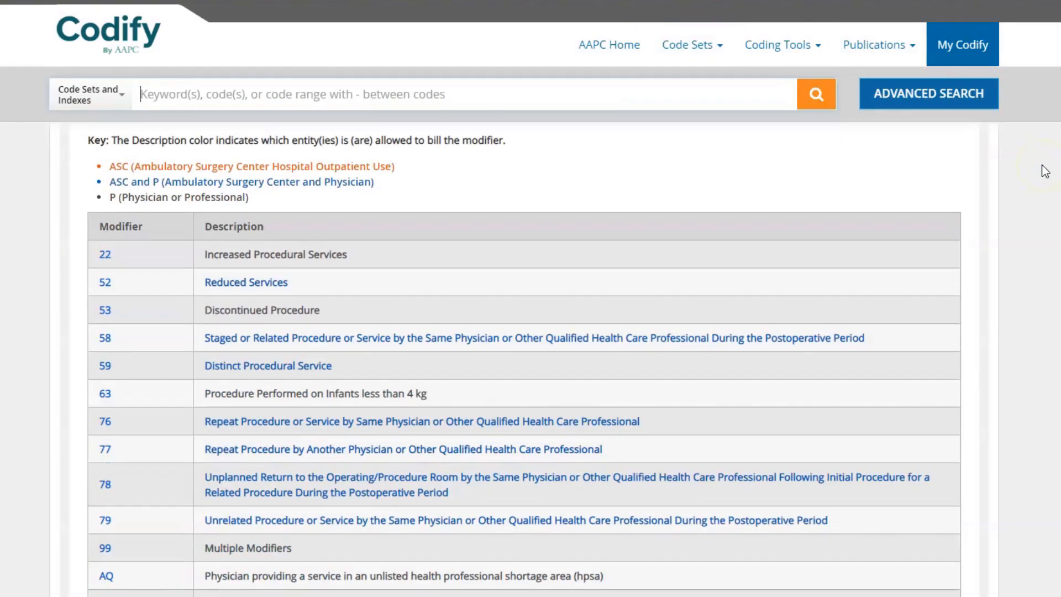
pyautogui.scroll(-3)
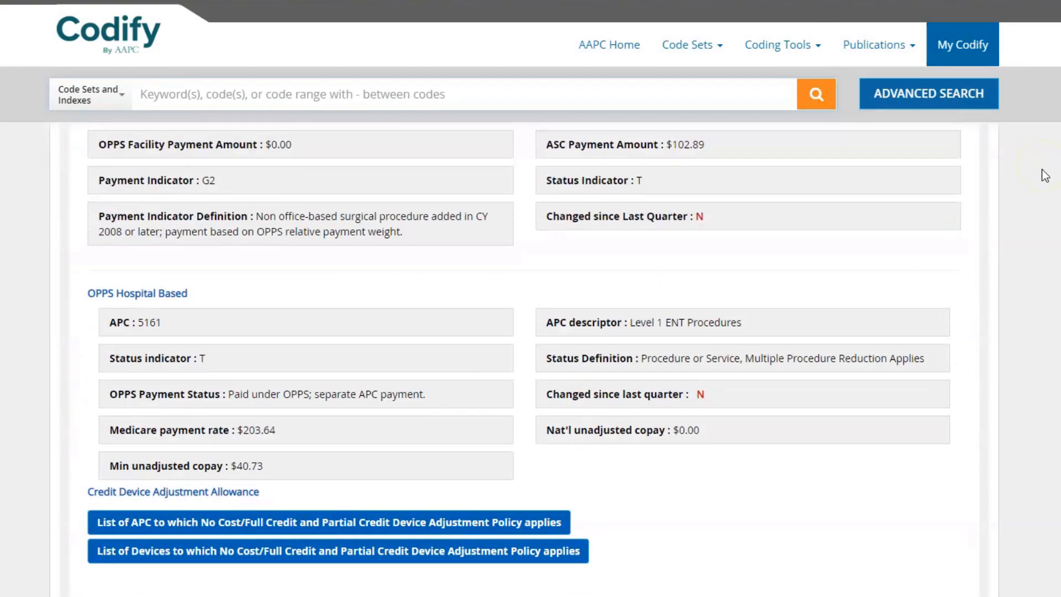
pyautogui.scroll(-3)
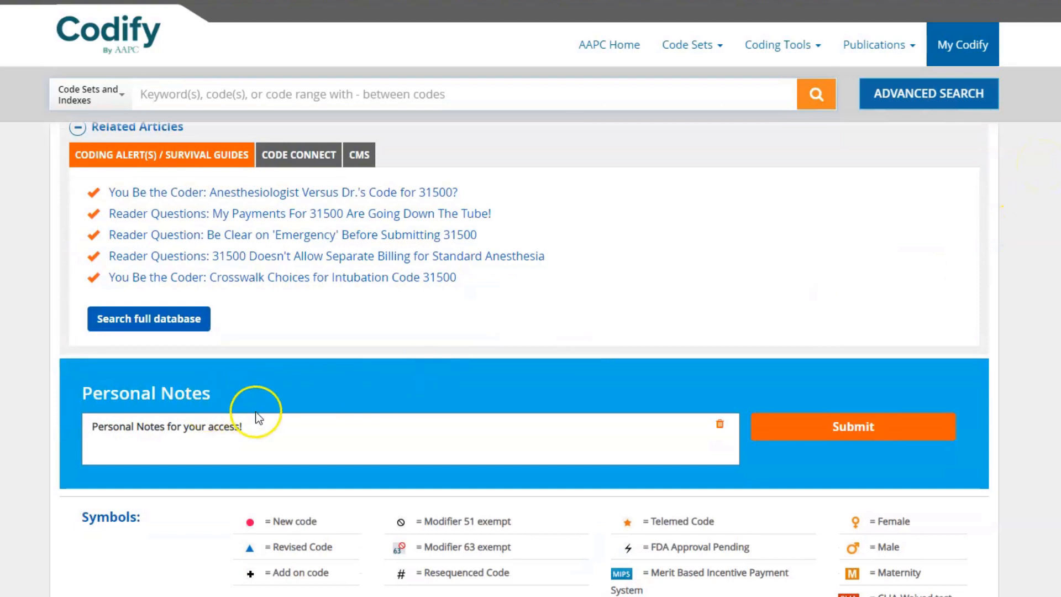
pyautogui.doubleClick(170, 426)
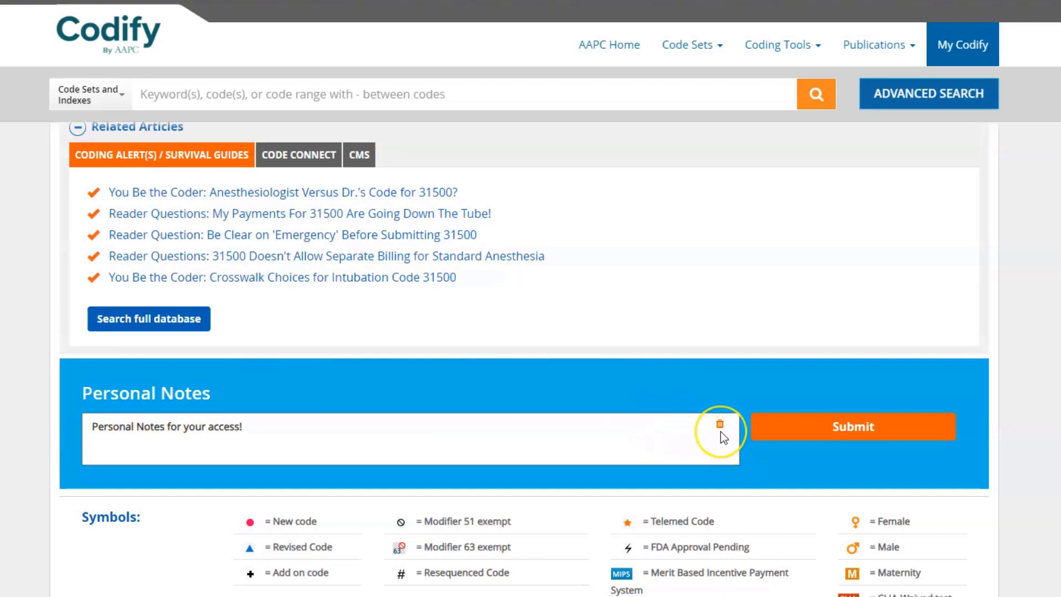
pyautogui.moveTo(1028, 409)
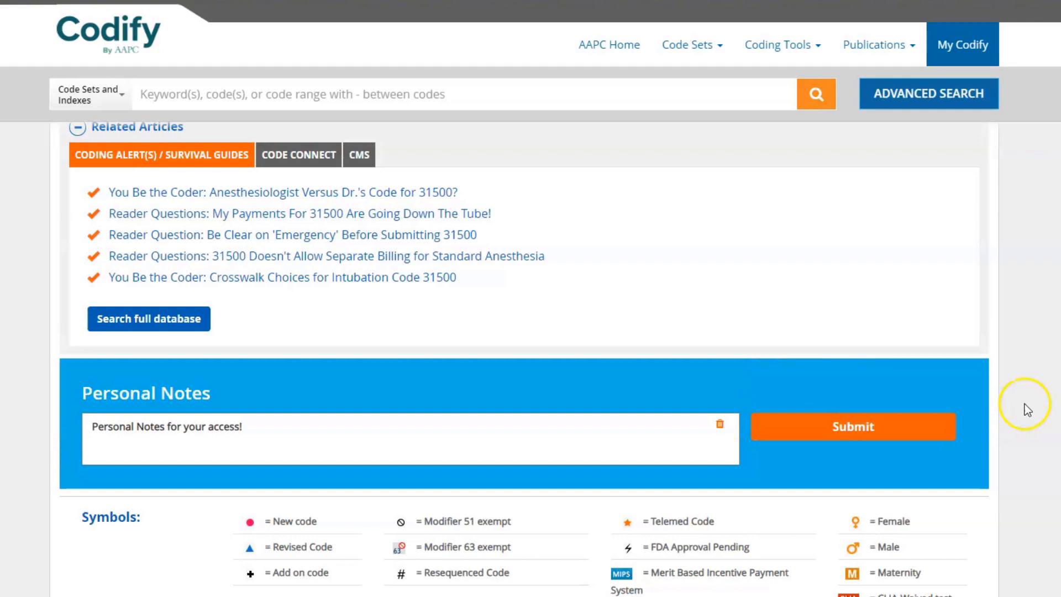
pyautogui.scroll(-3)
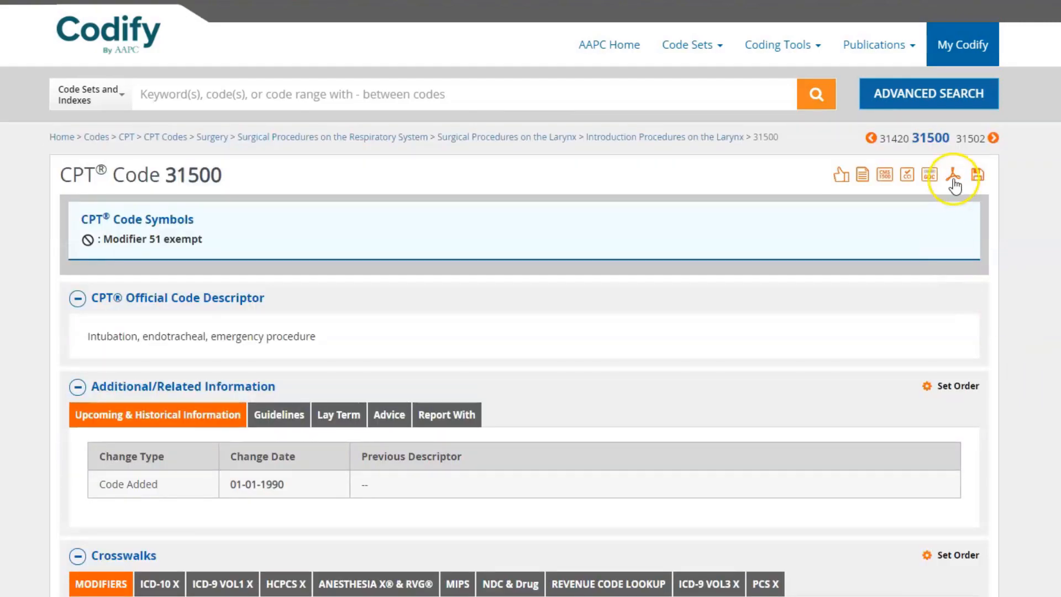
# - Choose Advice and Lay Term for a custom printout of code 31500, then dismiss the dialog
pyautogui.click(954, 174)
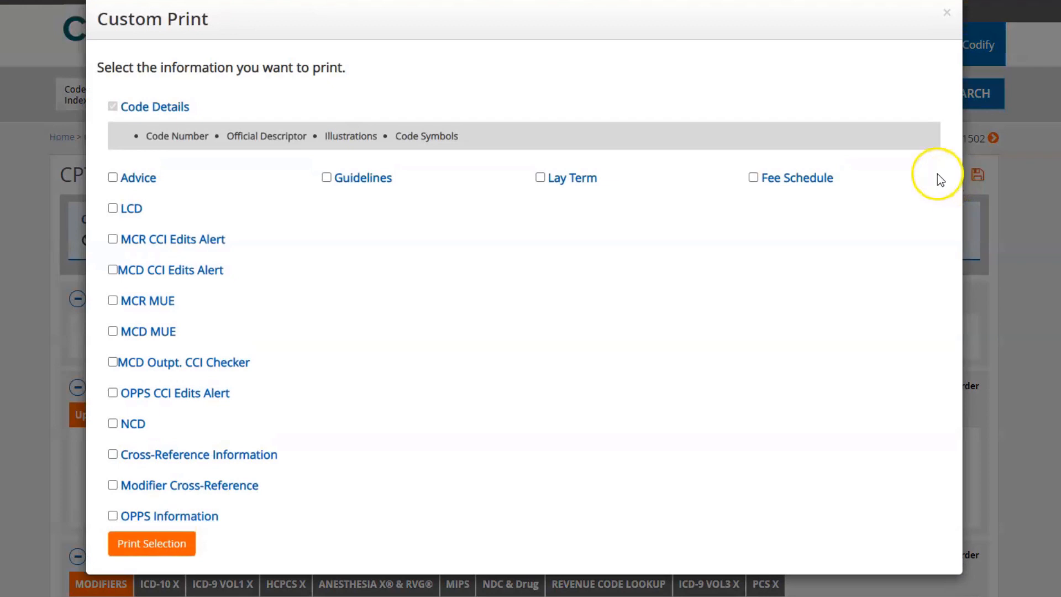
pyautogui.moveTo(112, 177)
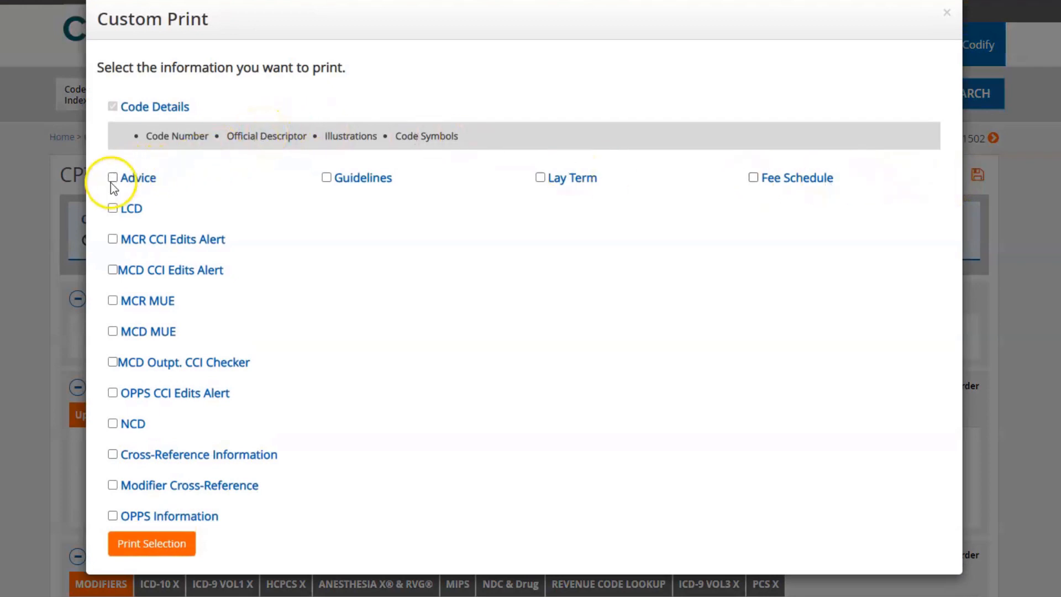
pyautogui.click(113, 177)
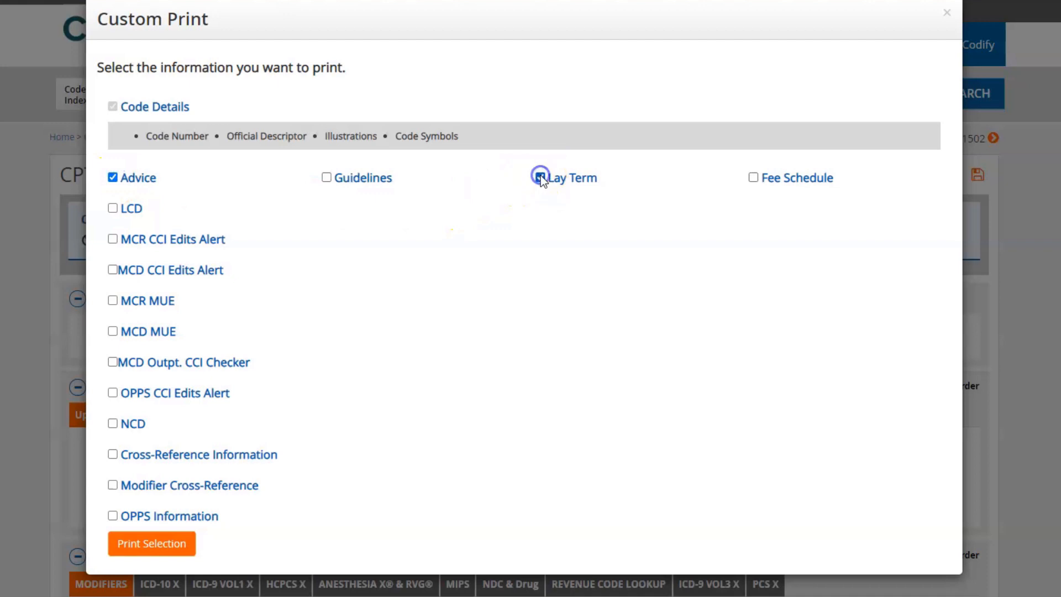
pyautogui.click(539, 177)
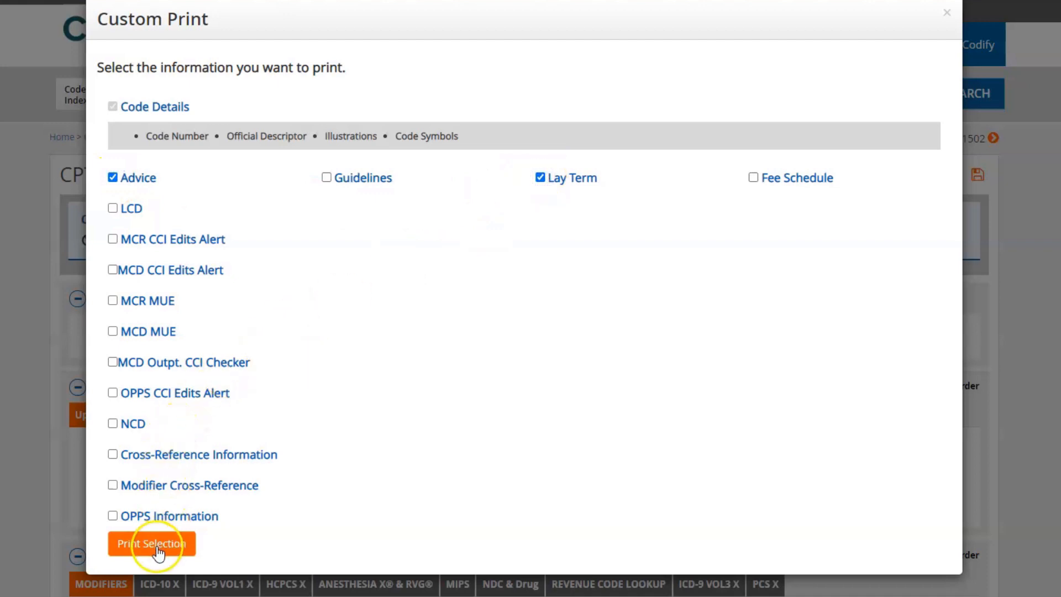
pyautogui.moveTo(733, 167)
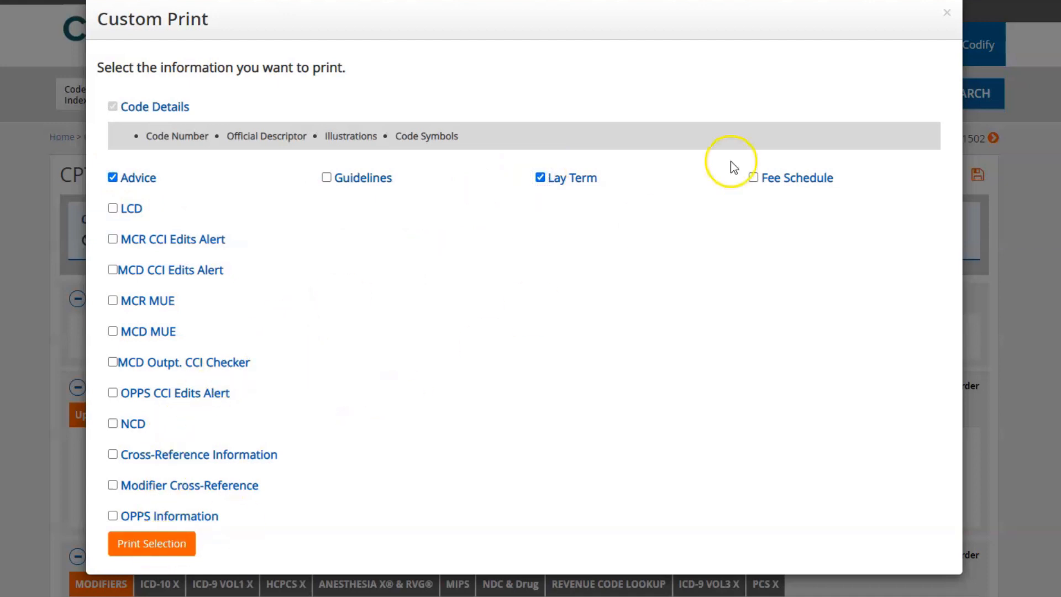
pyautogui.click(946, 12)
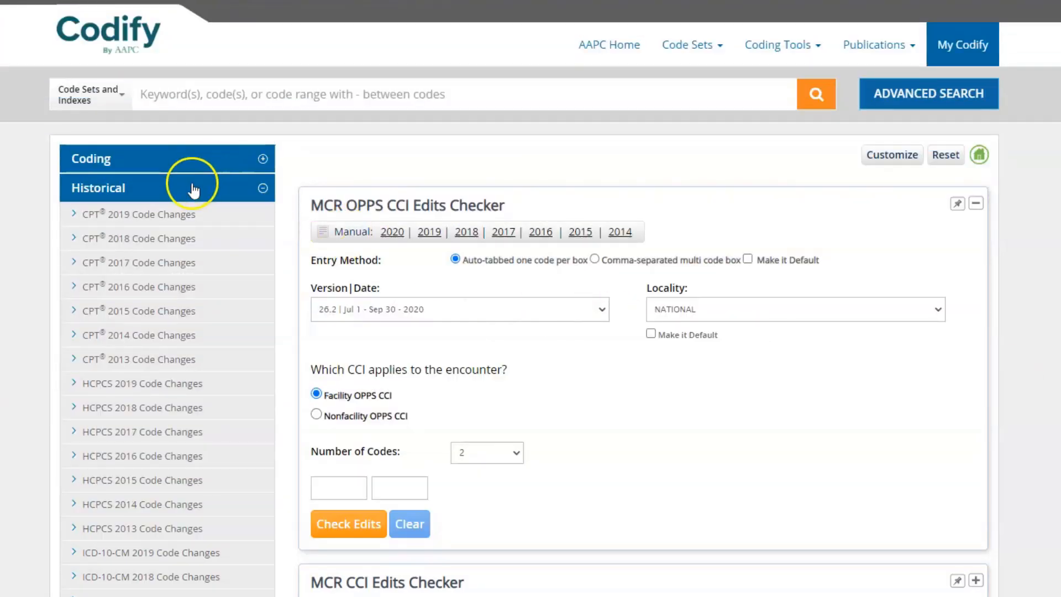
# - Expand the Coding code sets to list CPT's code ranges
pyautogui.click(167, 158)
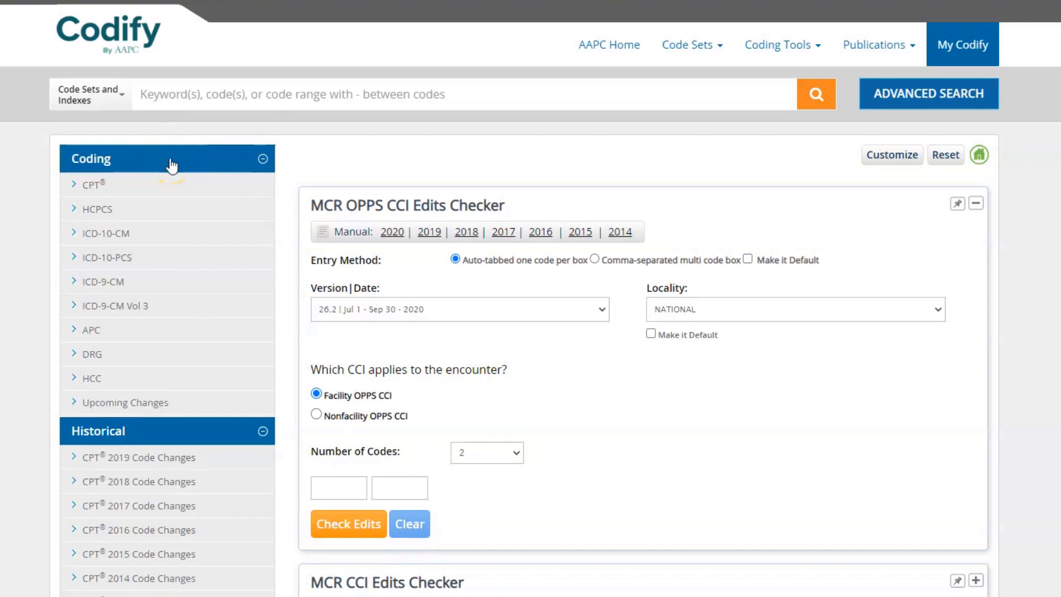
pyautogui.click(93, 184)
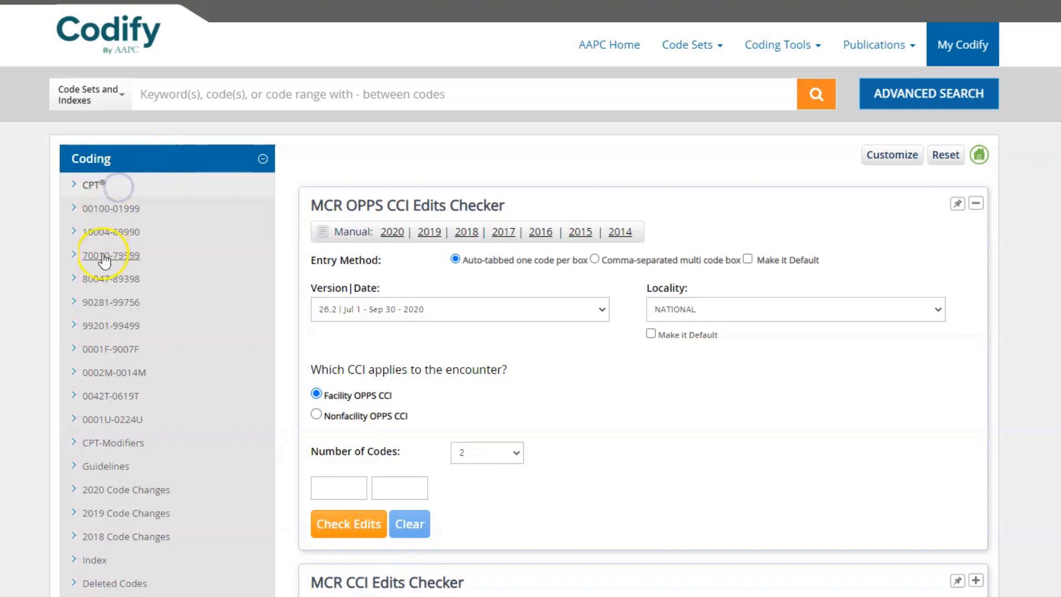
pyautogui.moveTo(89, 481)
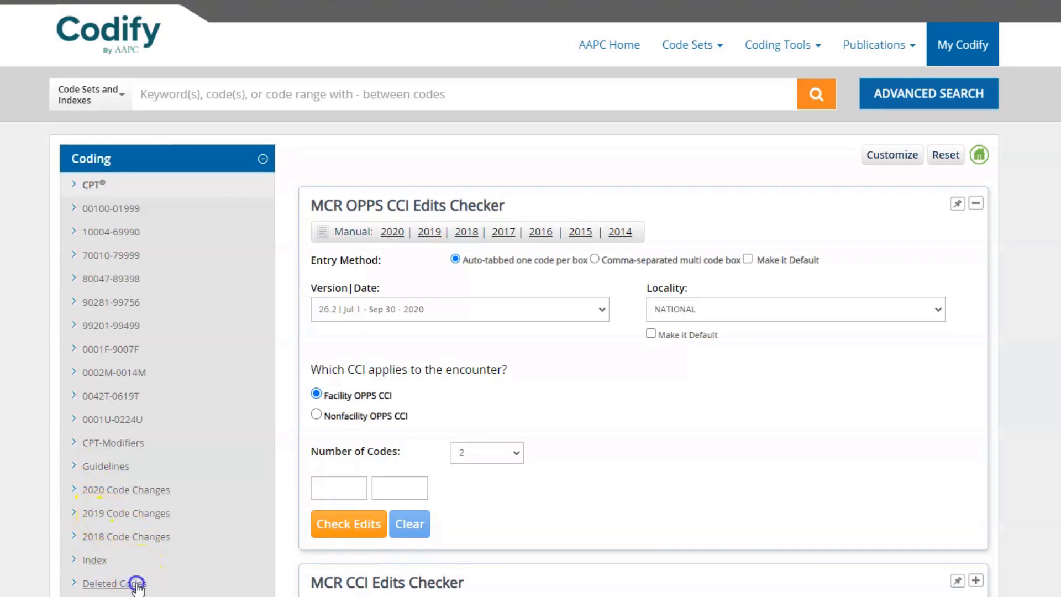
pyautogui.click(112, 582)
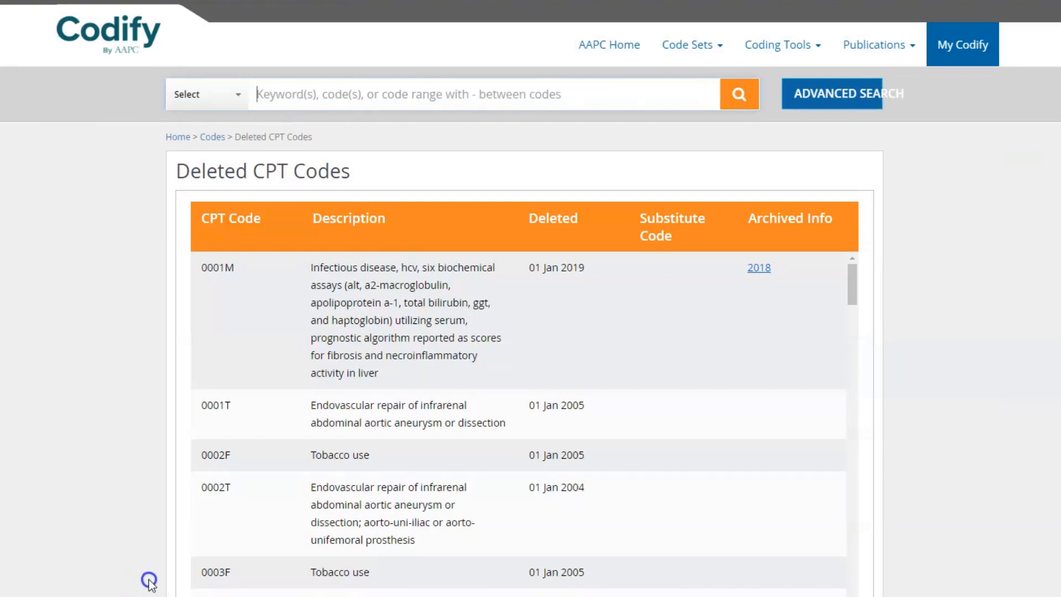
pyautogui.scroll(-3)
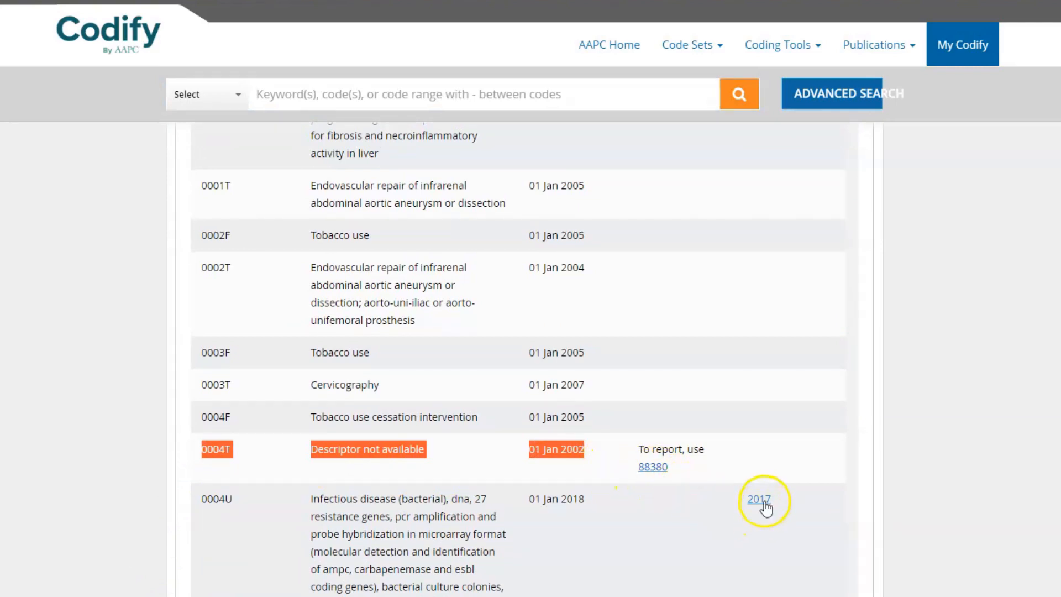
pyautogui.click(758, 499)
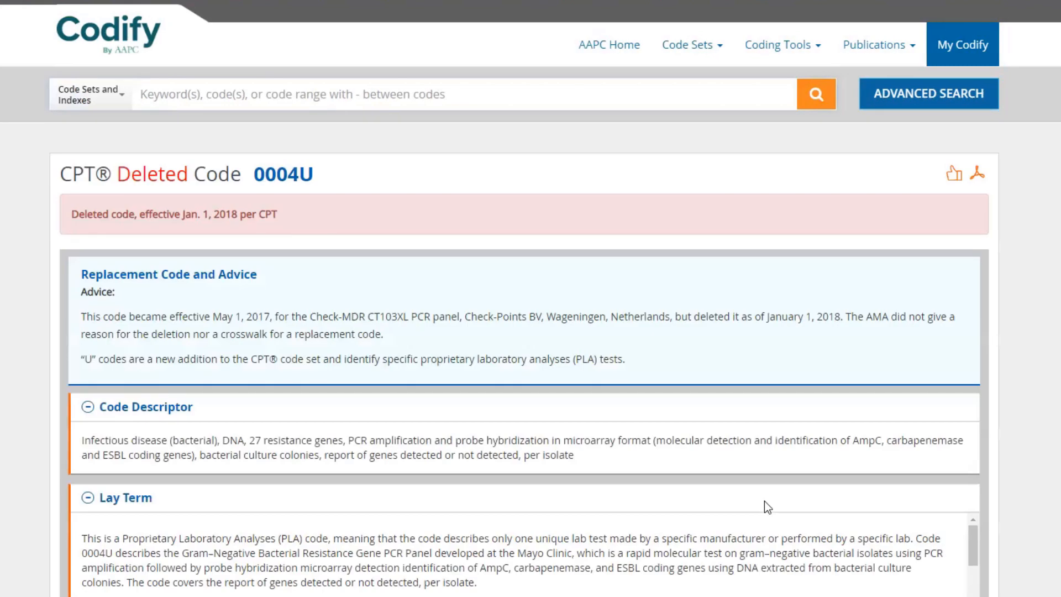
pyautogui.scroll(-3)
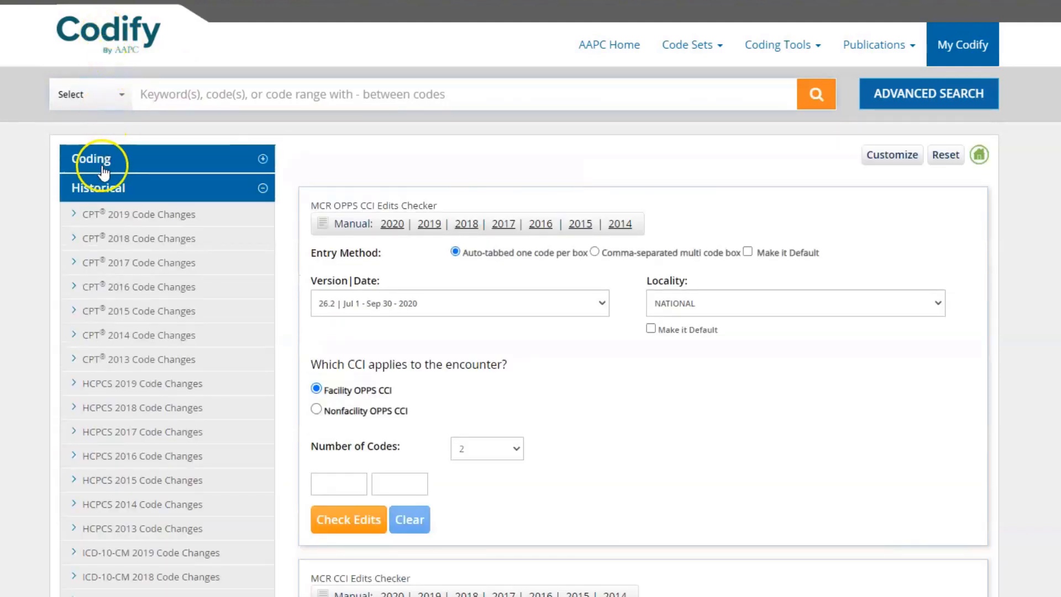
pyautogui.click(90, 158)
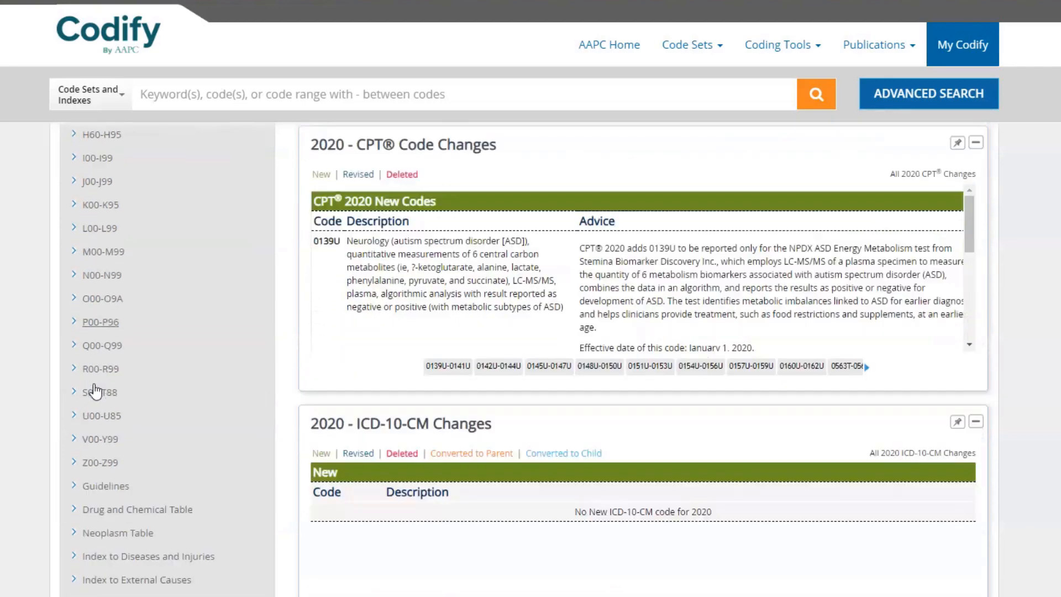
pyautogui.scroll(-3)
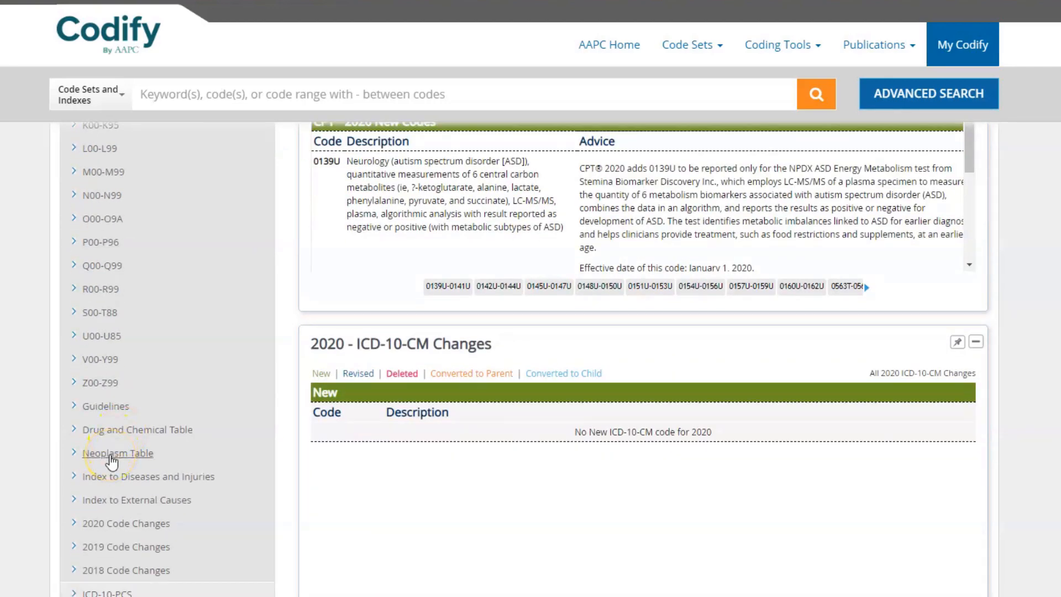
pyautogui.moveTo(103, 574)
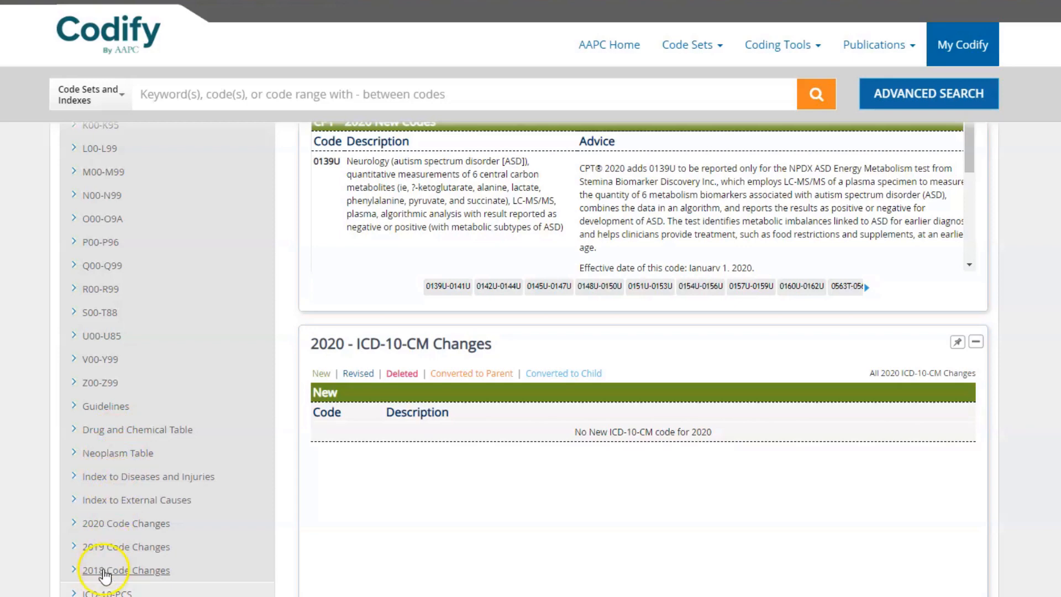
pyautogui.click(125, 570)
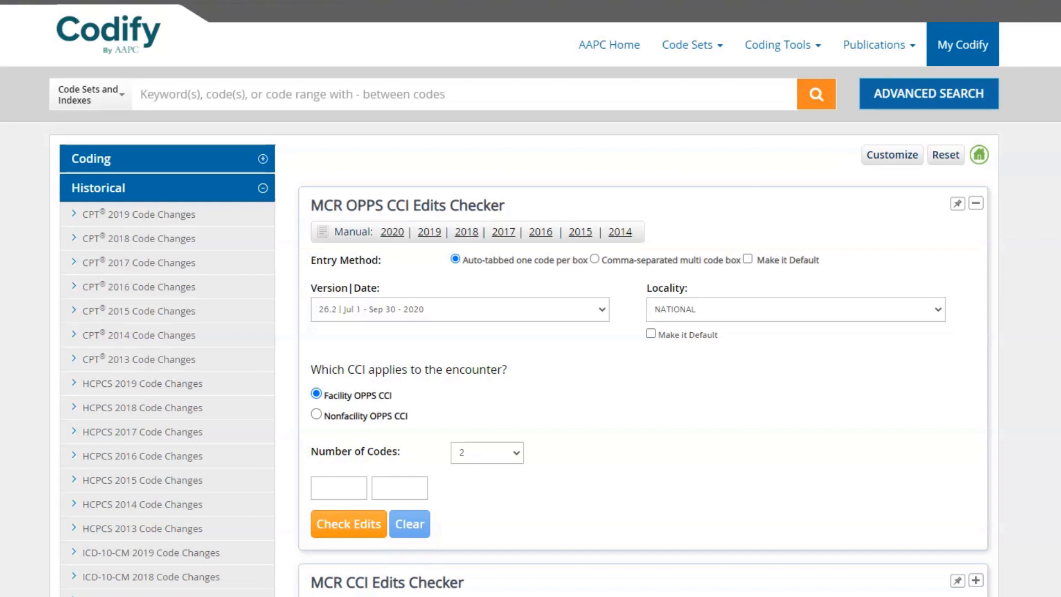
pyautogui.moveTo(1055, 290)
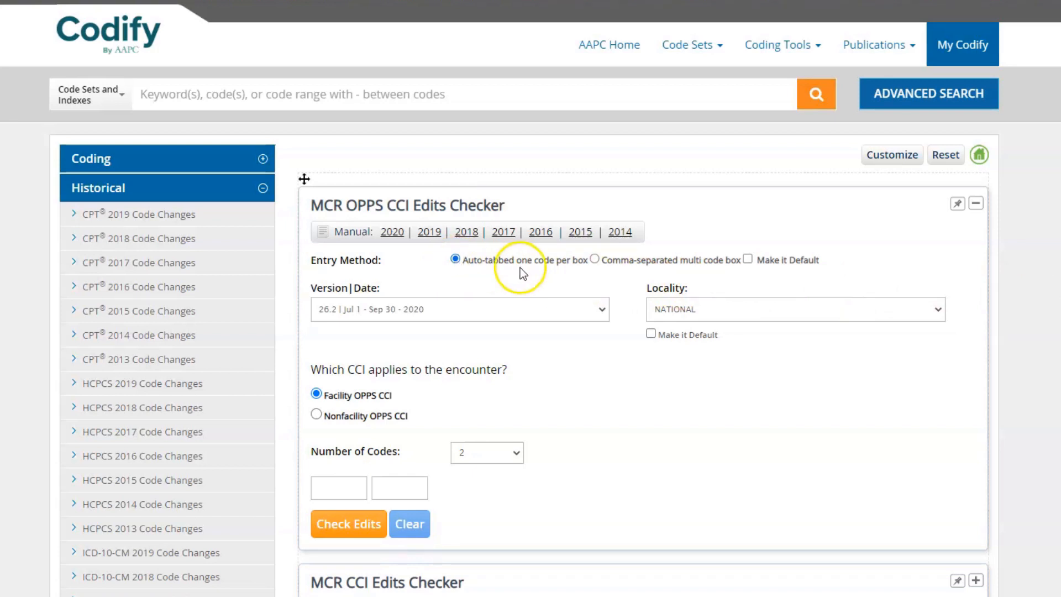
# - Set the OPPS CCI checker to six codes and enter 36215 and 36216
pyautogui.click(594, 259)
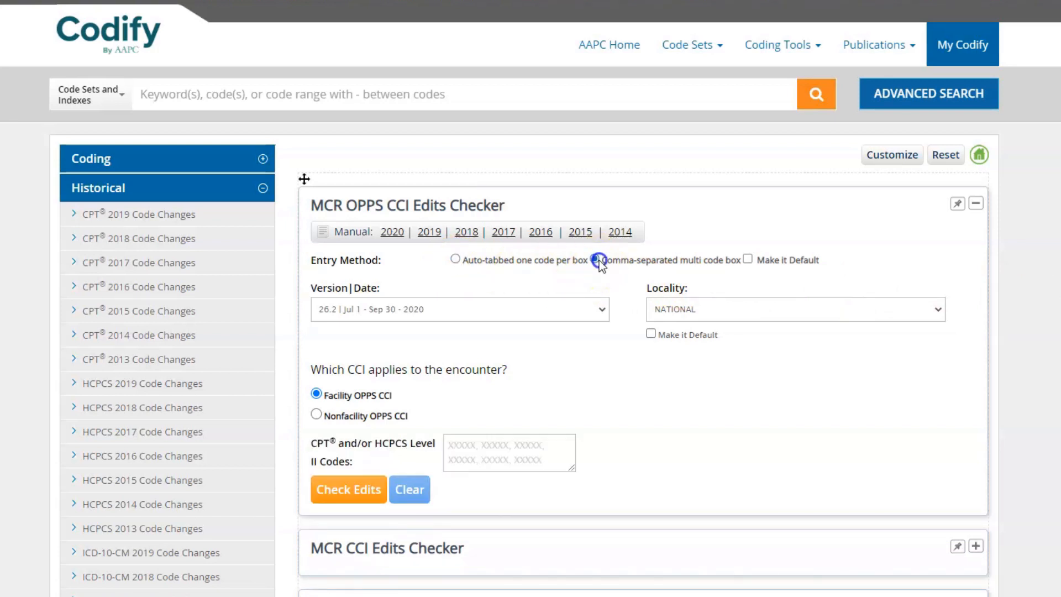
pyautogui.click(595, 259)
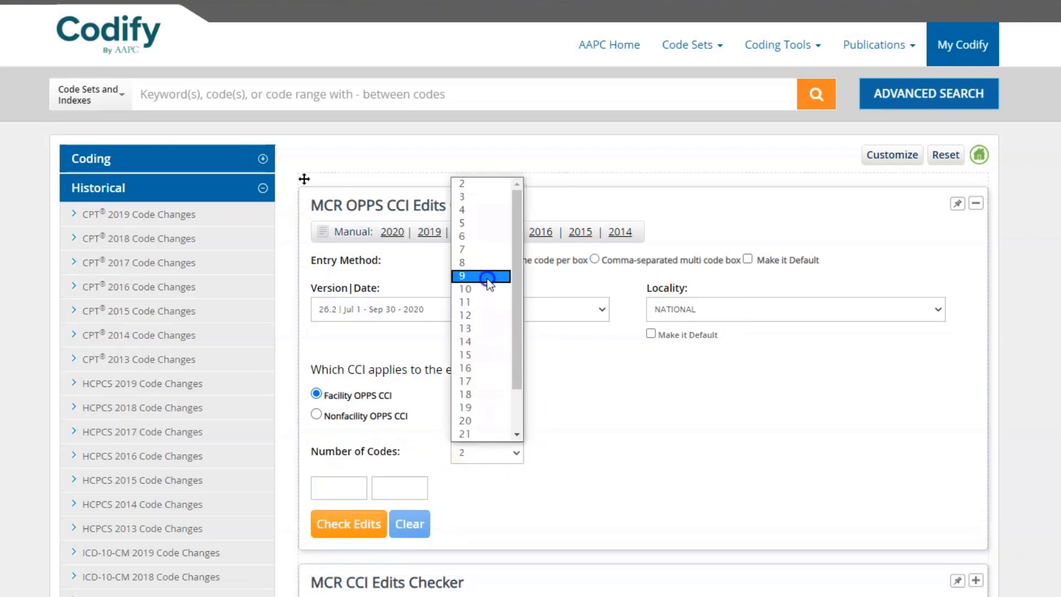
pyautogui.click(487, 452)
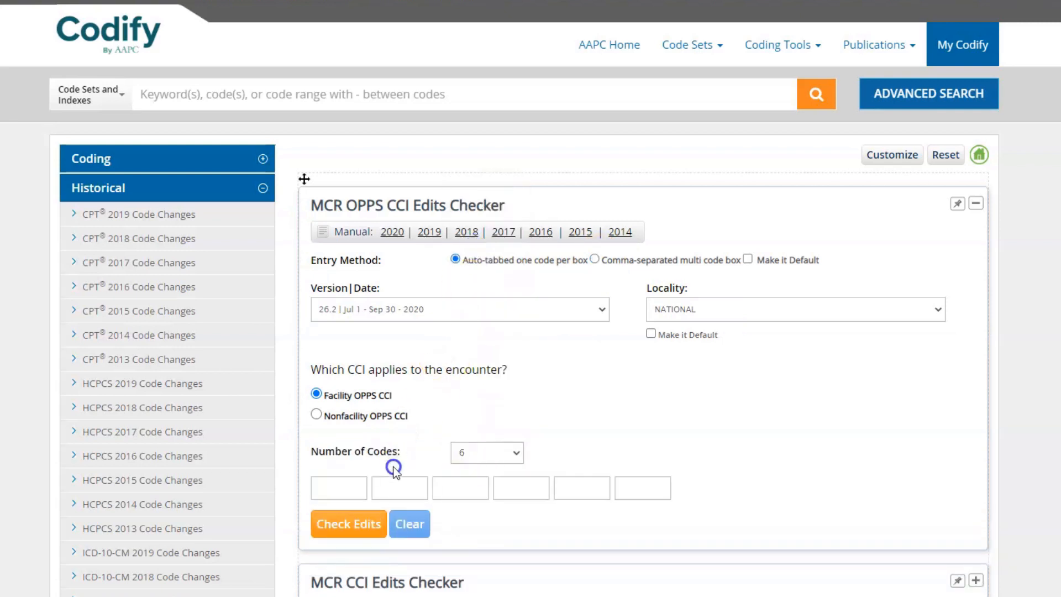
pyautogui.click(338, 488)
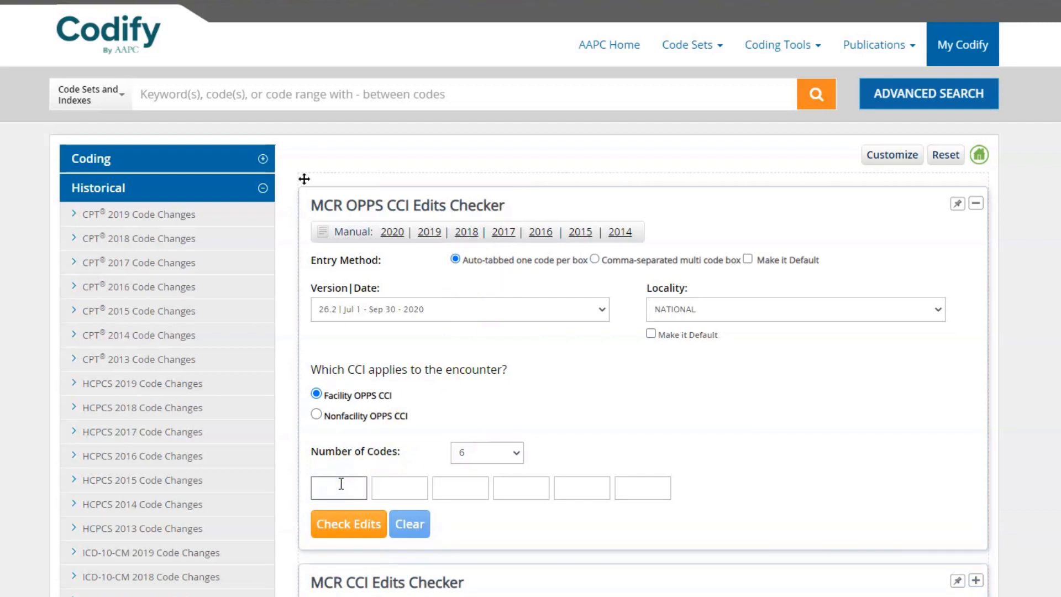
pyautogui.write('362')
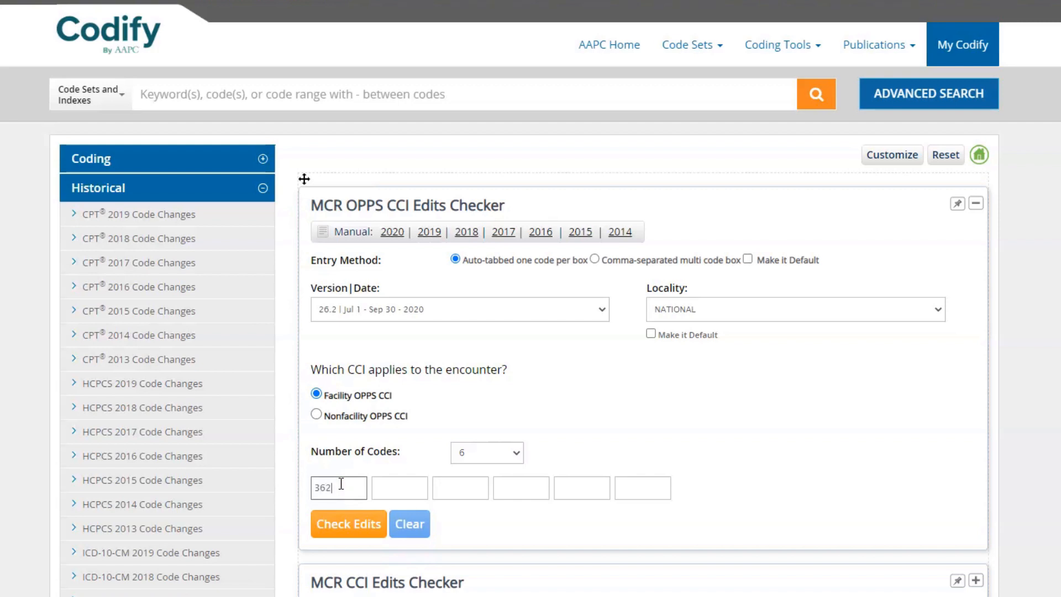
pyautogui.write('36216')
pyautogui.click(521, 488)
pyautogui.write('7045')
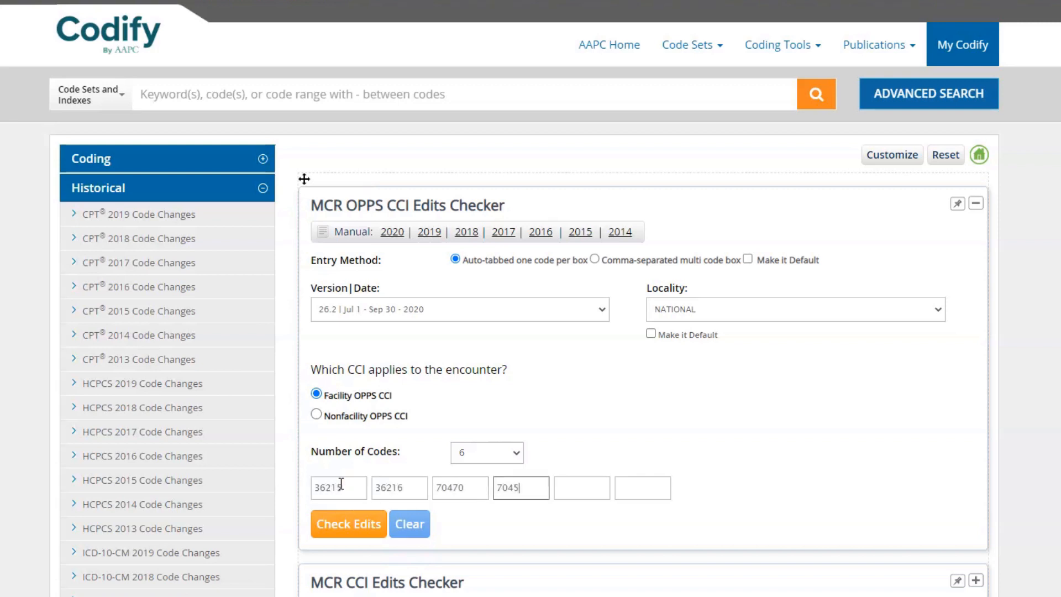
# - Run the CCI edit check and review results: 70450 never reportable with 70470, 36215 modifier-overridable
pyautogui.click(348, 522)
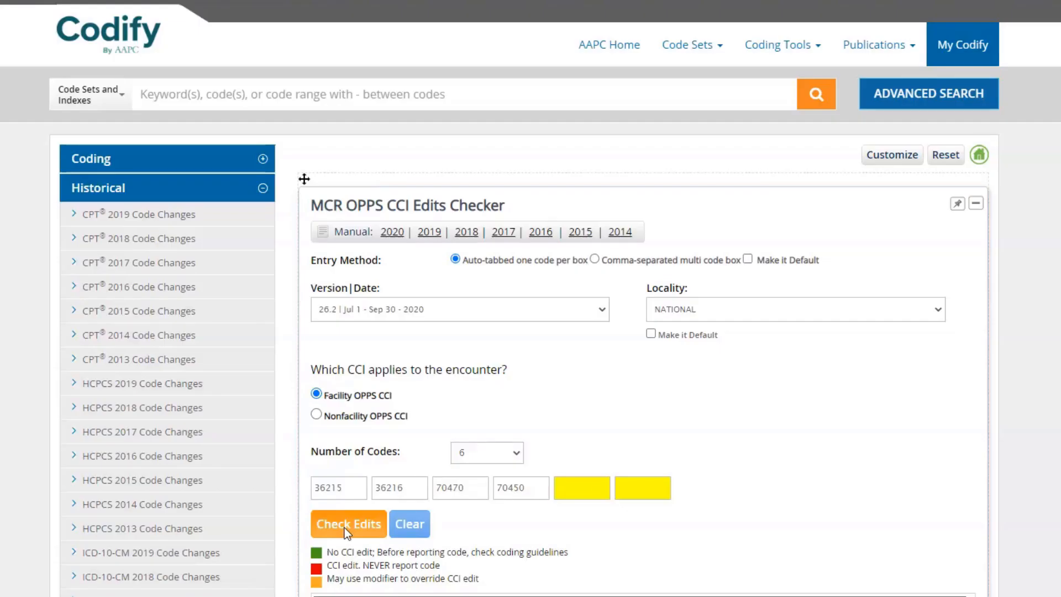
pyautogui.click(348, 524)
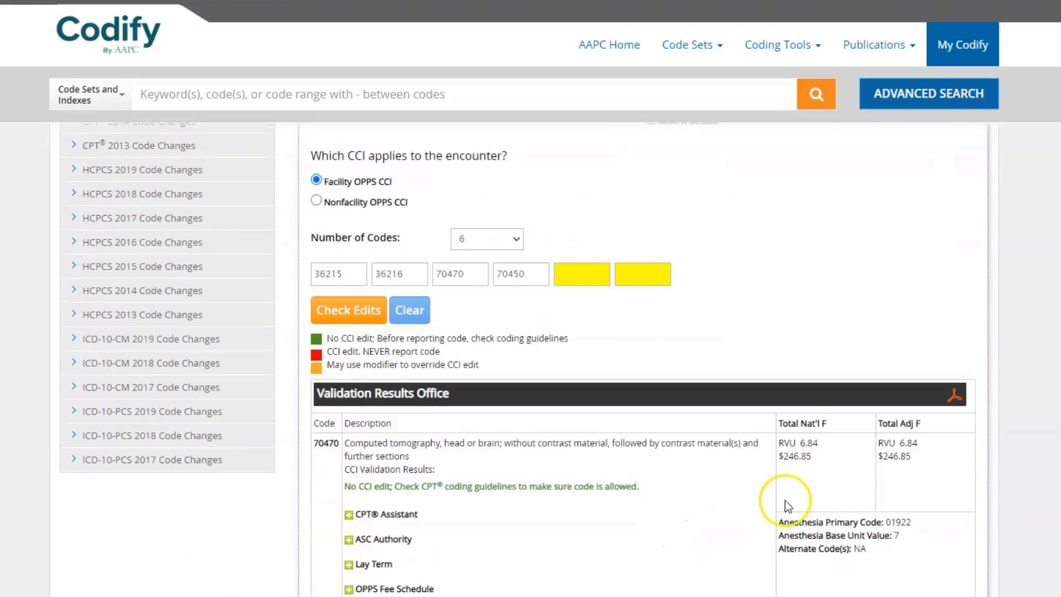
pyautogui.scroll(-3)
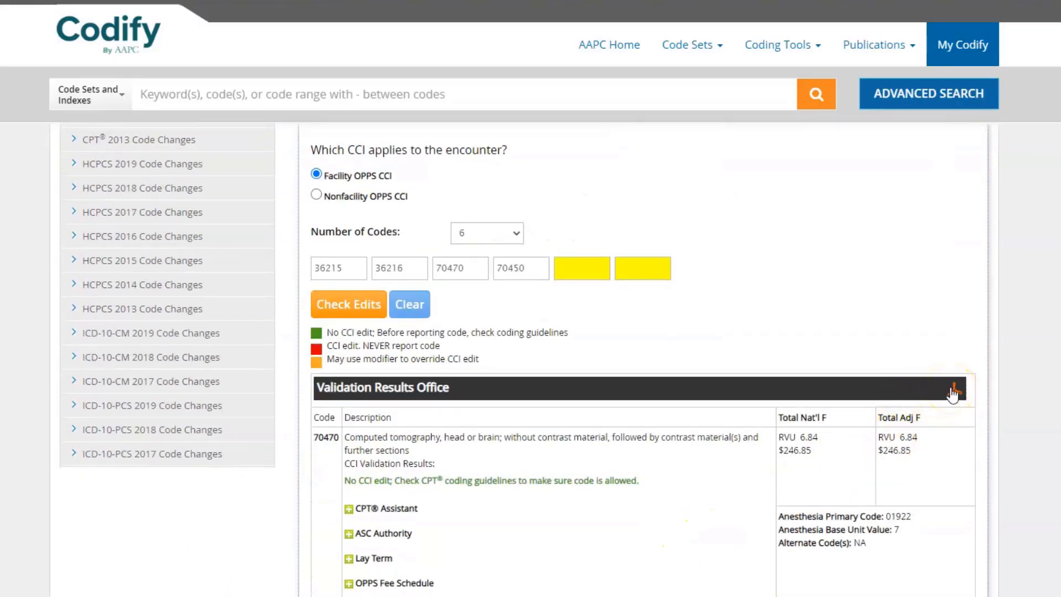
pyautogui.scroll(-3)
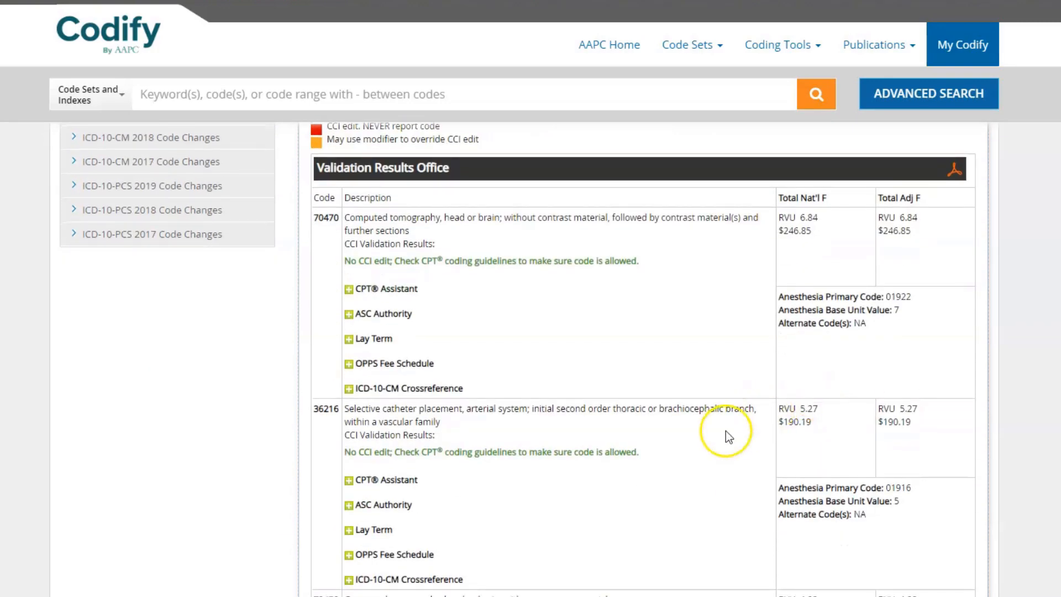
pyautogui.scroll(-3)
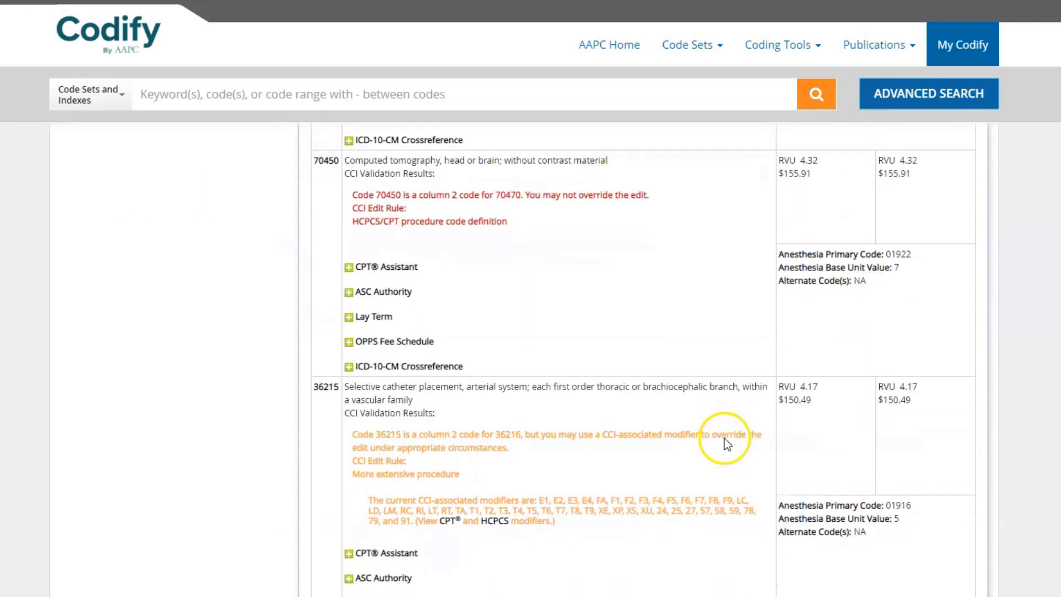
pyautogui.click(347, 366)
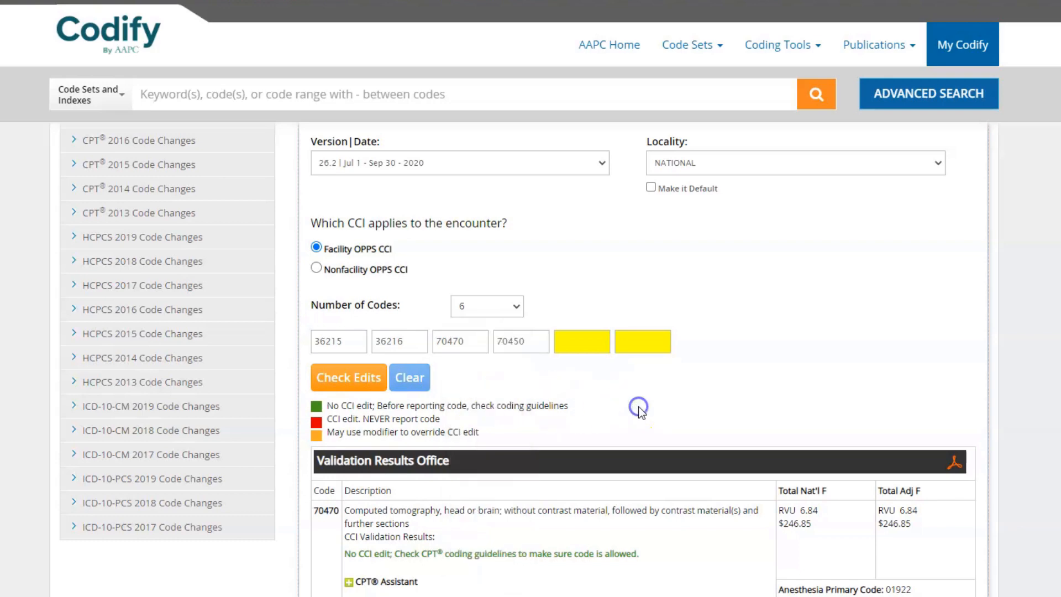
pyautogui.scroll(-3)
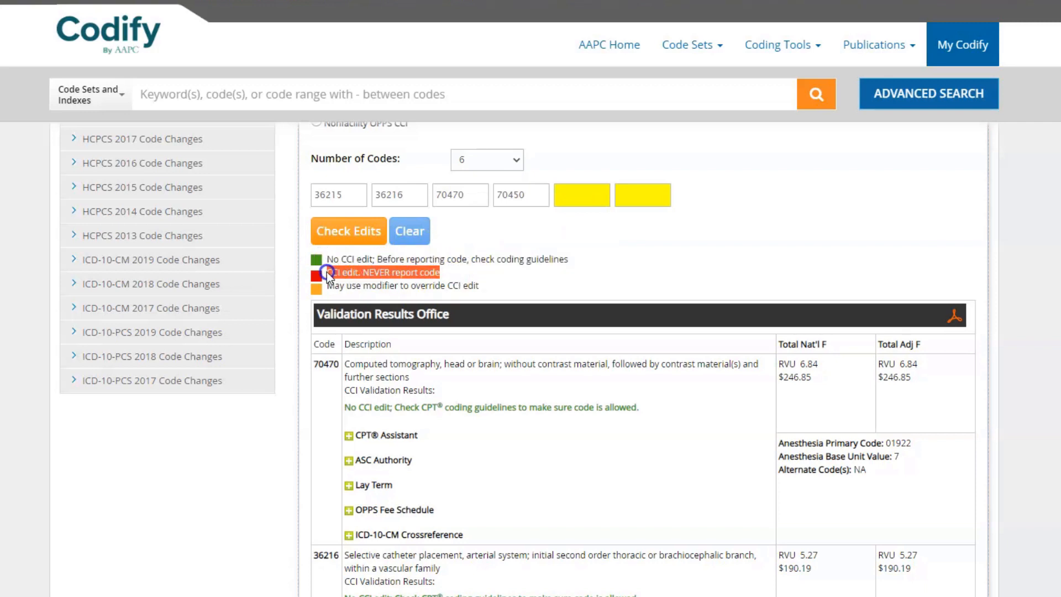
pyautogui.moveTo(475, 286)
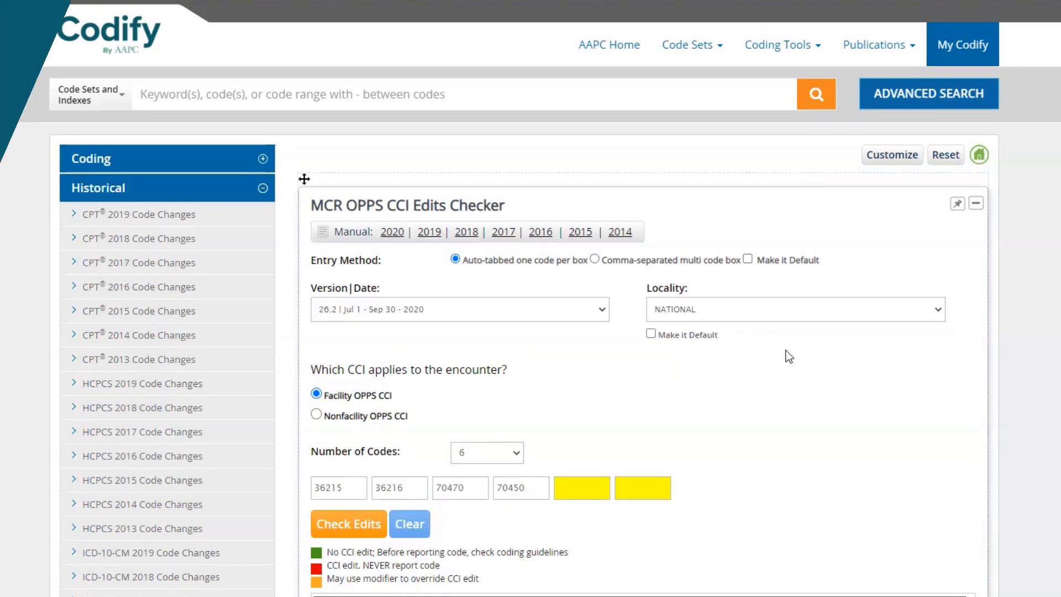
# - From Coding Tools start the CMS1500 scrubber, enable the Medicare LCD policy check, and date row 1 07-03-2020
pyautogui.click(780, 45)
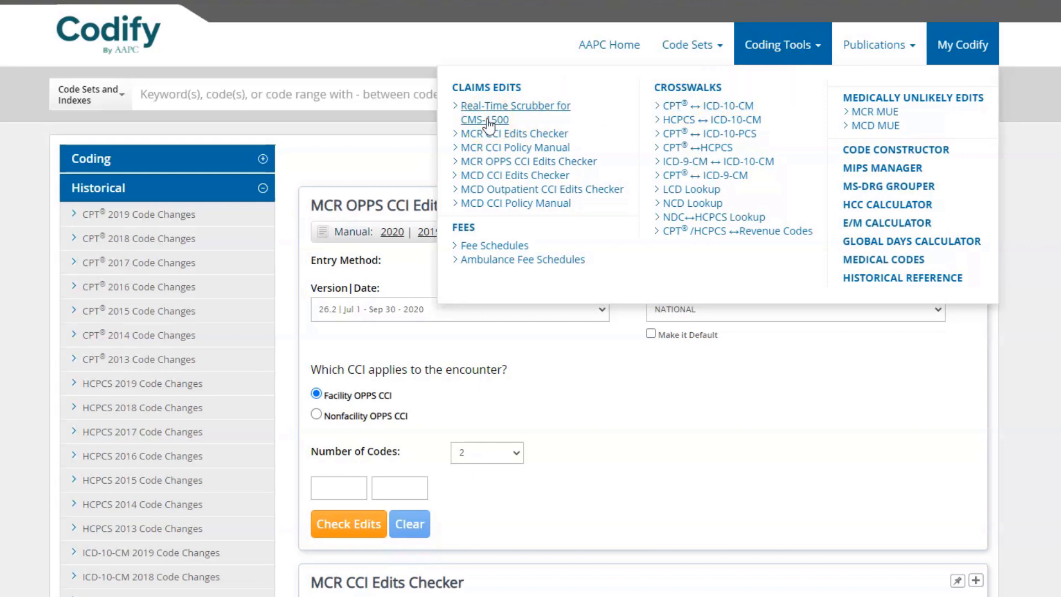
pyautogui.click(515, 112)
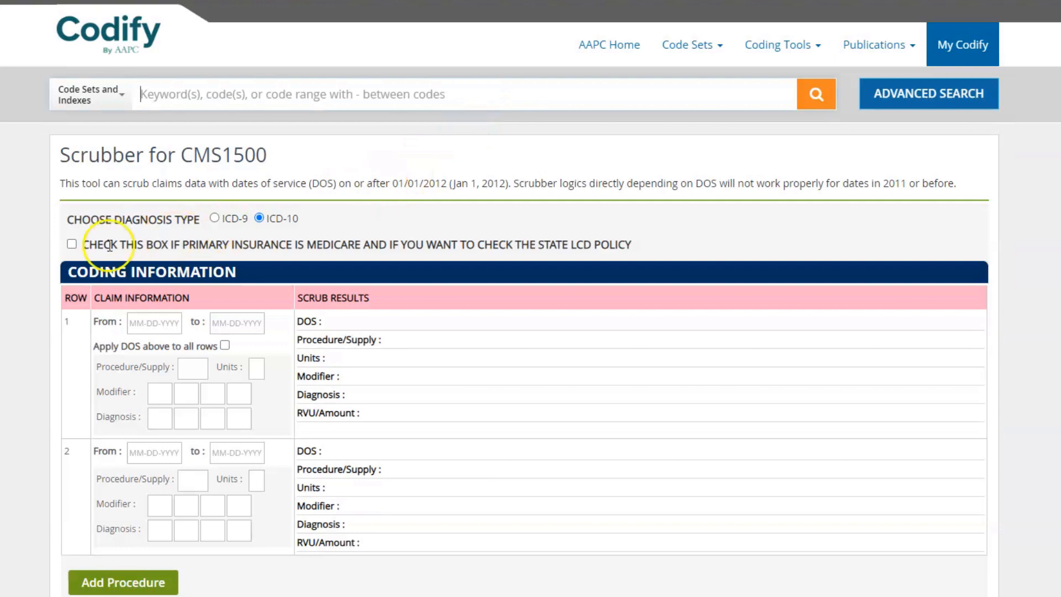
pyautogui.click(72, 244)
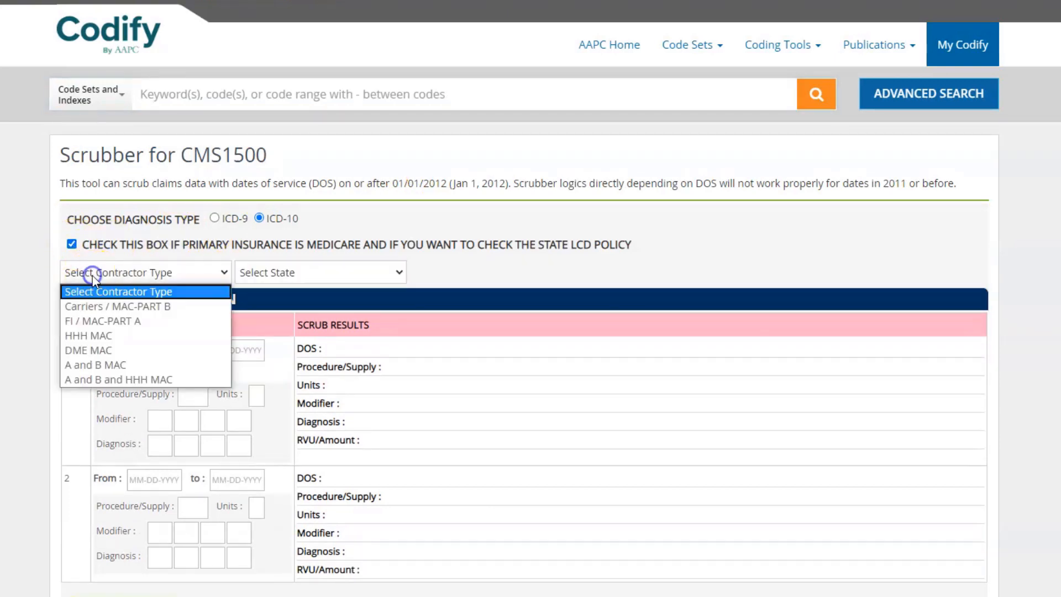
pyautogui.click(319, 272)
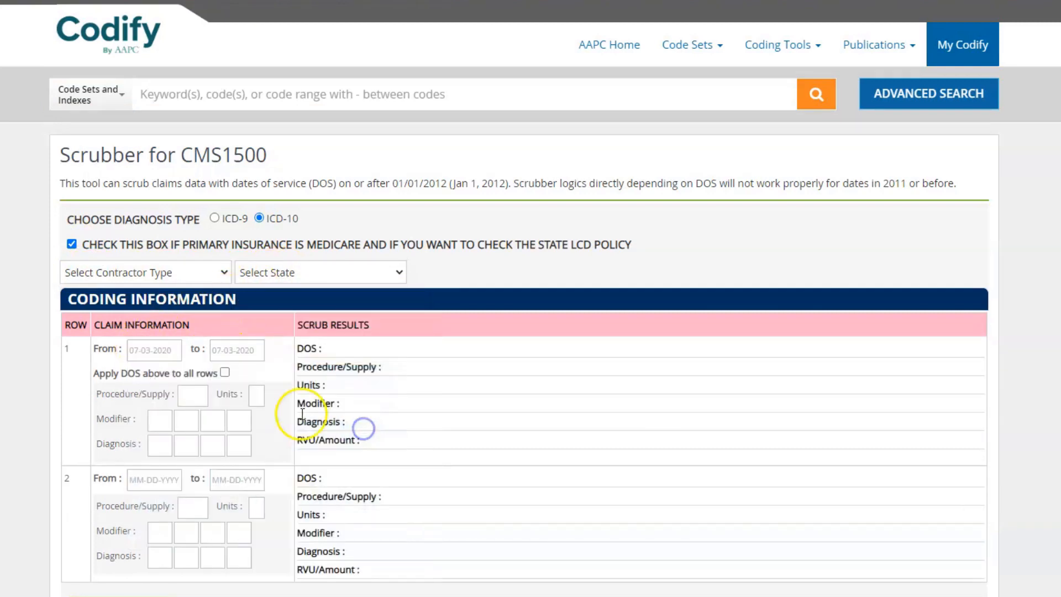
# - Give claim row 1 procedure 64483 with 2 units and modifiers TC and JG
pyautogui.write('64483')
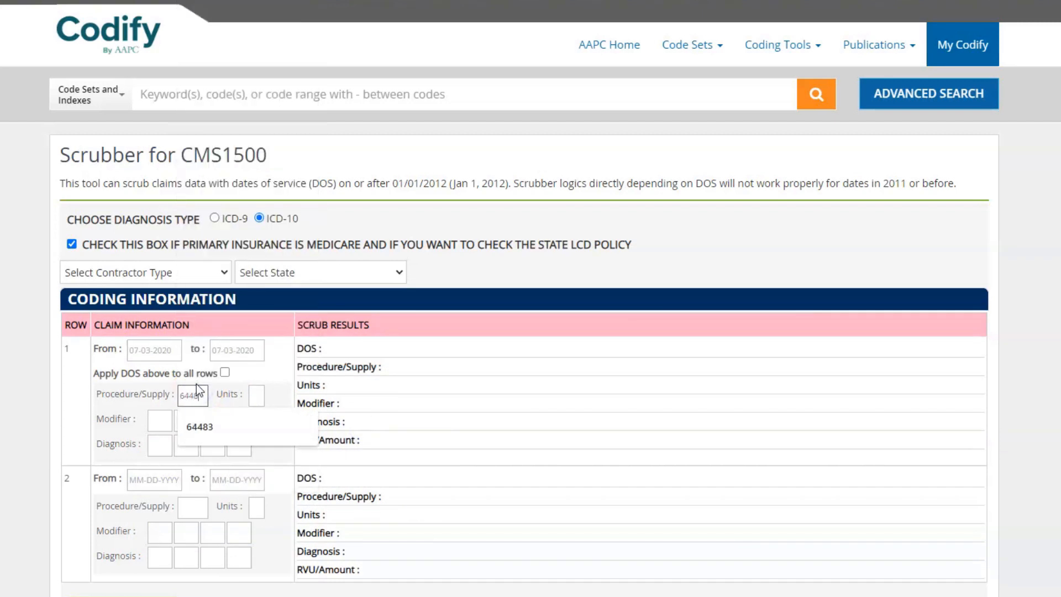
pyautogui.click(259, 394)
pyautogui.write('tc')
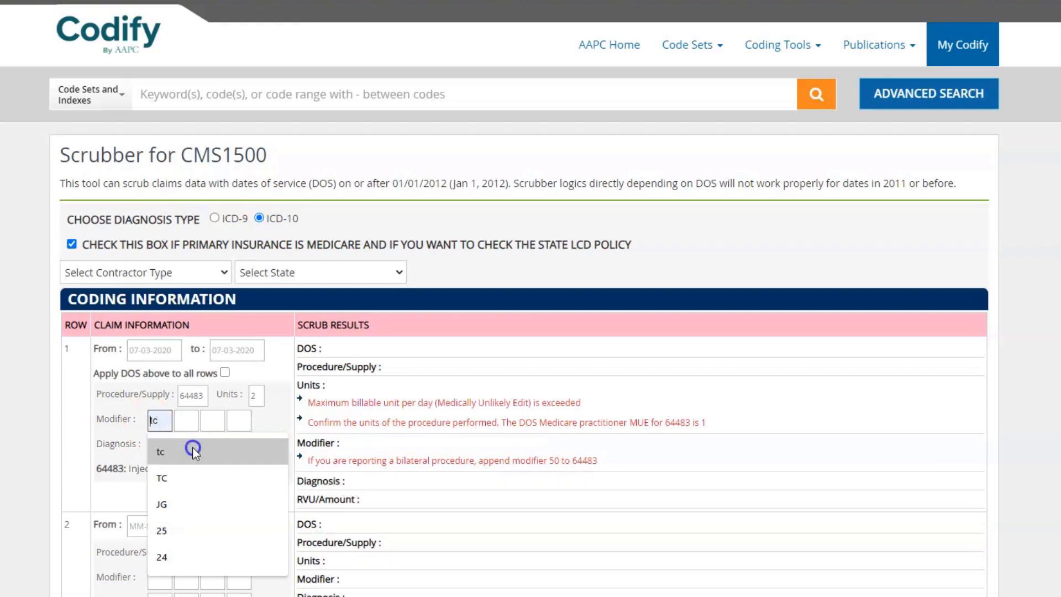
pyautogui.click(160, 451)
pyautogui.write('JG')
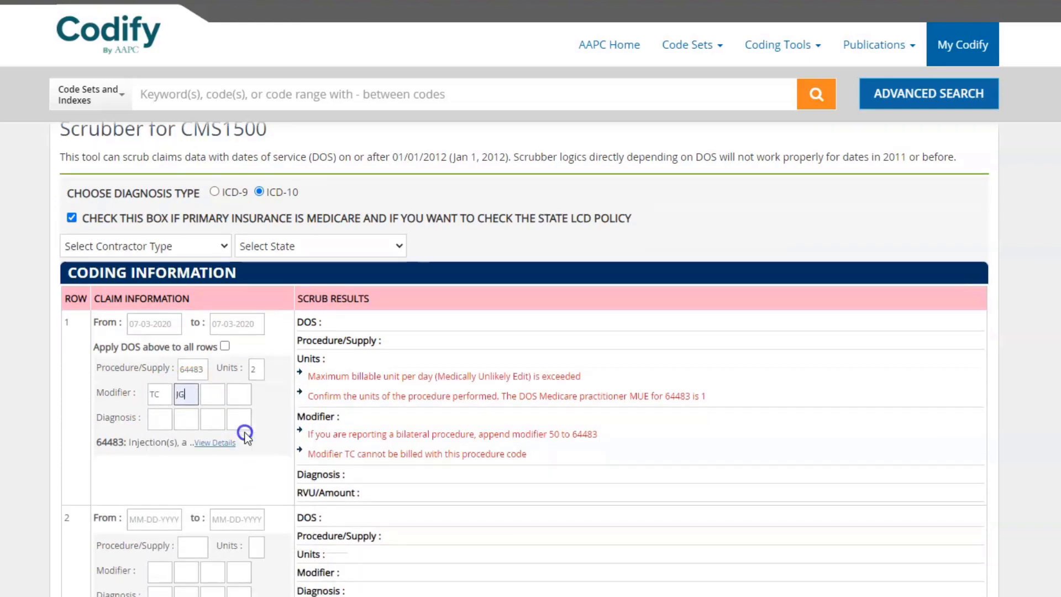
pyautogui.scroll(-3)
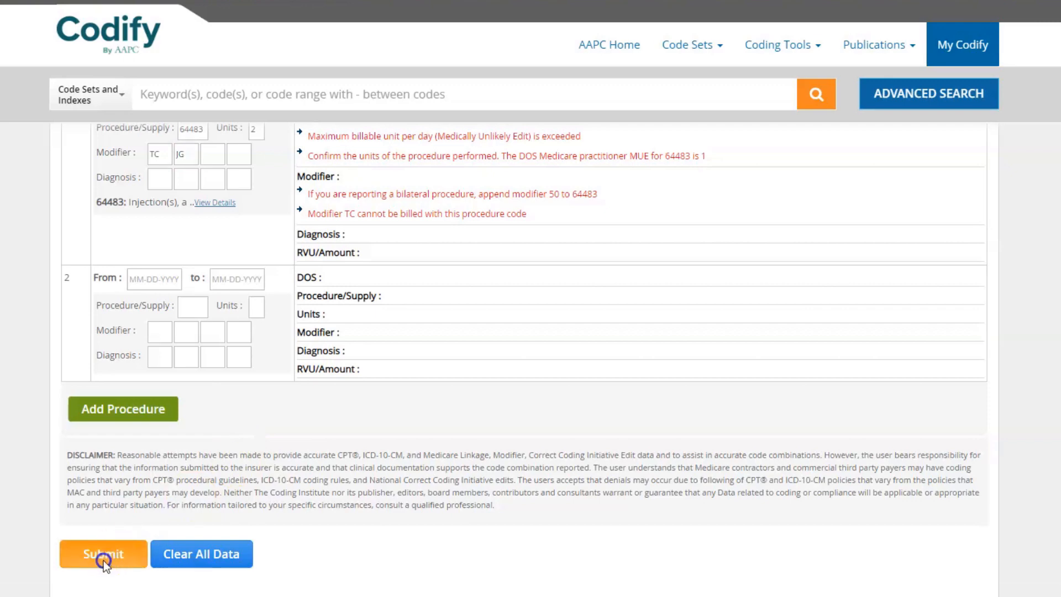
# - Submit the claim, review its critical and low errors, reduce 64483's units to 1, and move to account administration
pyautogui.click(103, 554)
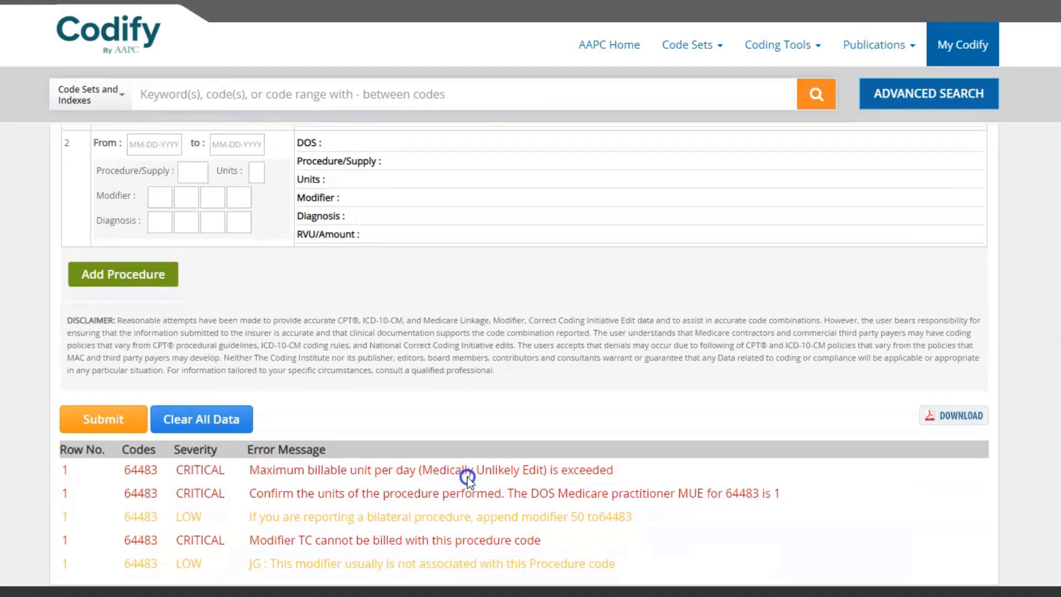
pyautogui.moveTo(463, 484)
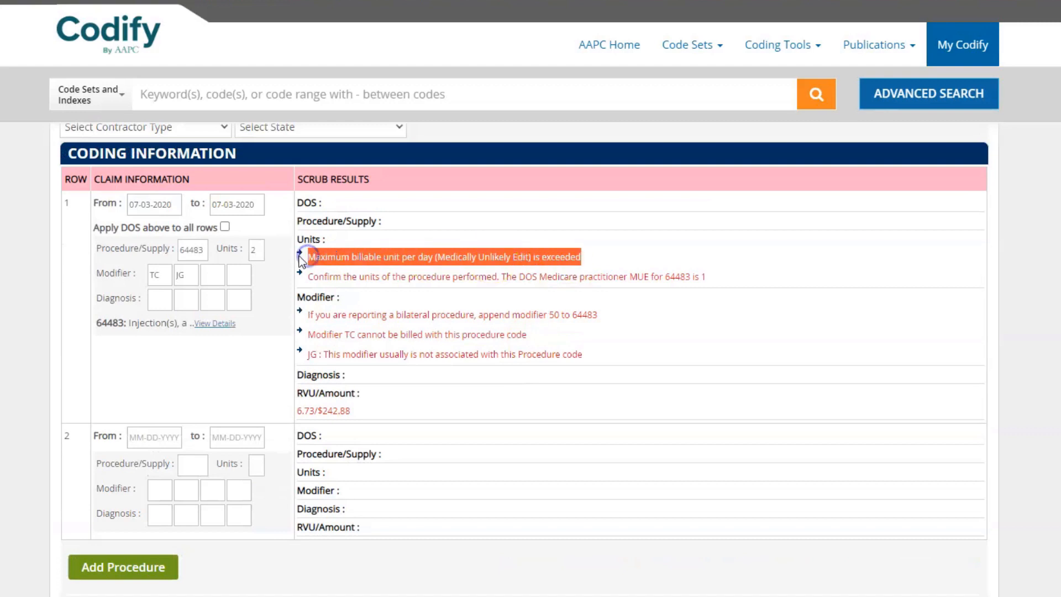
pyautogui.click(255, 250)
pyautogui.write('1')
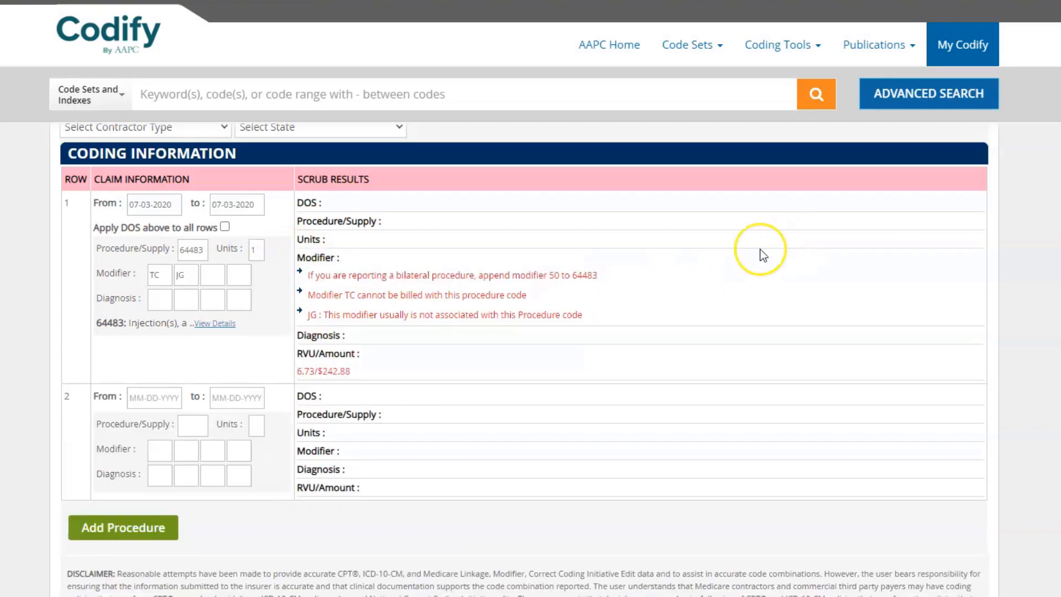
pyautogui.scroll(-3)
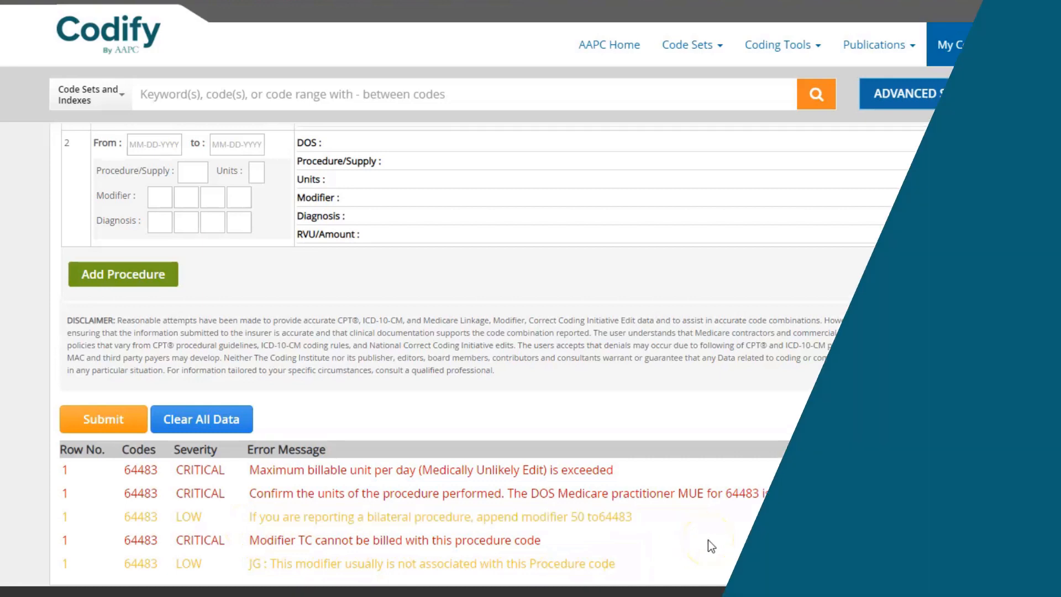
pyautogui.click(954, 44)
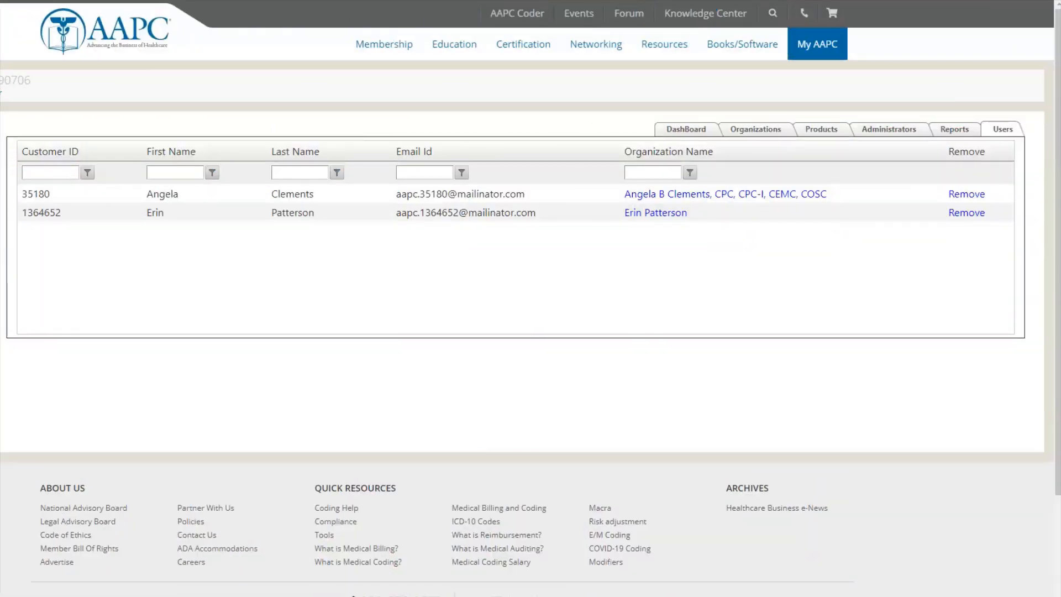
# - Switch from the organization's two-member users list to its Products section via the My AAPC menu
pyautogui.click(817, 43)
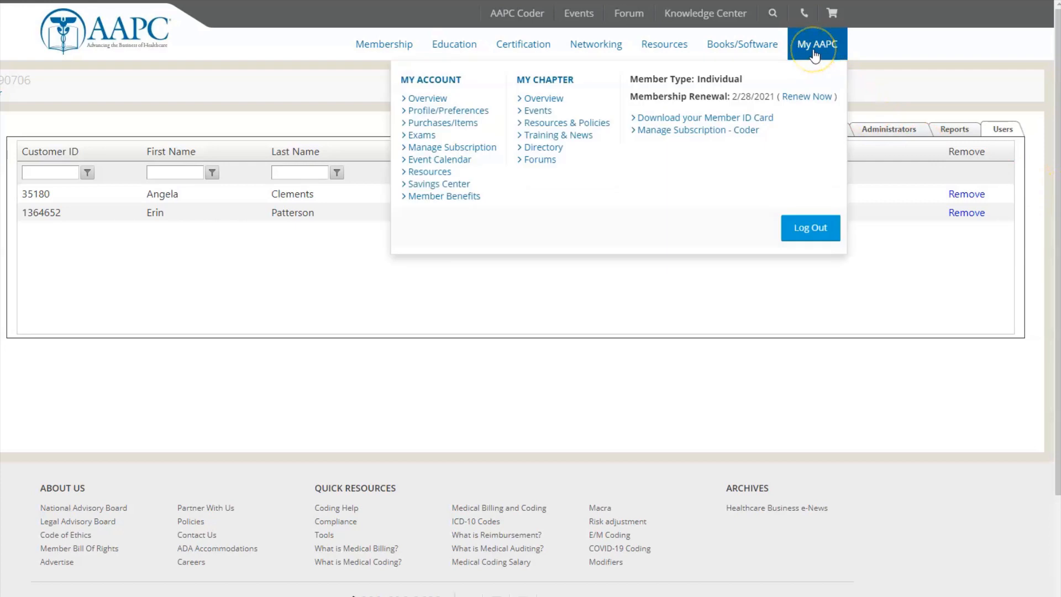
pyautogui.moveTo(467, 152)
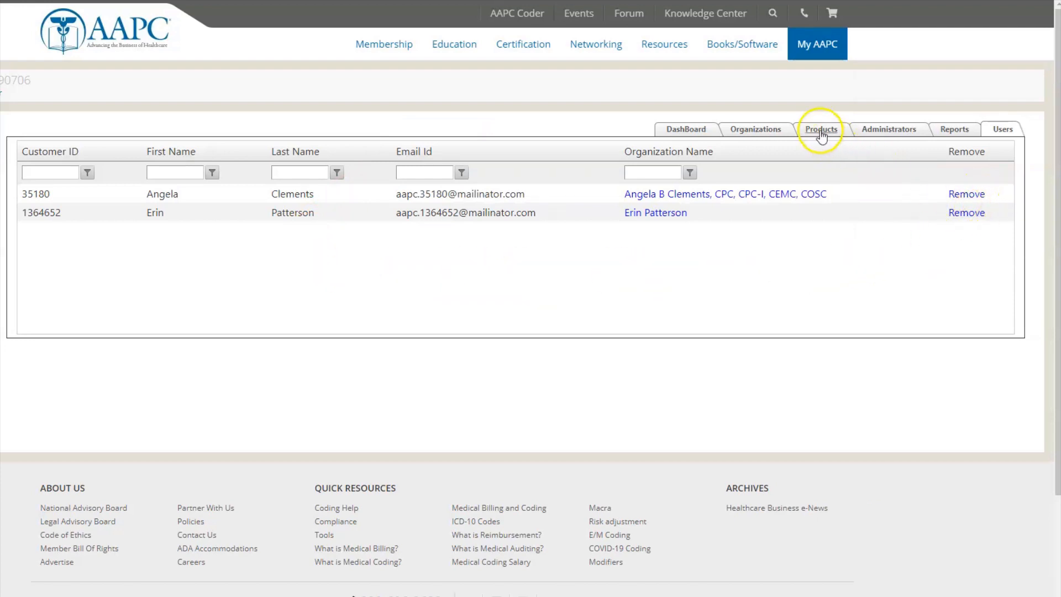
pyautogui.click(822, 130)
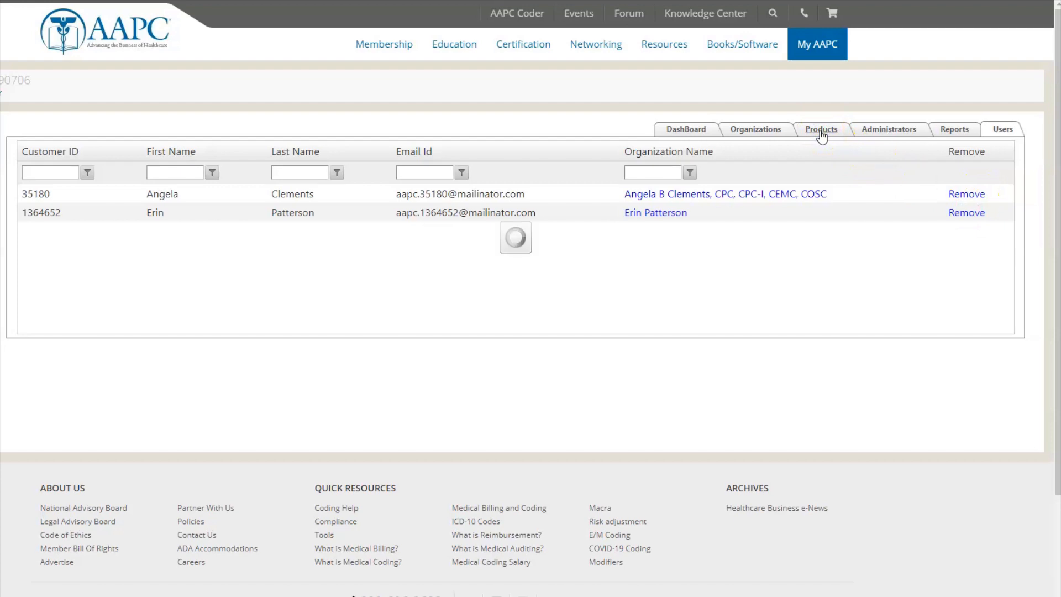